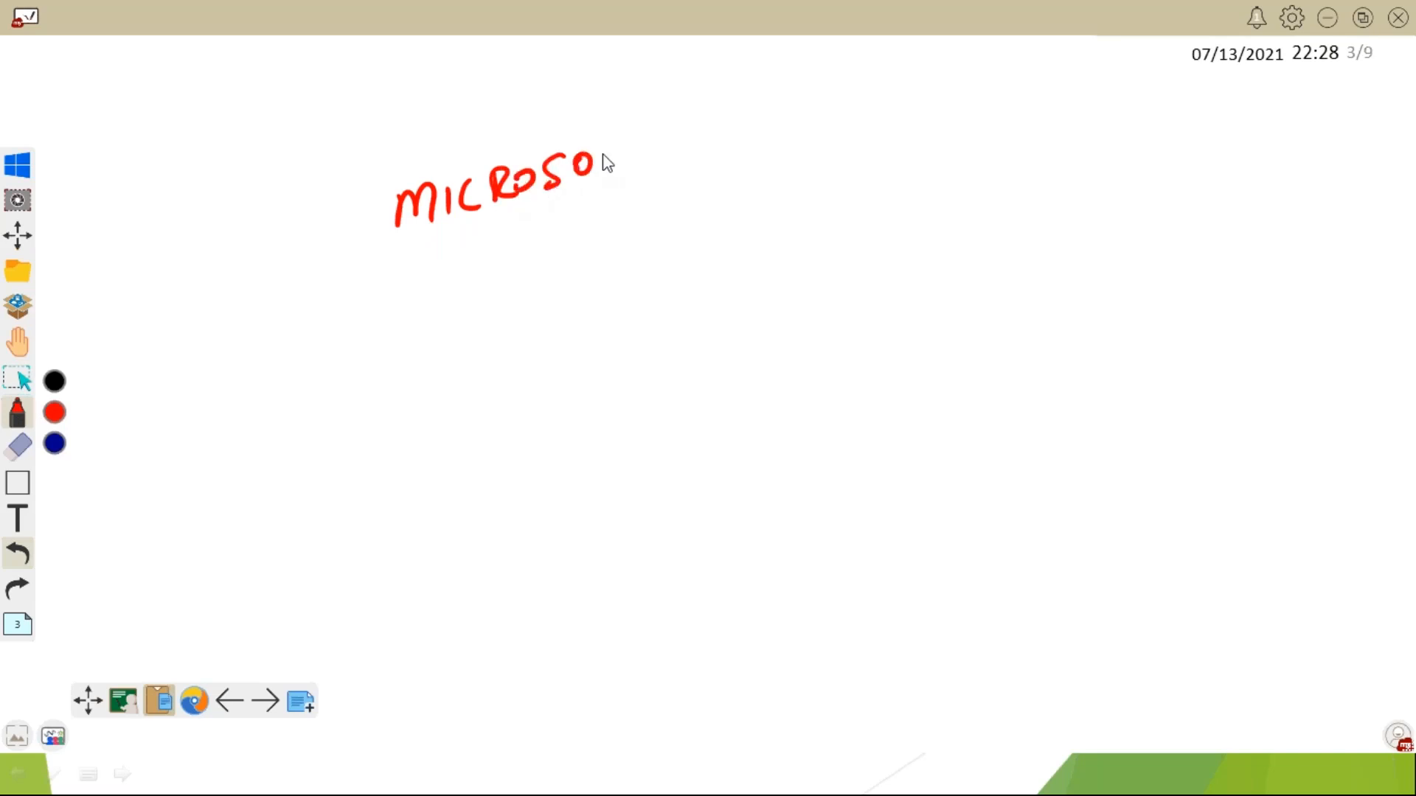
Step: Write the red heading MICROSOFT + OPERATING SYSTEM
left_click_drag(614, 189, 663, 135)
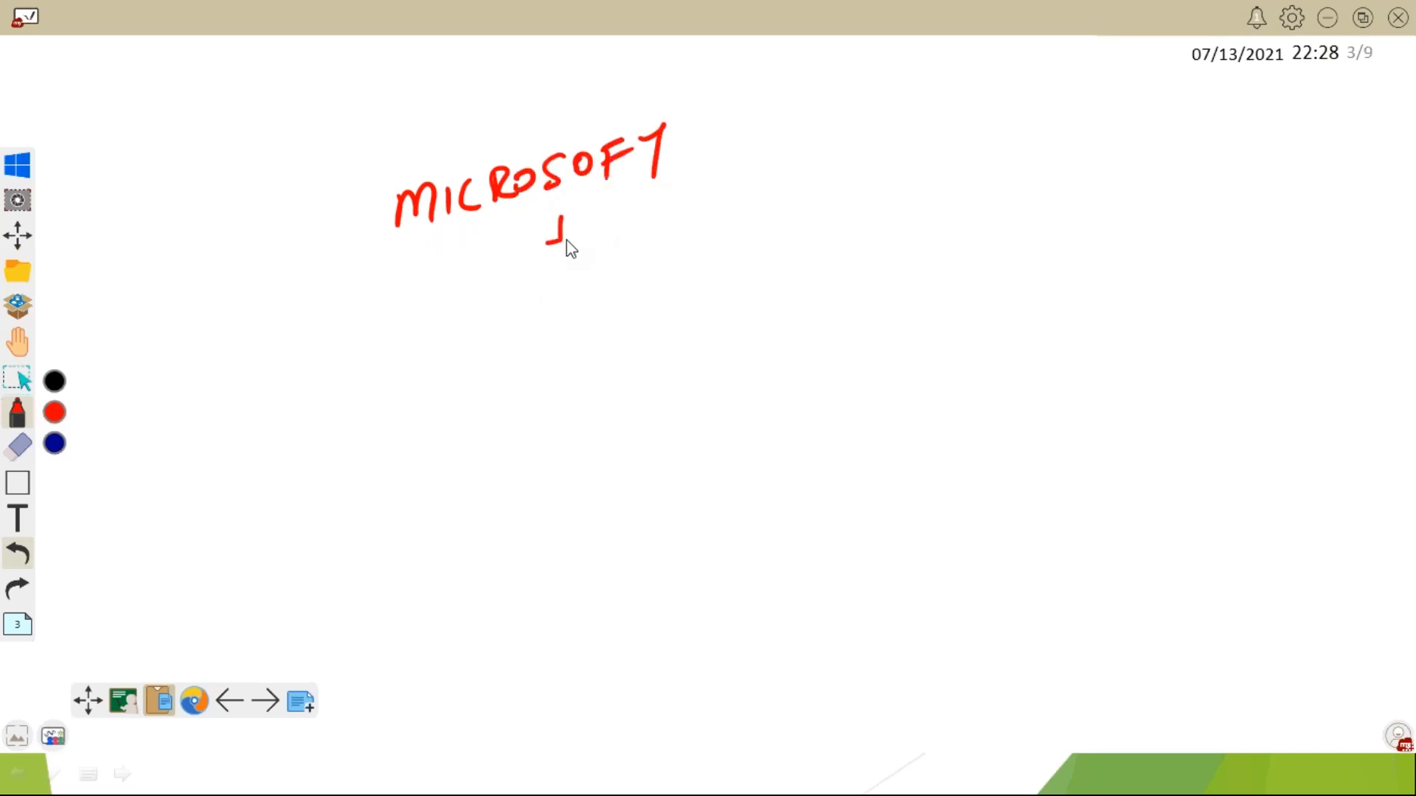
left_click_drag(438, 352, 537, 316)
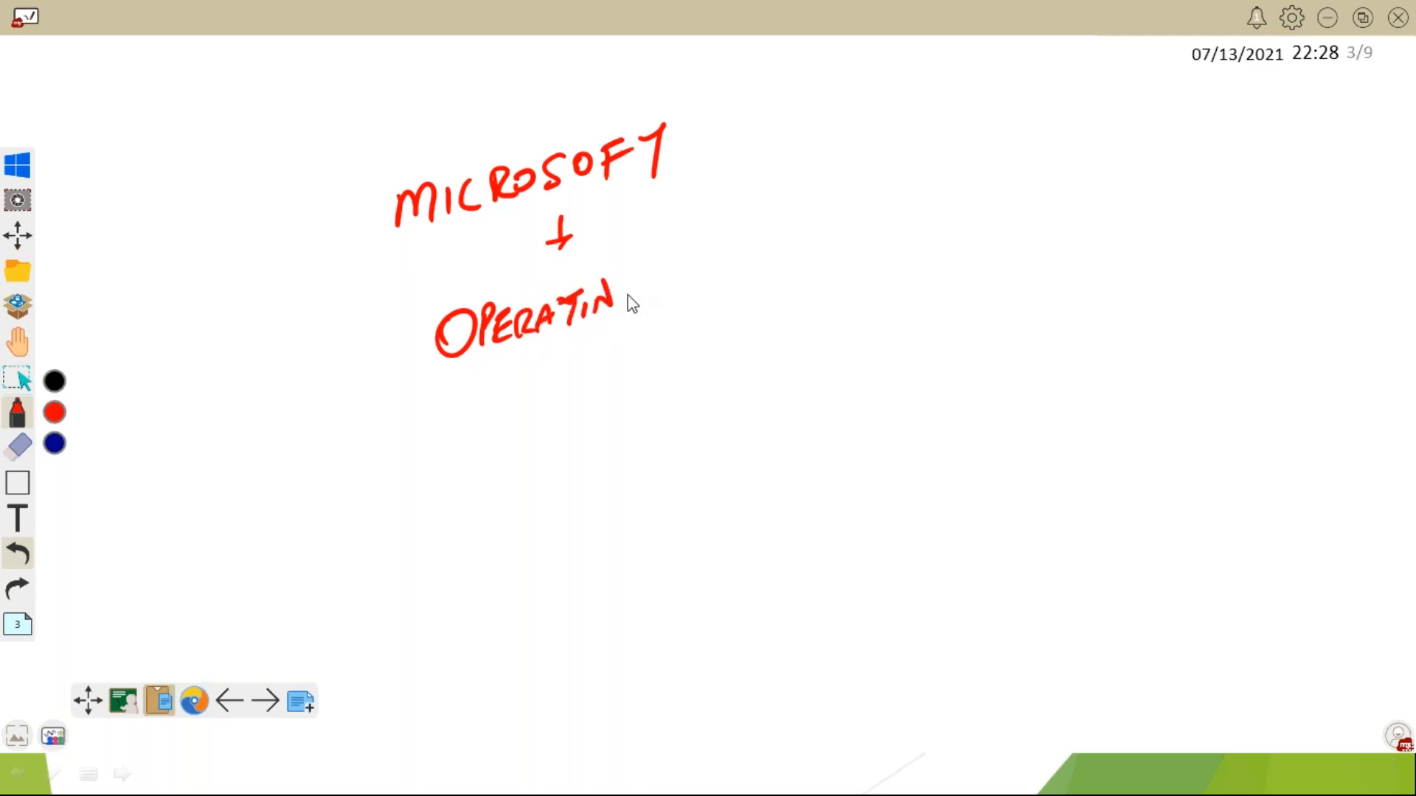
left_click_drag(623, 298, 812, 253)
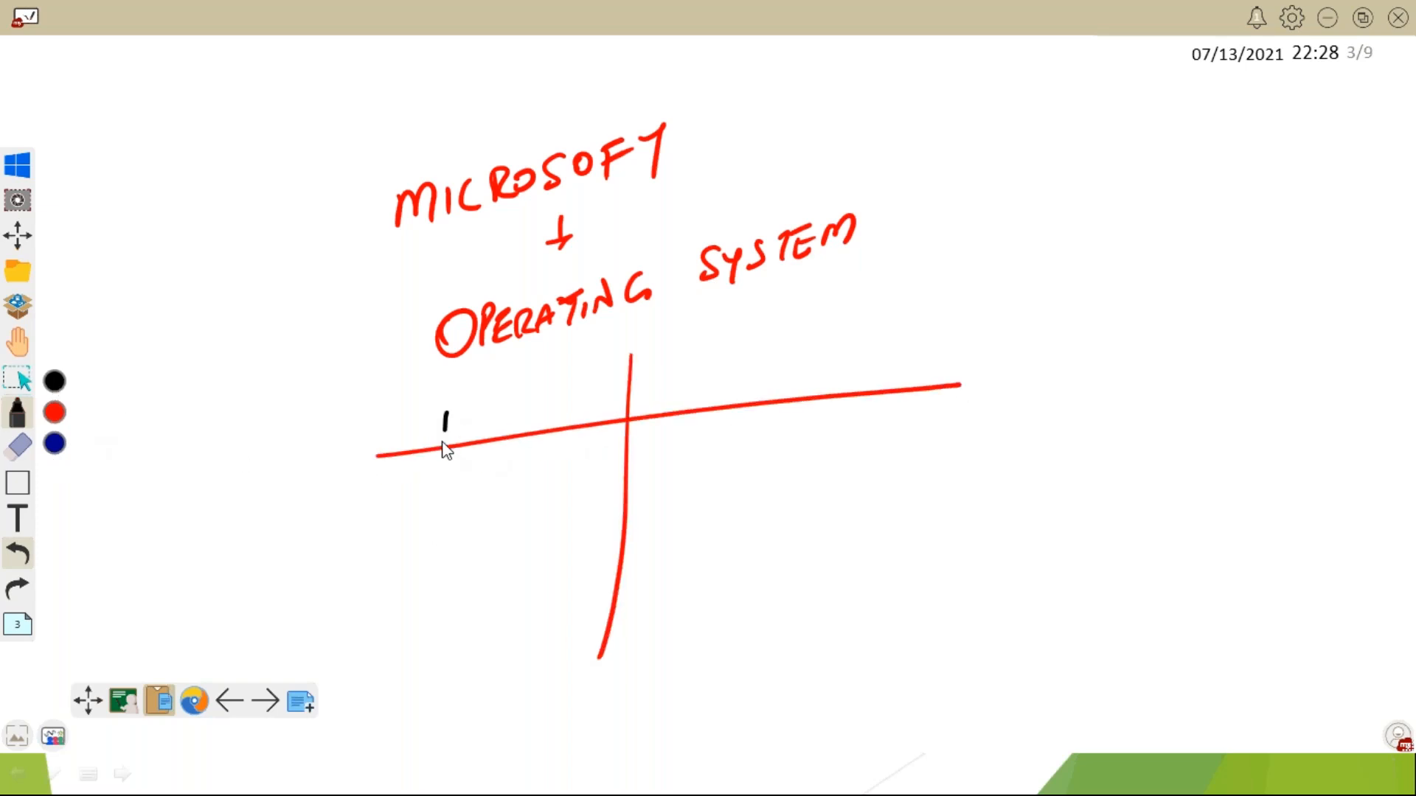
Step: Add PC and SERVER column headings and list XP, 7 and 10 under PC
type("PC")
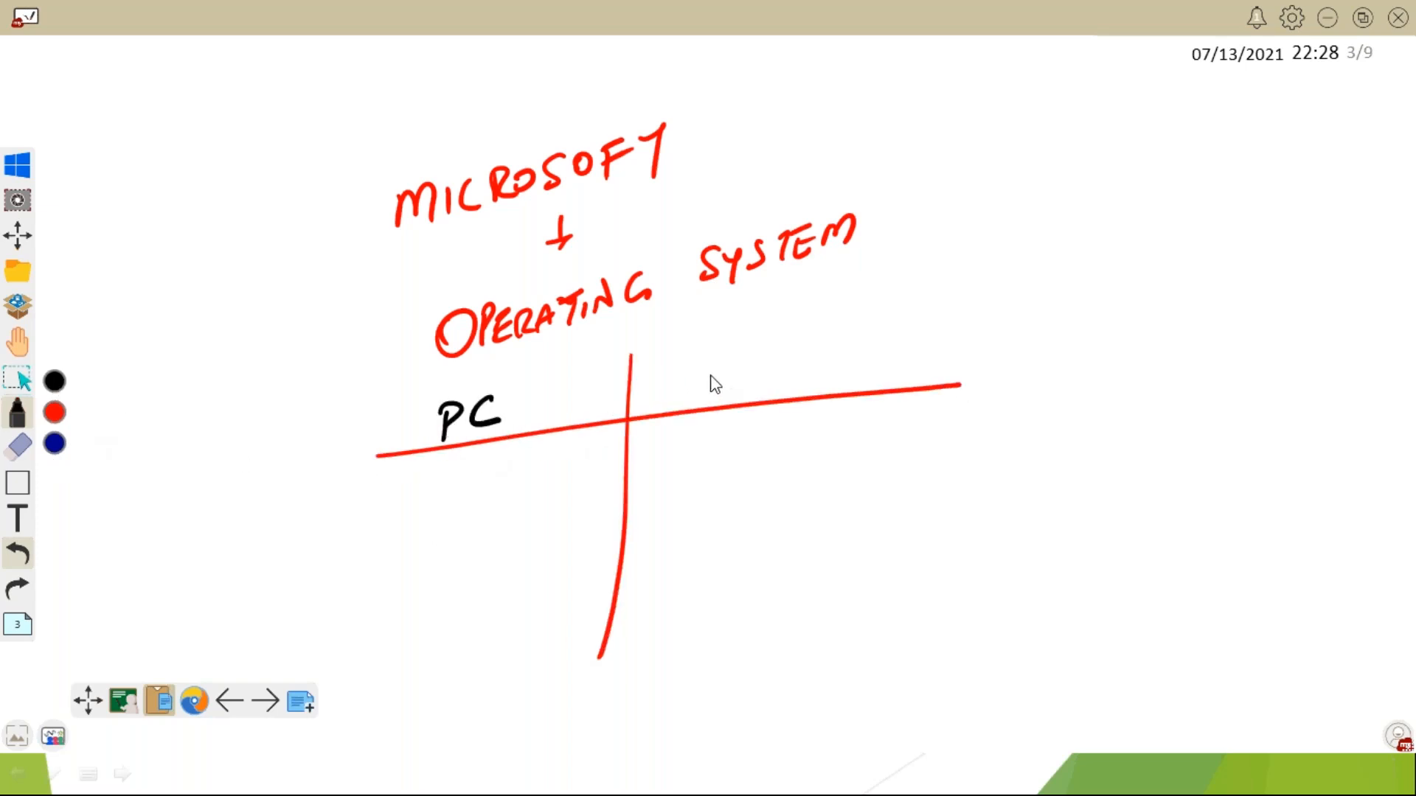
left_click_drag(700, 375, 808, 371)
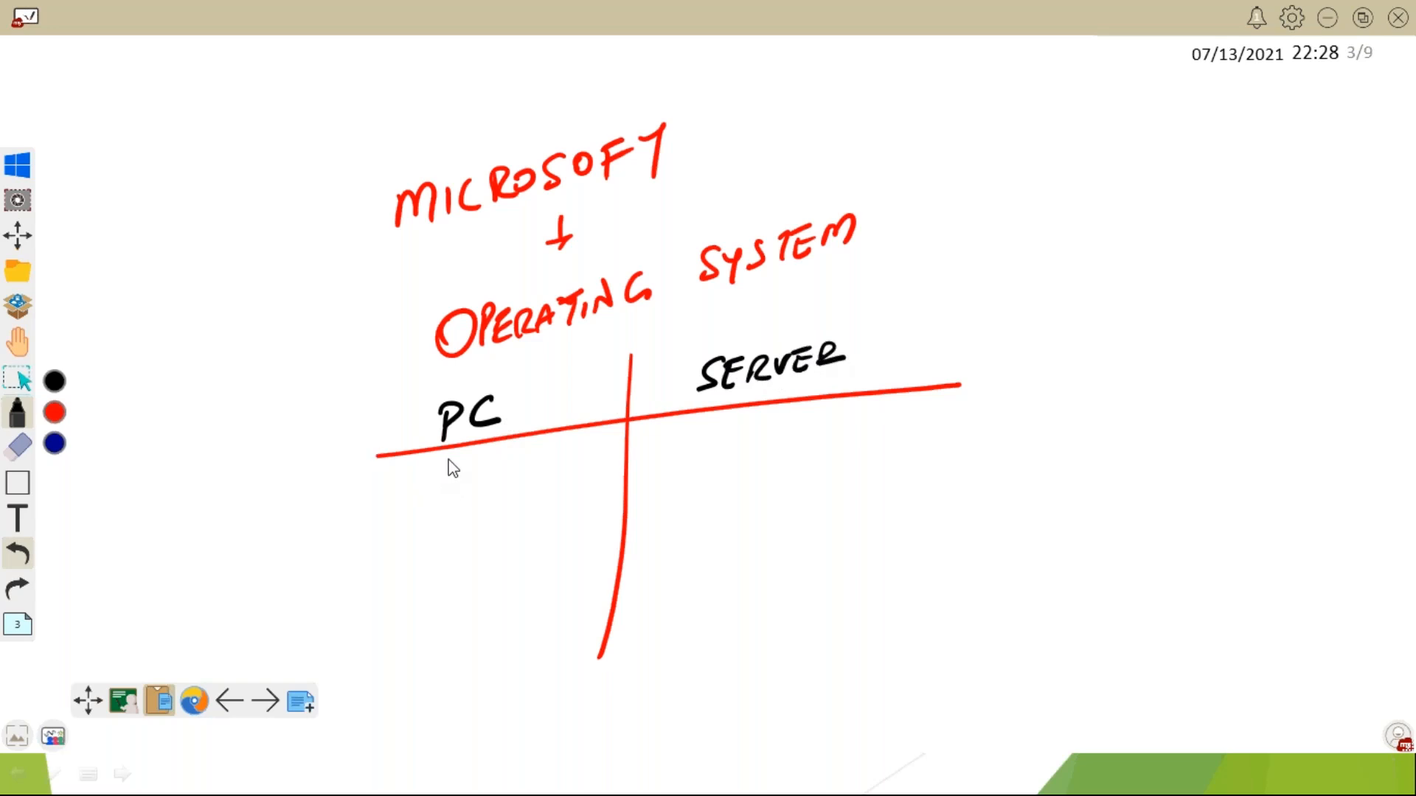
left_click_drag(430, 466, 466, 505)
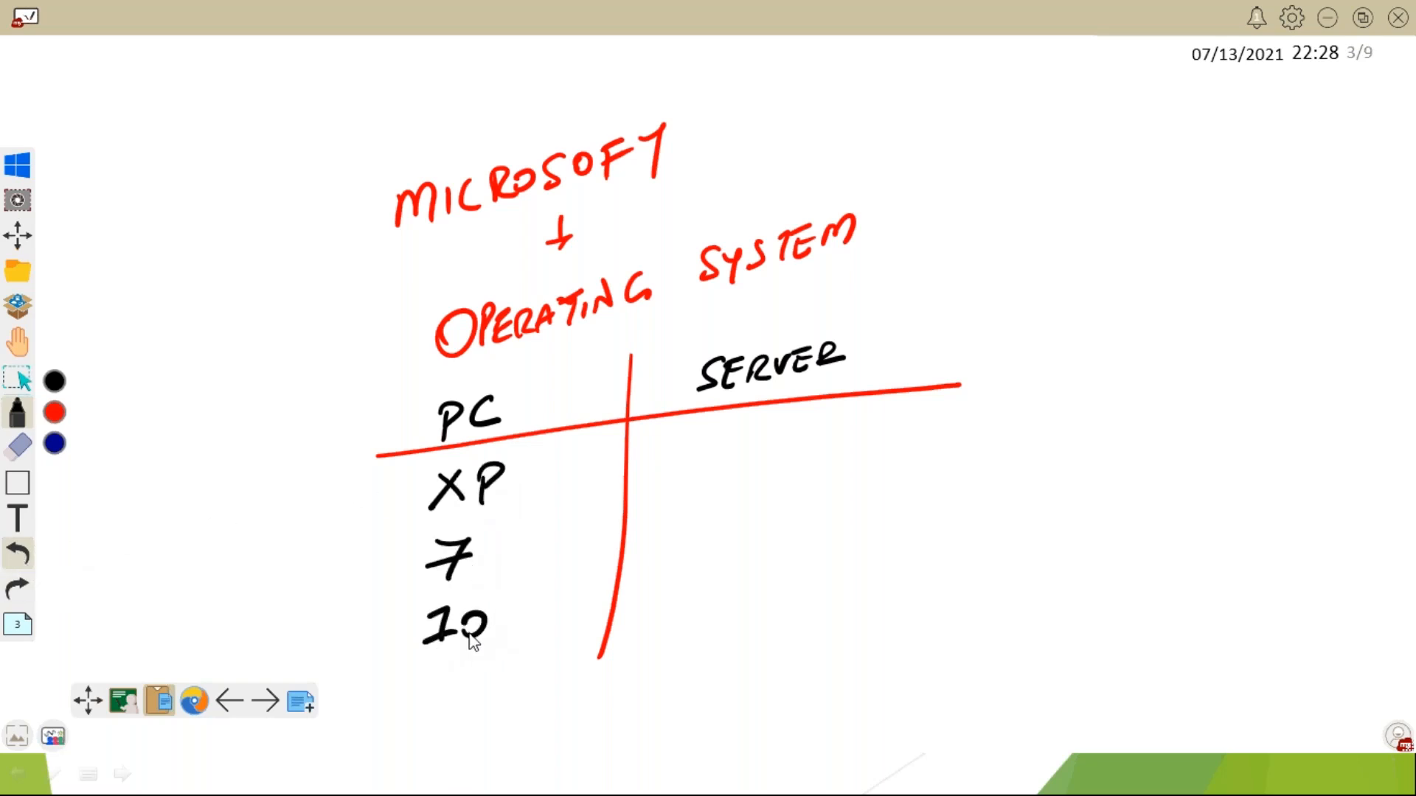
mouse_move(462, 660)
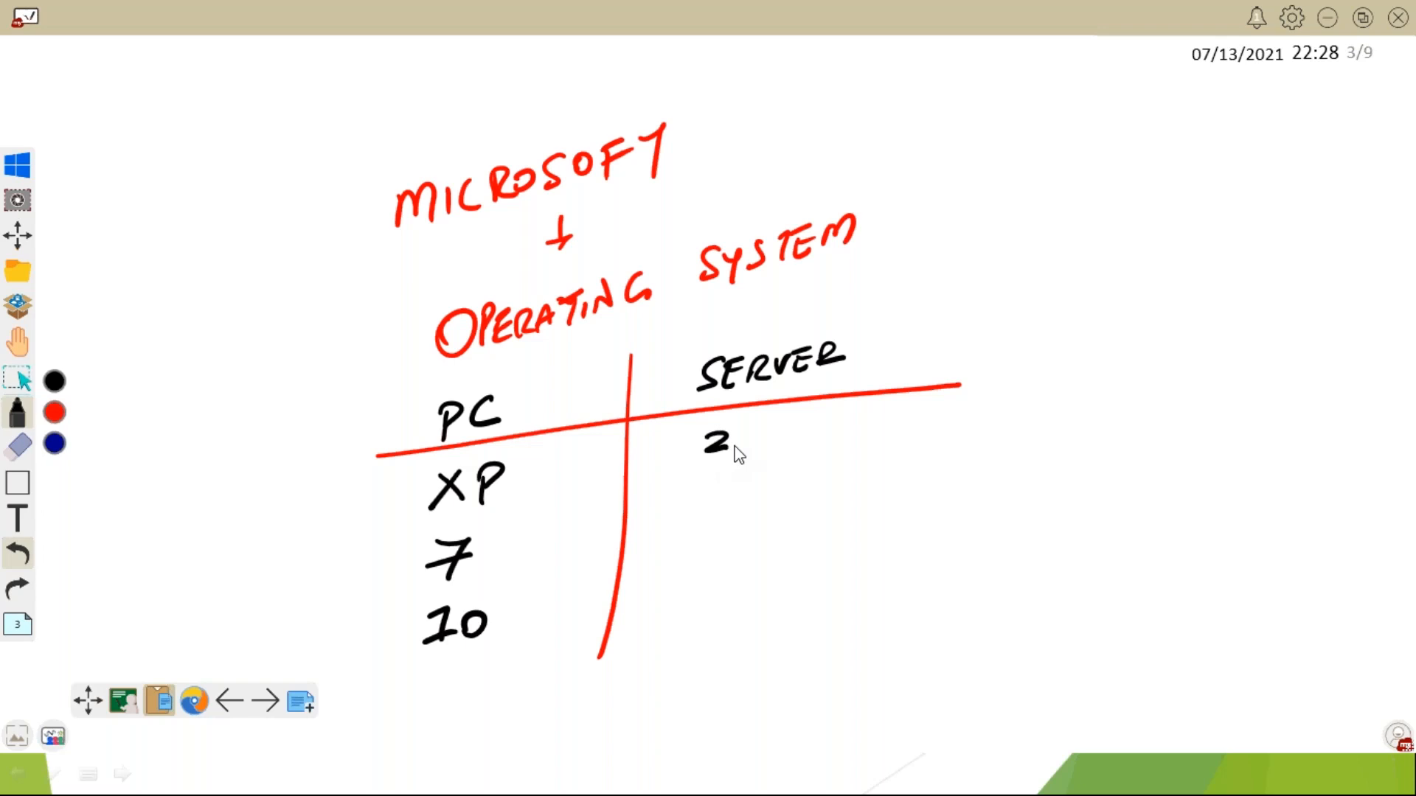
Step: List server versions 2000, 2003, 2008R2, 2012R2, 2016, 2019 and lengthen the divider
type("000")
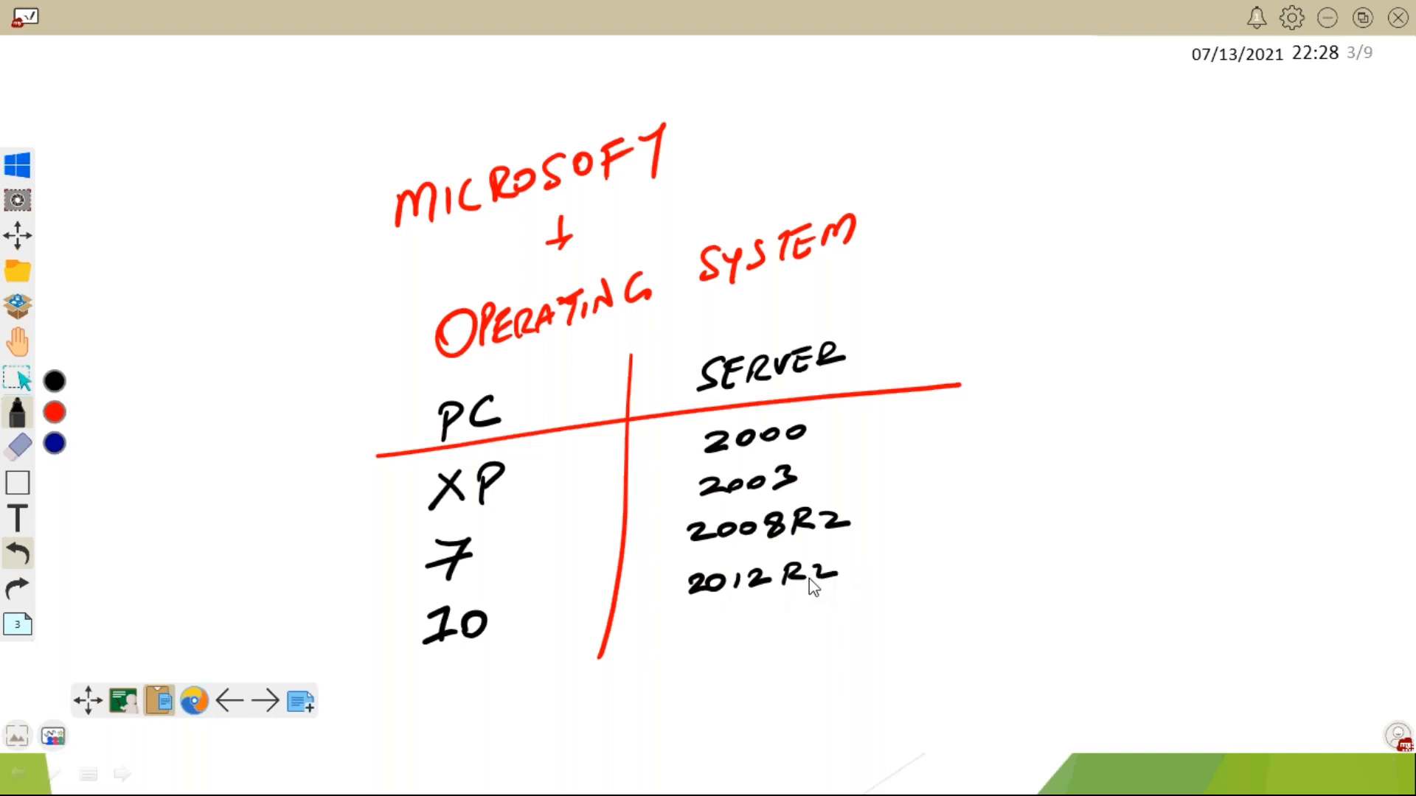
left_click_drag(713, 623, 687, 672)
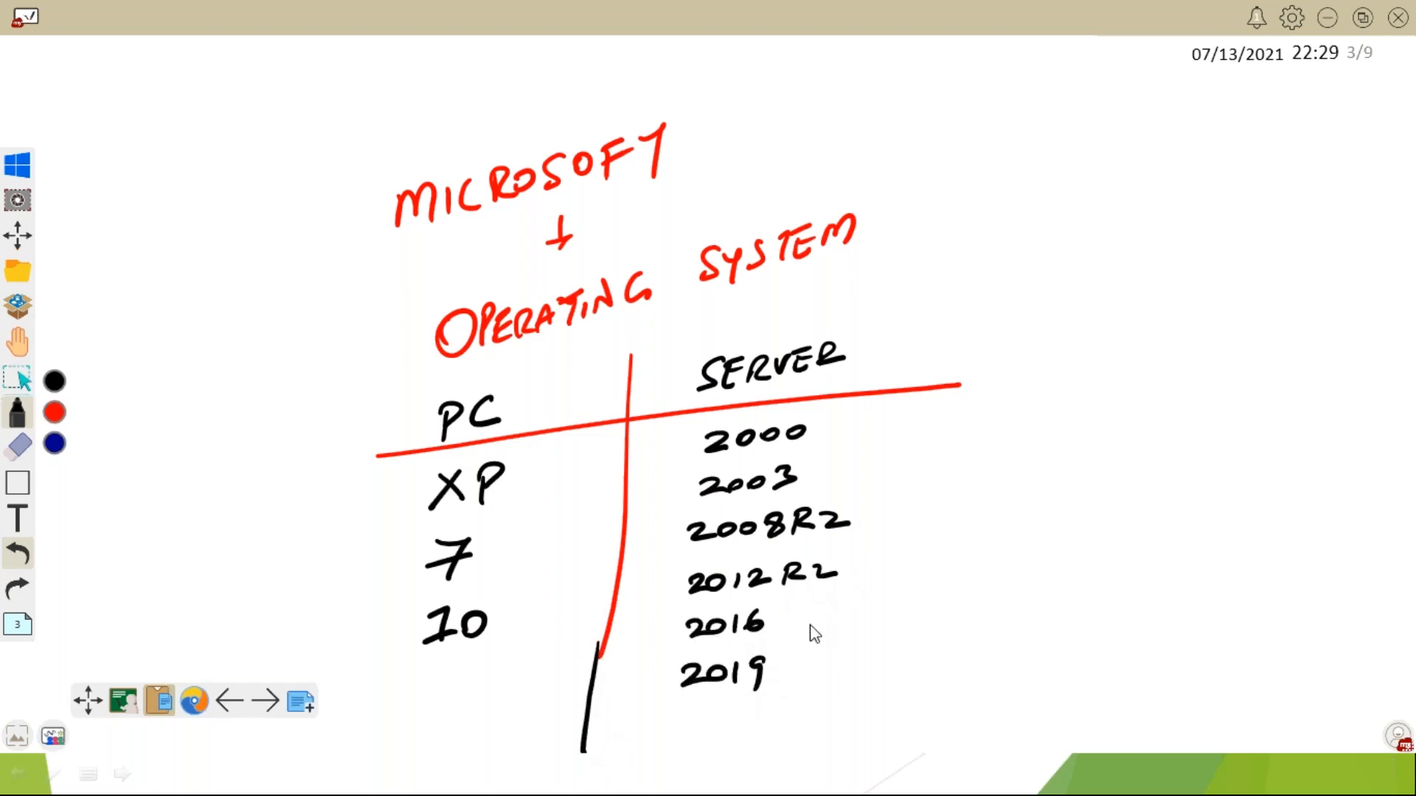
mouse_move(519, 696)
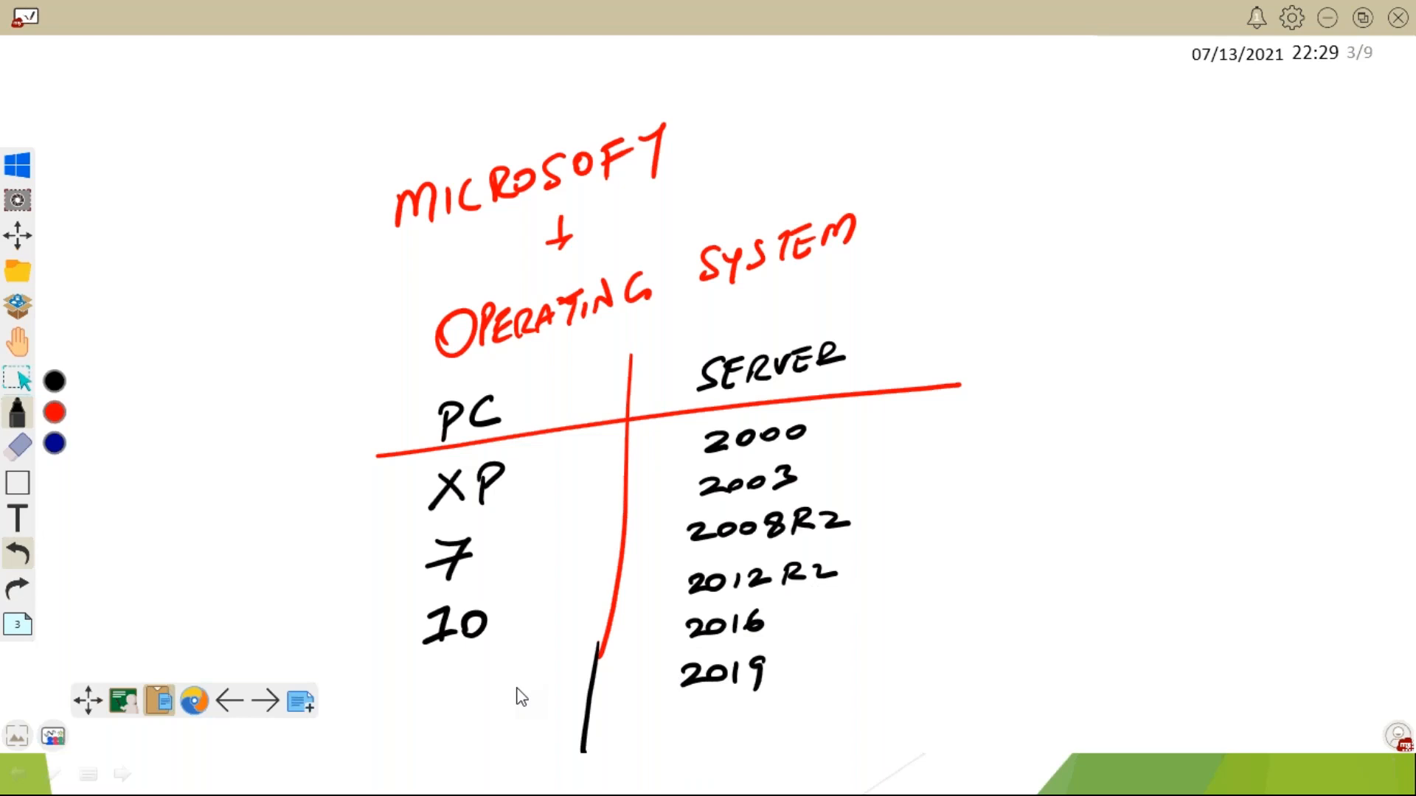
mouse_move(470, 558)
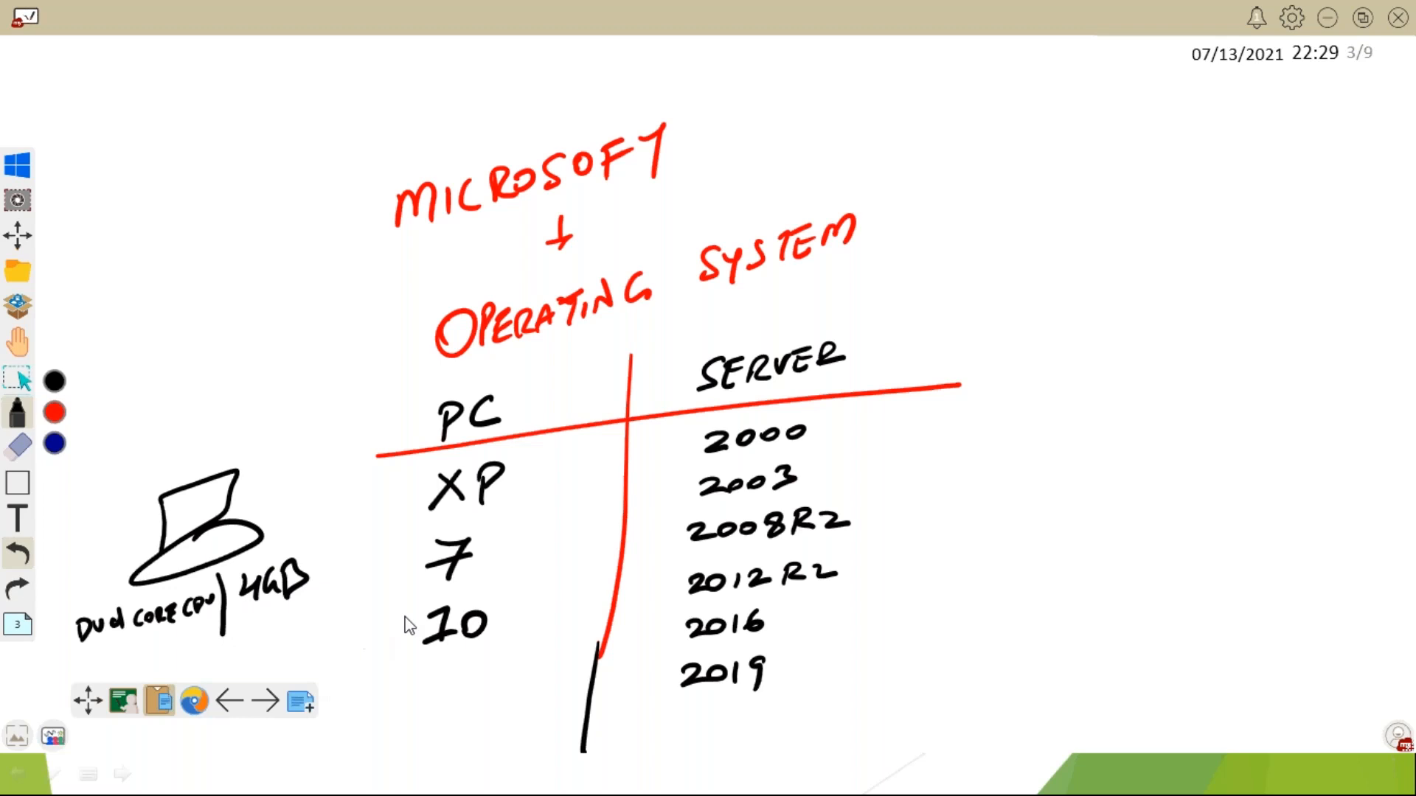
Step: Circle 10 and arrow it to the DUAL CORE CPU | 4GB laptop sketch
left_click_drag(361, 510, 456, 627)
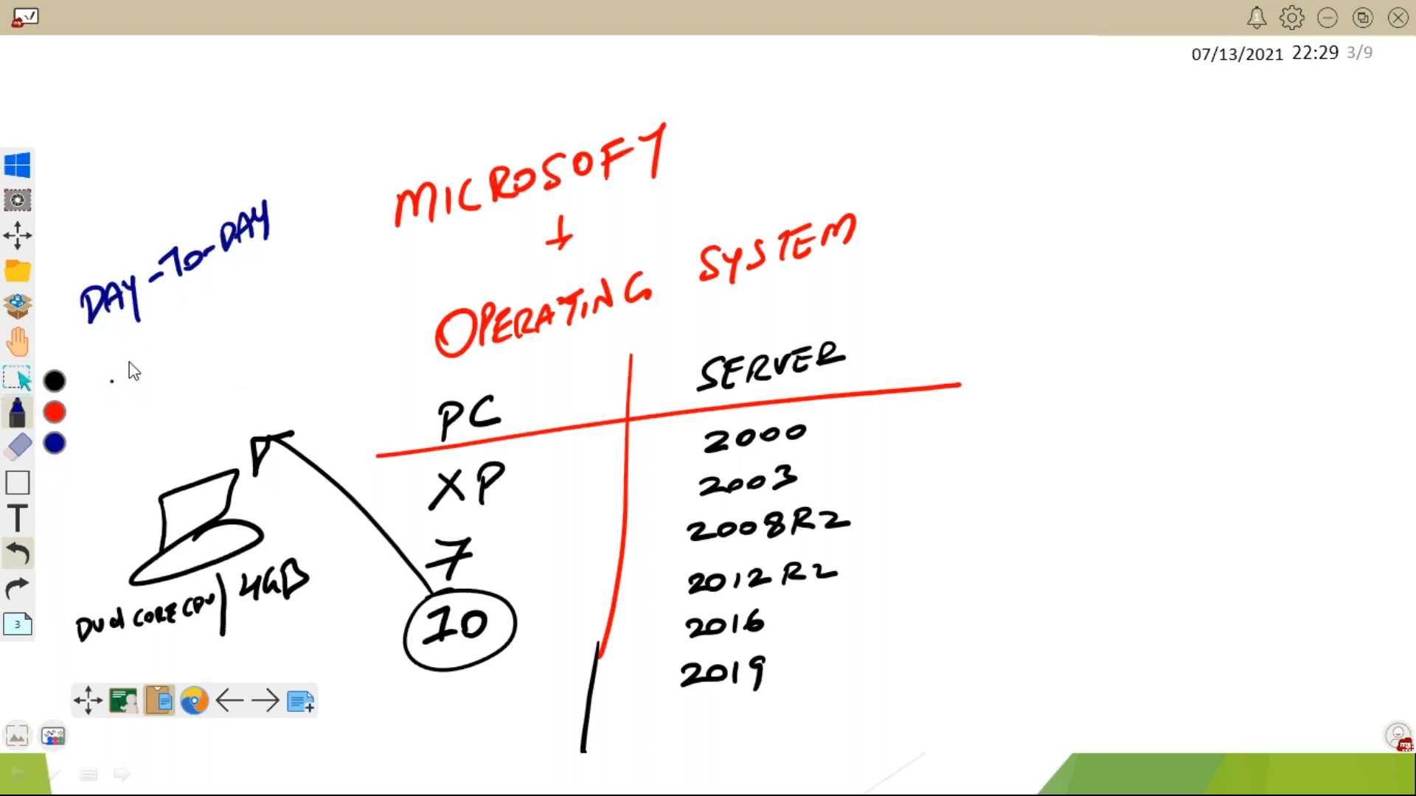
Step: Write OPERATION under DAY-TO-DAY and draw the red 32 CORE CPU | 128G box
type("OPERATION")
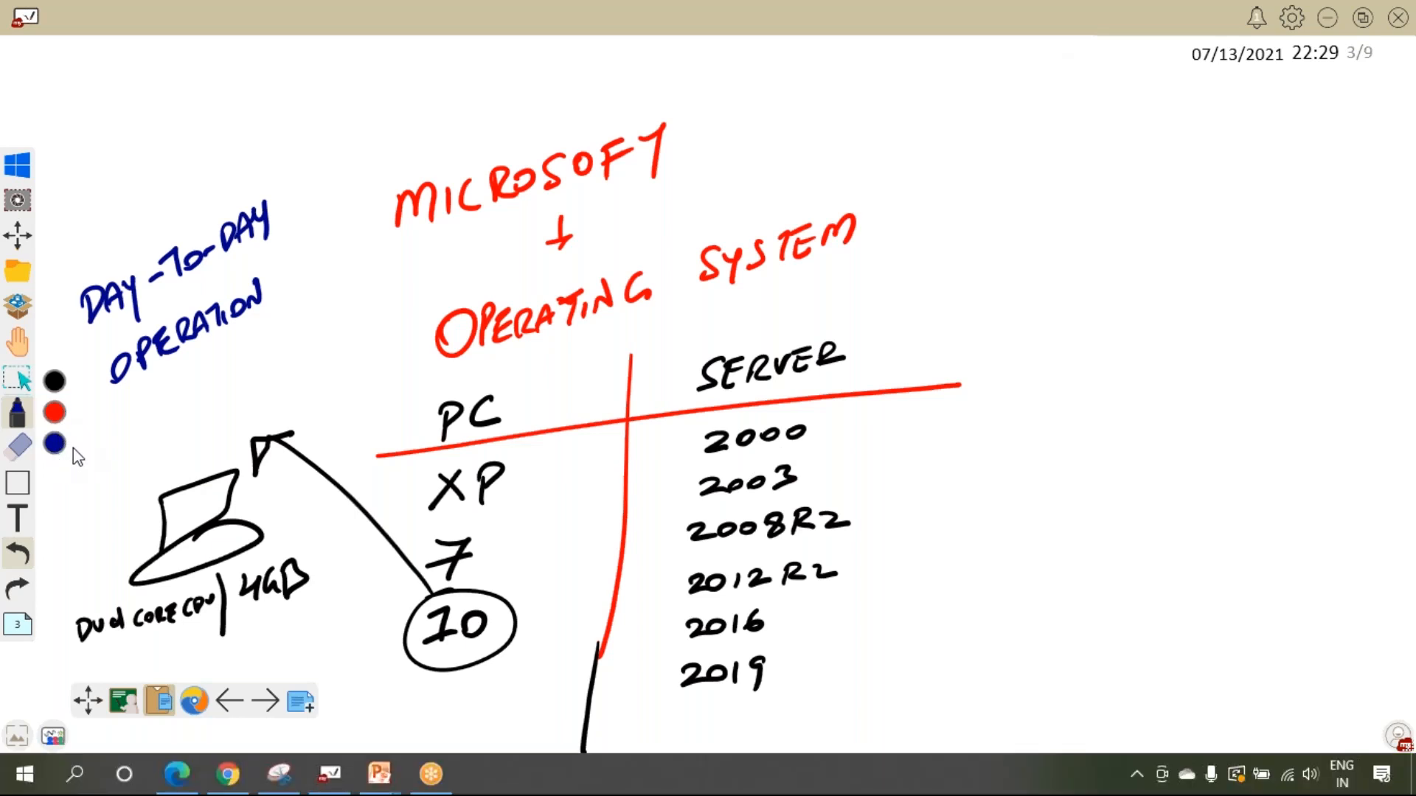
mouse_move(81, 450)
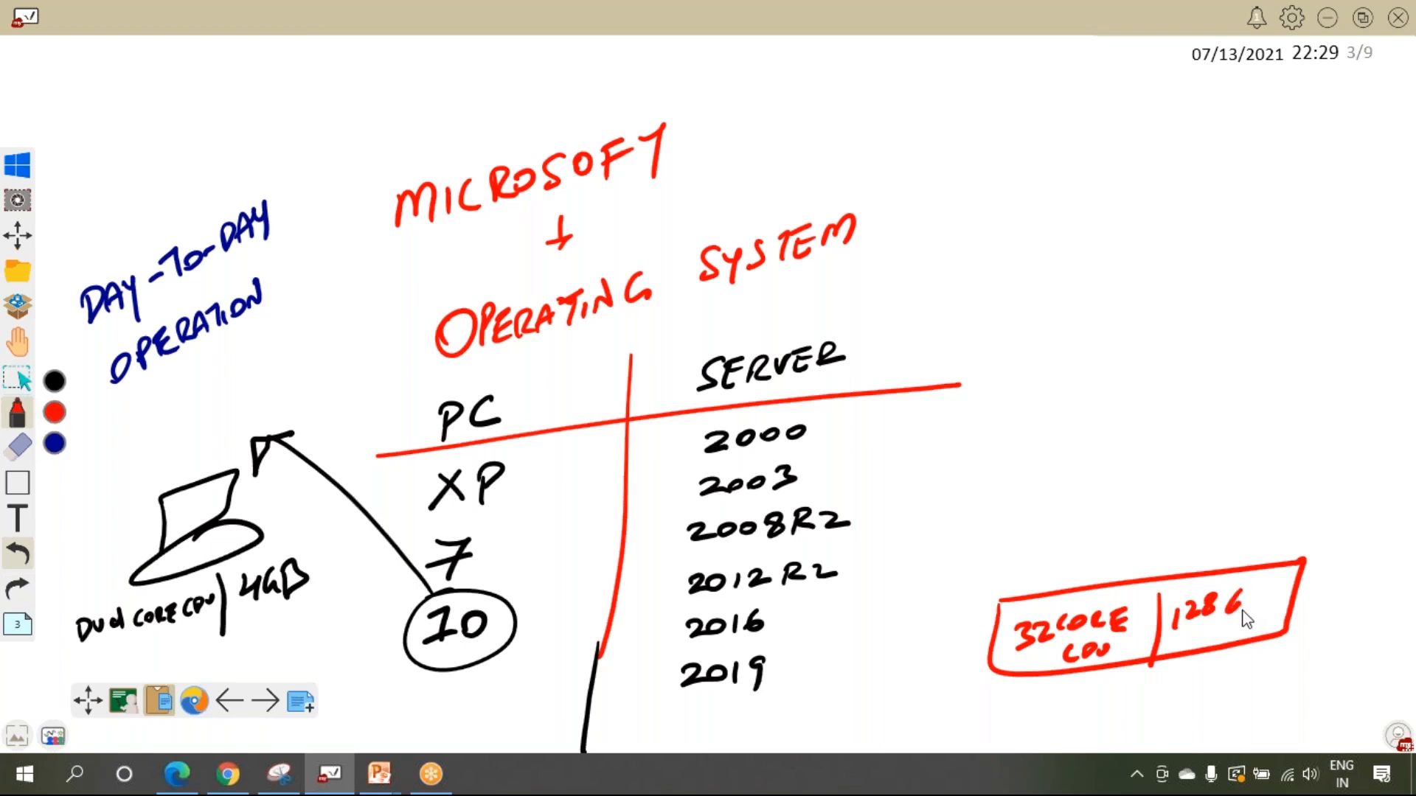
Step: Draw a blue 2019 server box on the specs box and write and circle Need
left_click_drag(1246, 605, 1264, 641)
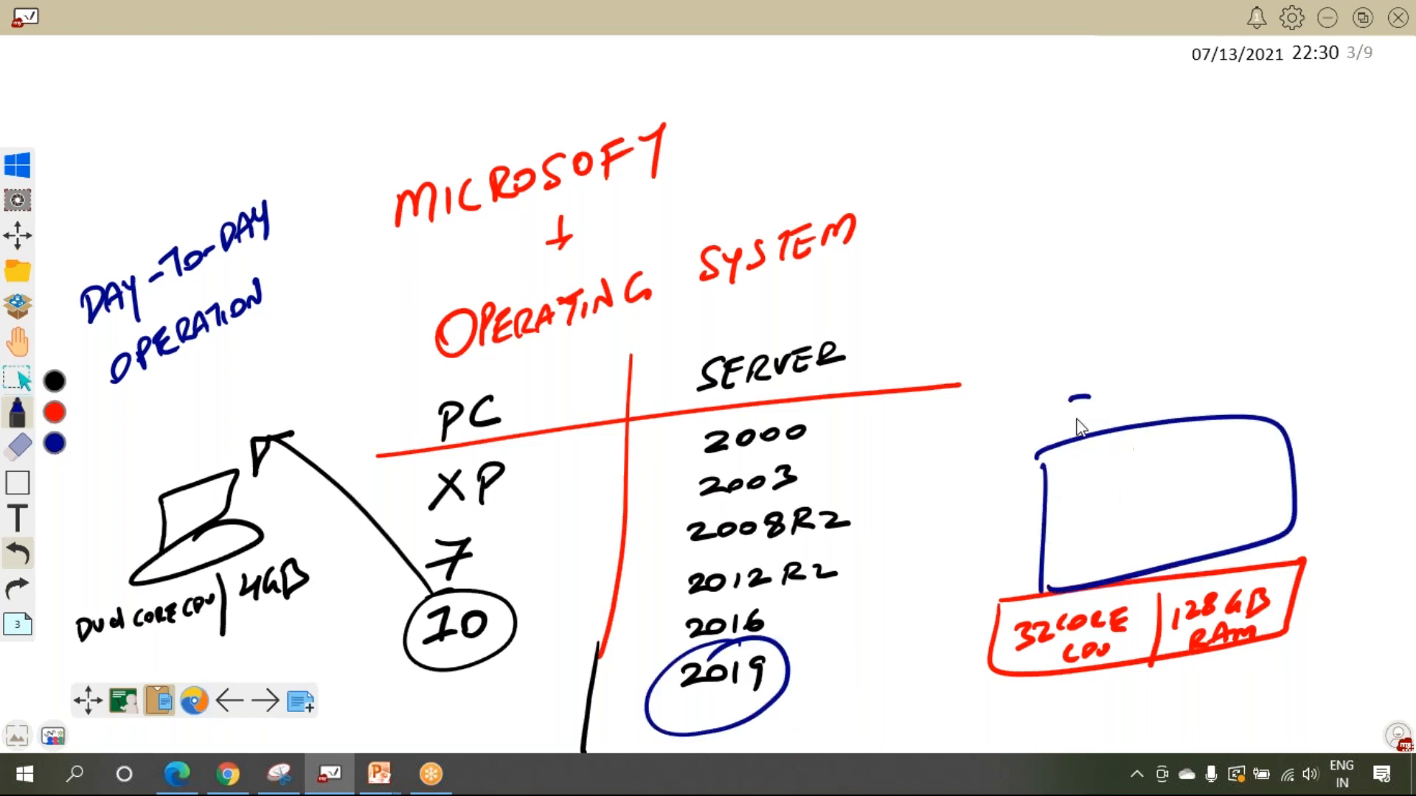
type("2019")
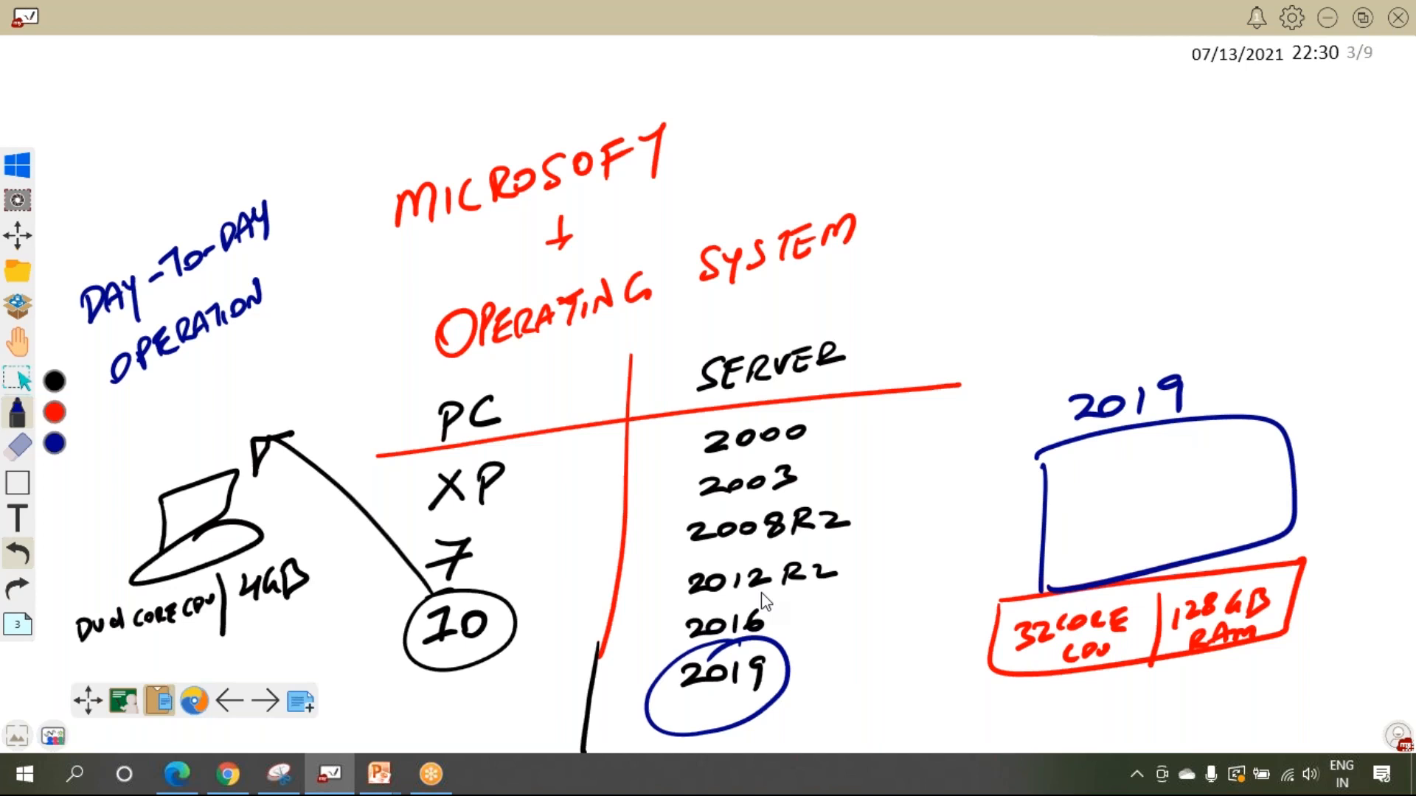
type("Neo")
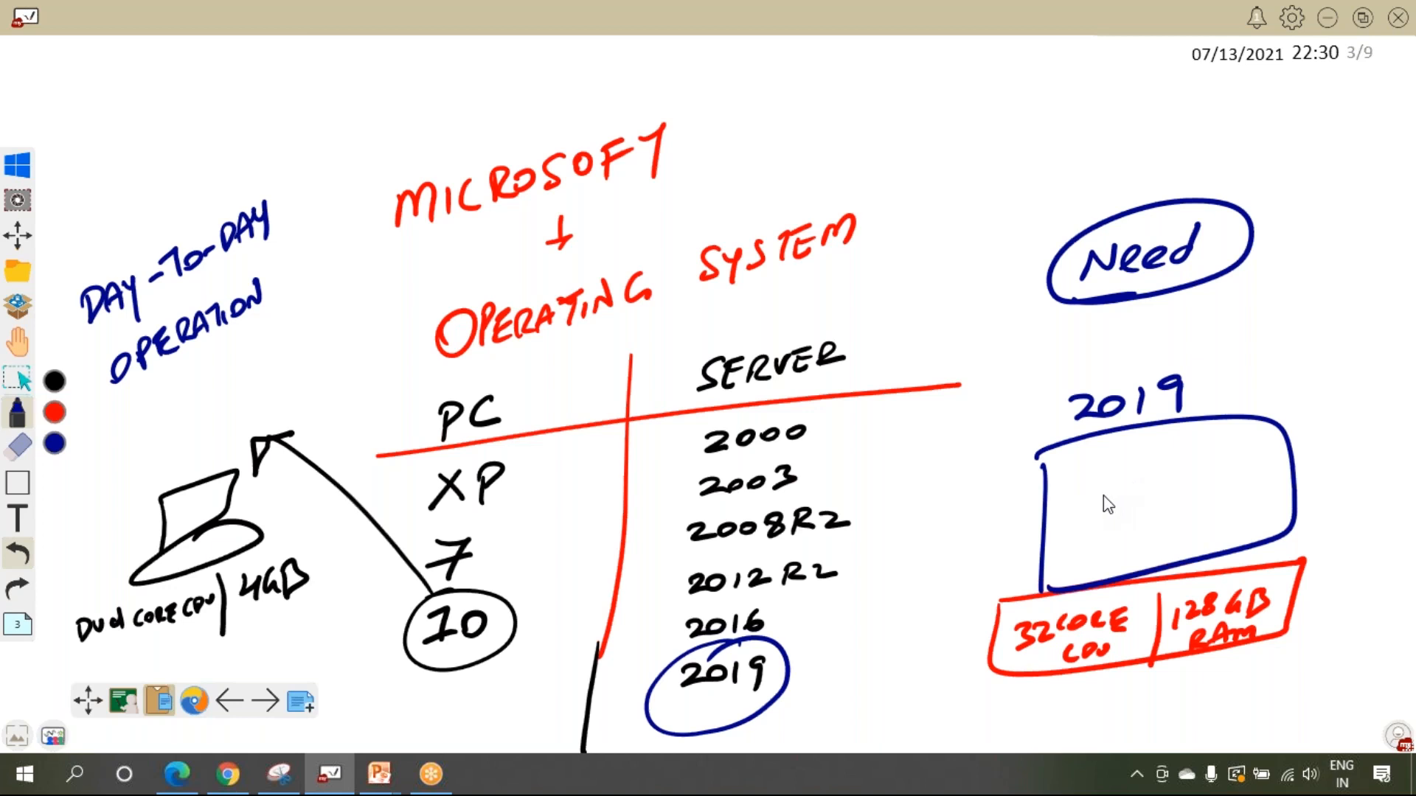
mouse_move(1113, 477)
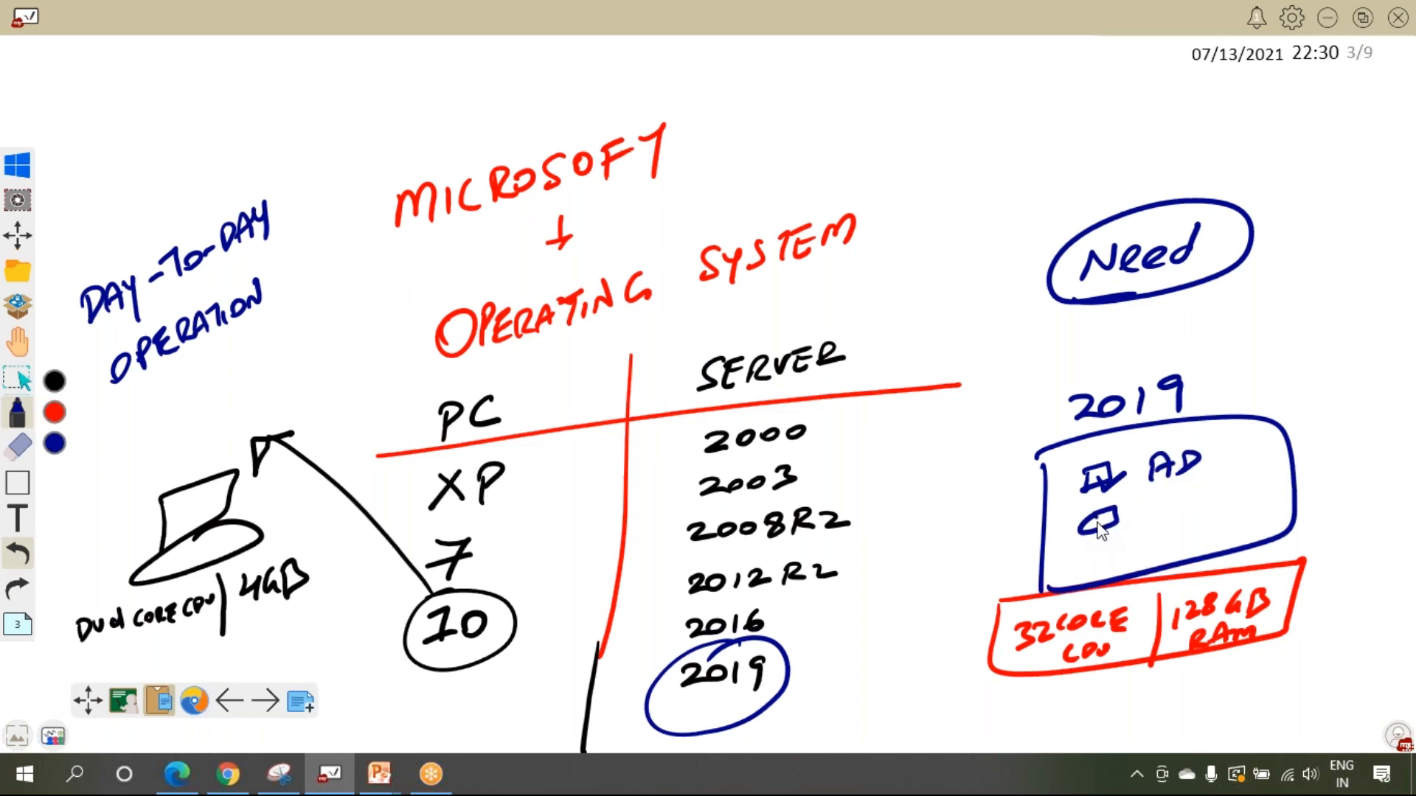
Step: Write AD, DNS and DHCP with checkboxes inside the 2019 server box
left_click_drag(1093, 523, 1209, 515)
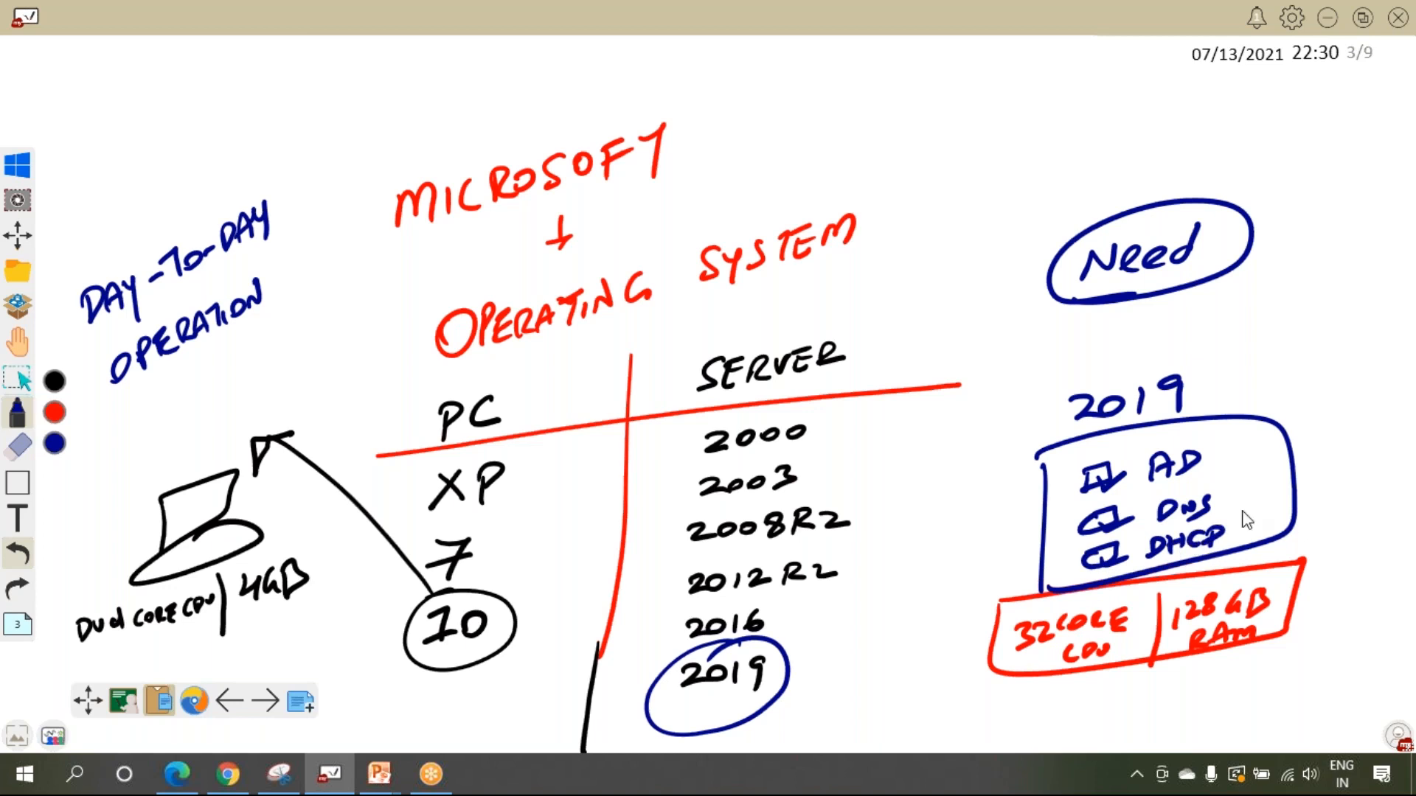
mouse_move(1234, 498)
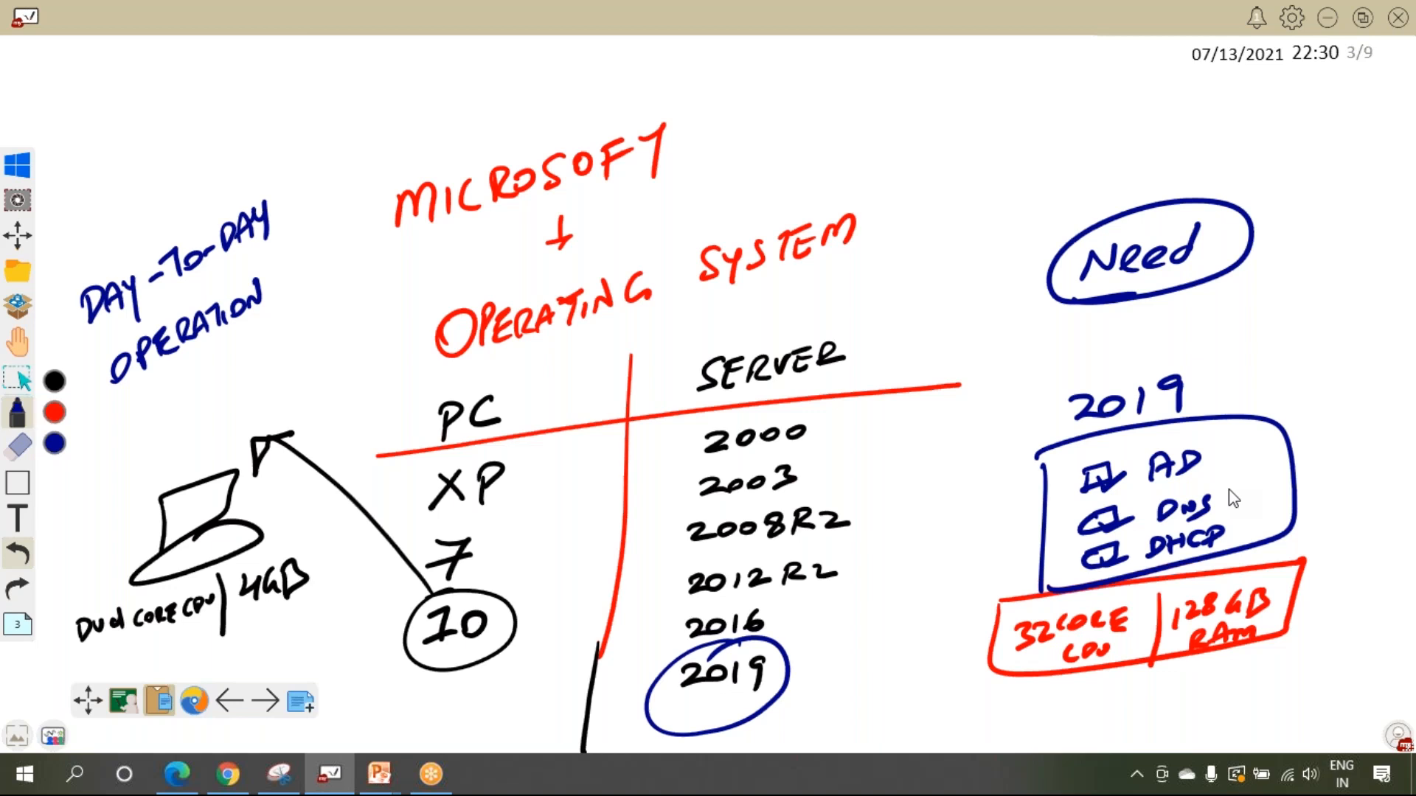
mouse_move(181, 773)
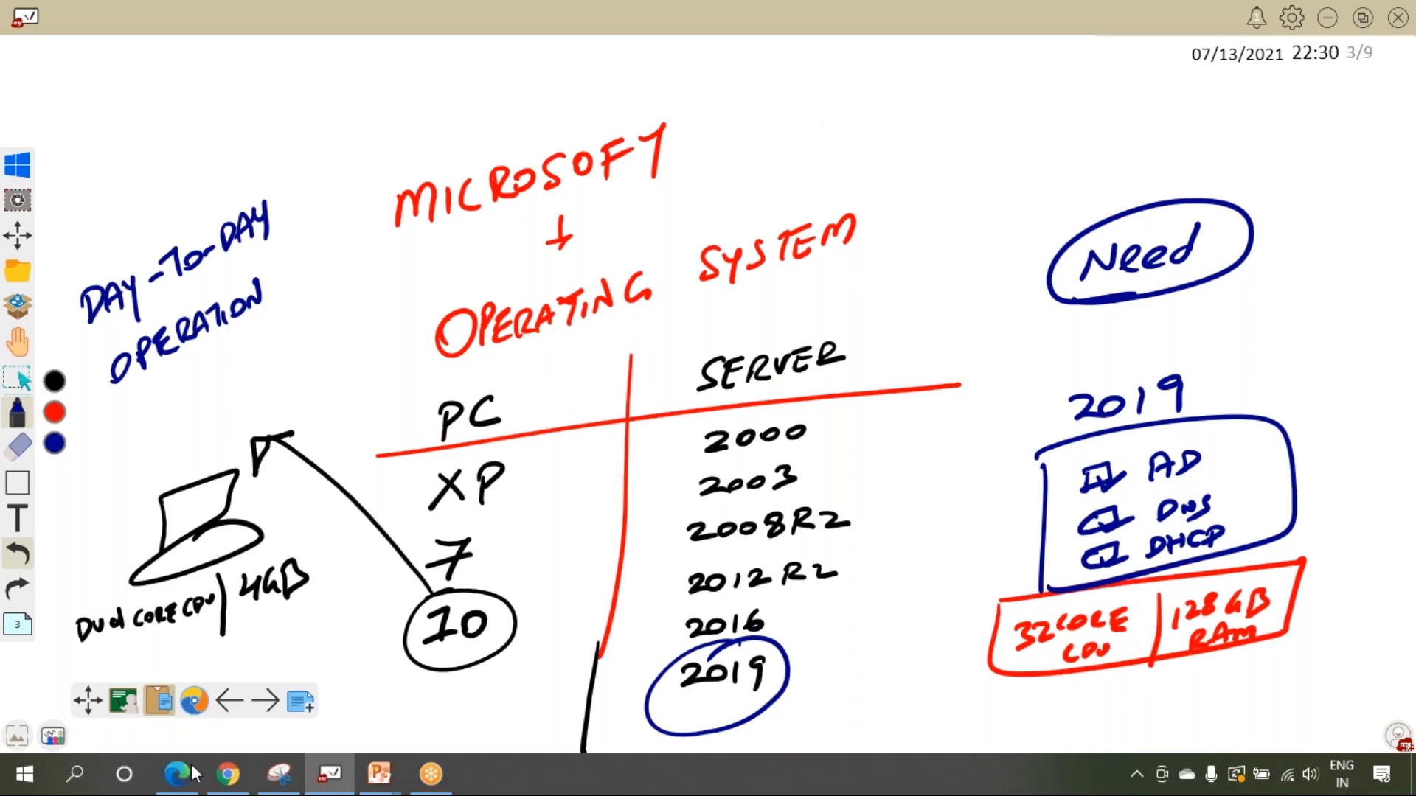
Step: Jump to the MCSE Windows Server Training Course Content module list
left_click(228, 773)
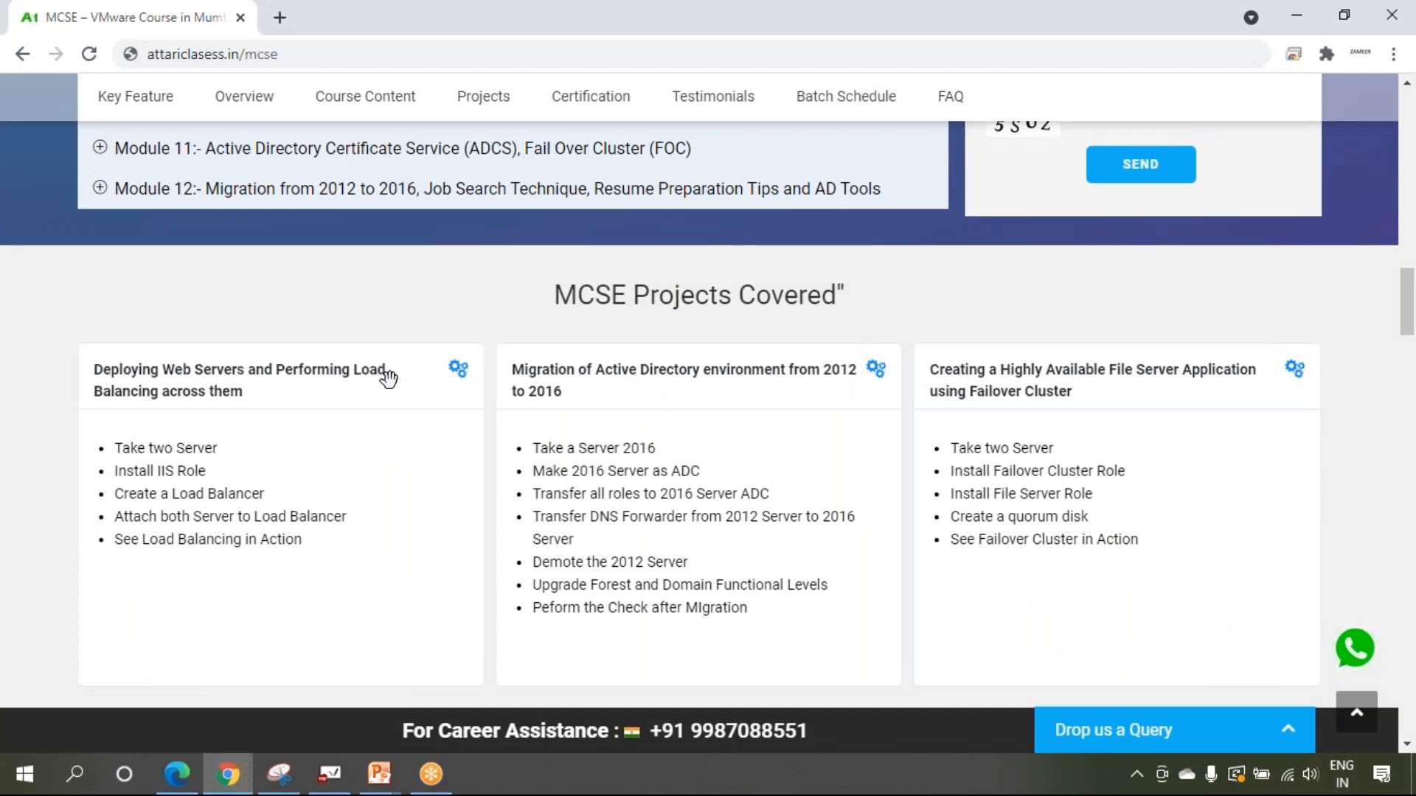
mouse_move(379, 341)
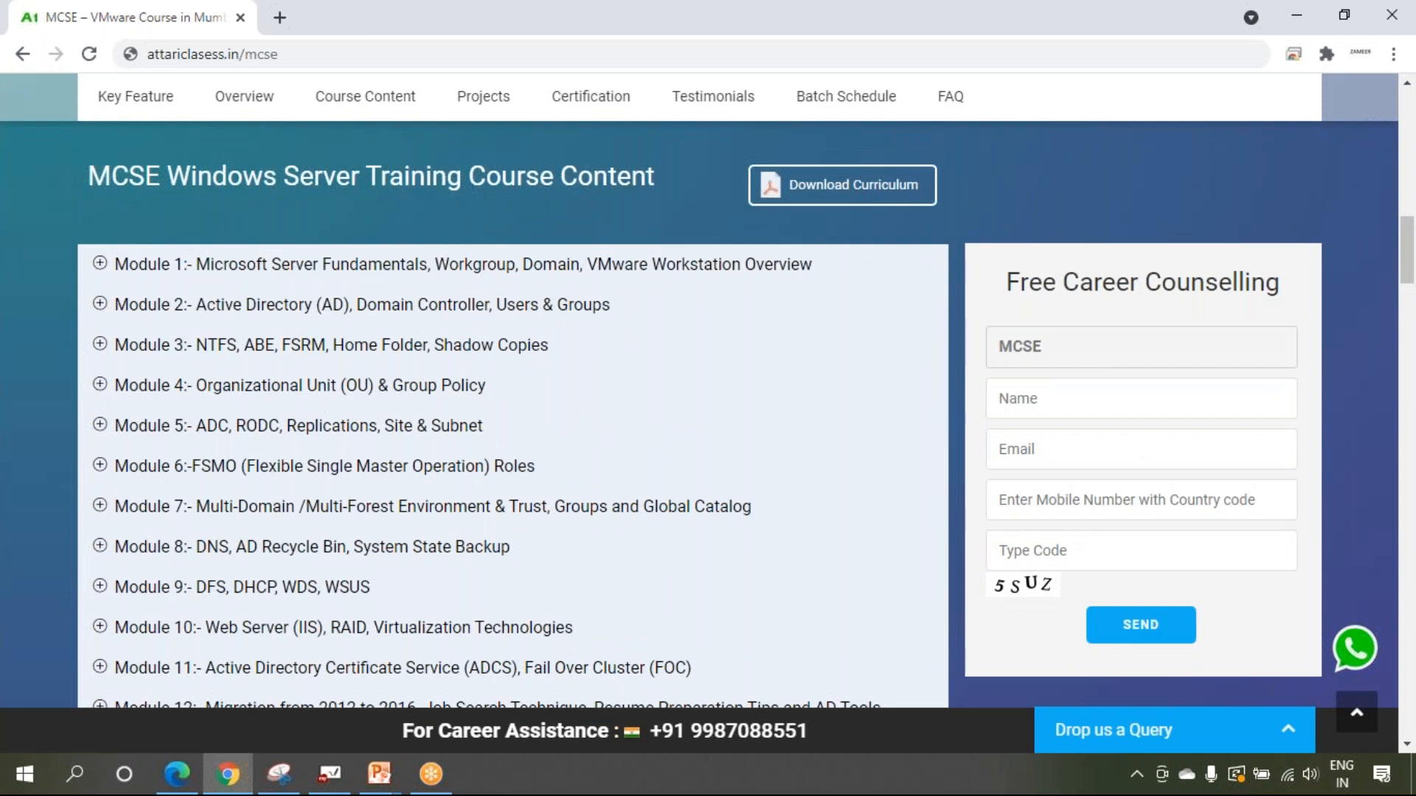
mouse_move(169, 275)
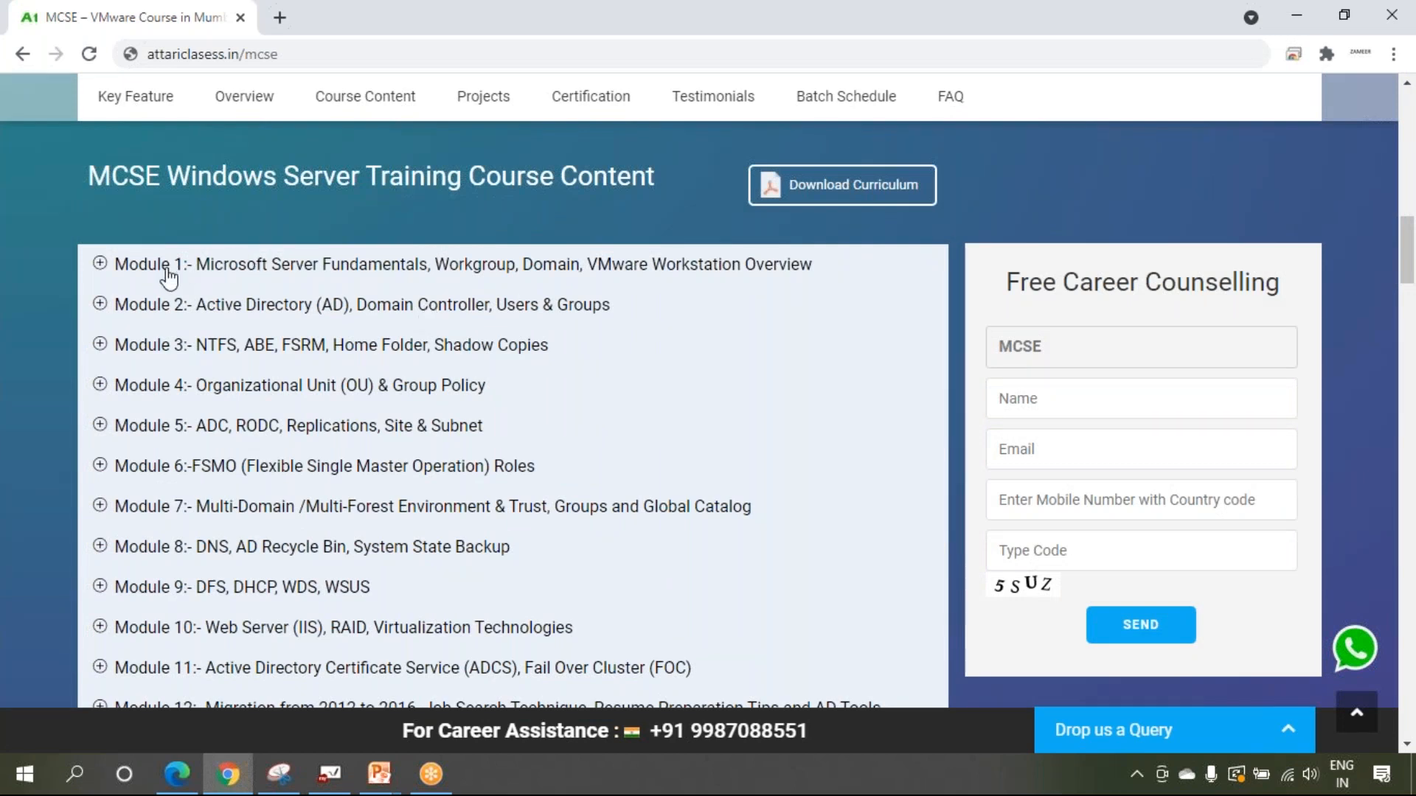
mouse_move(244, 271)
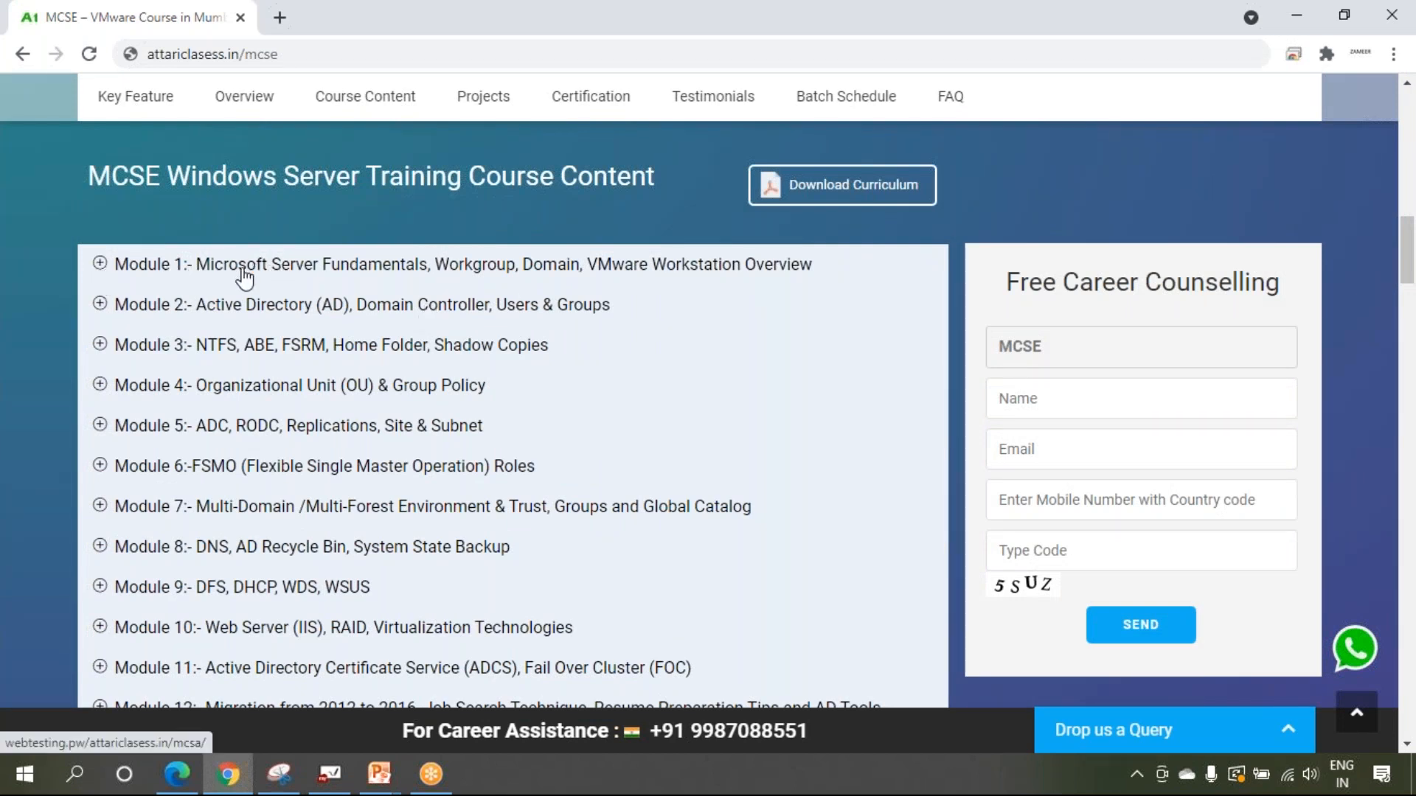
mouse_move(286, 271)
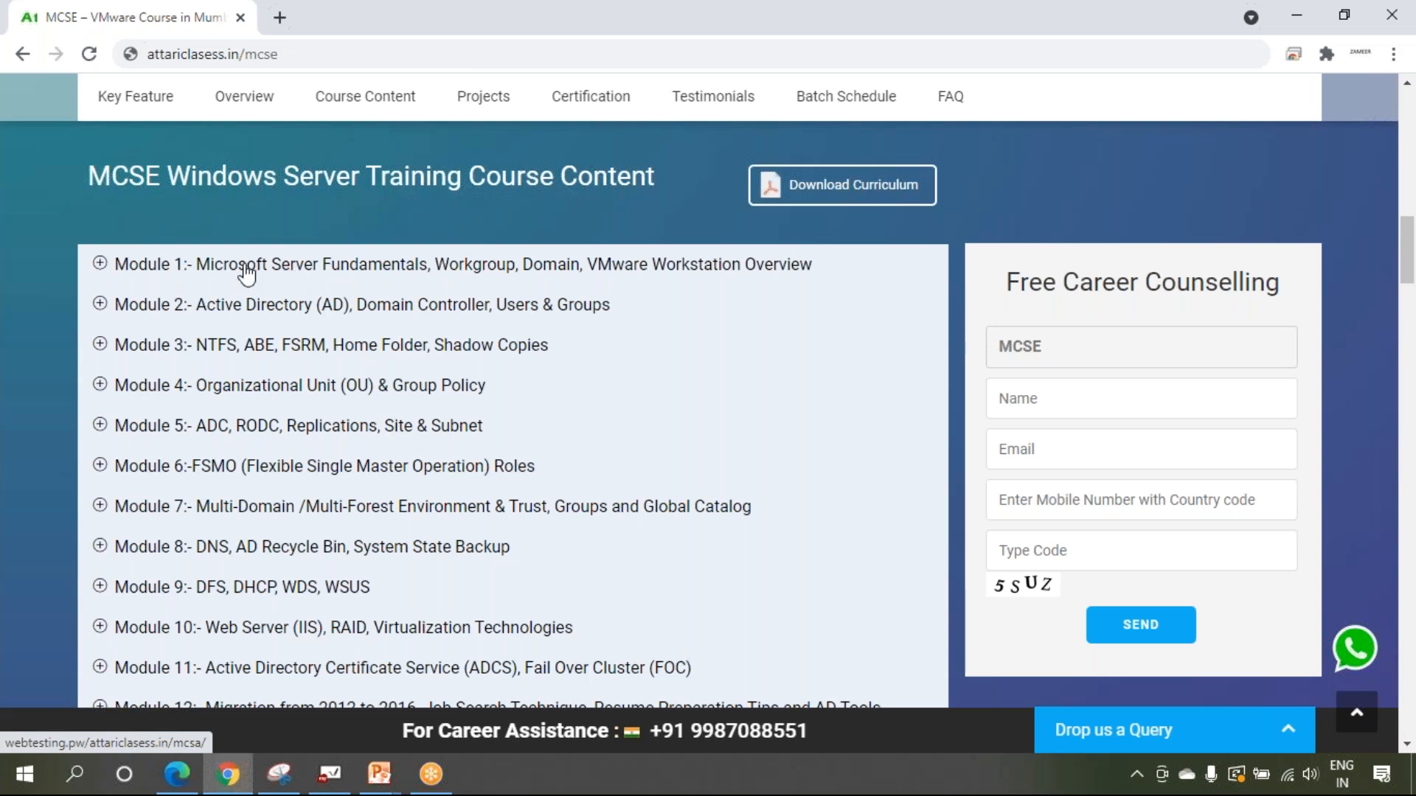
mouse_move(318, 275)
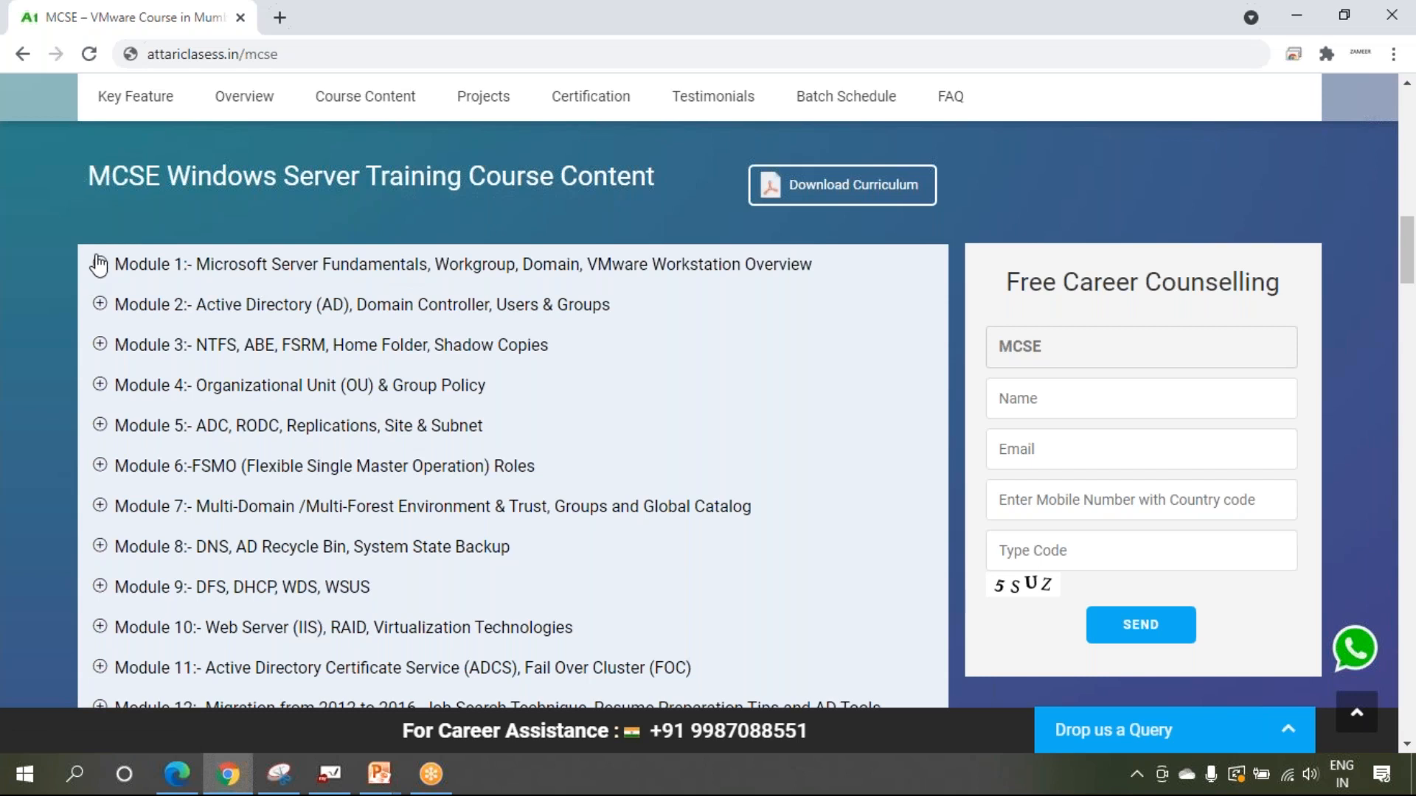
Step: Expand and collapse Module 1 and Module 2 to preview their topics
left_click(115, 265)
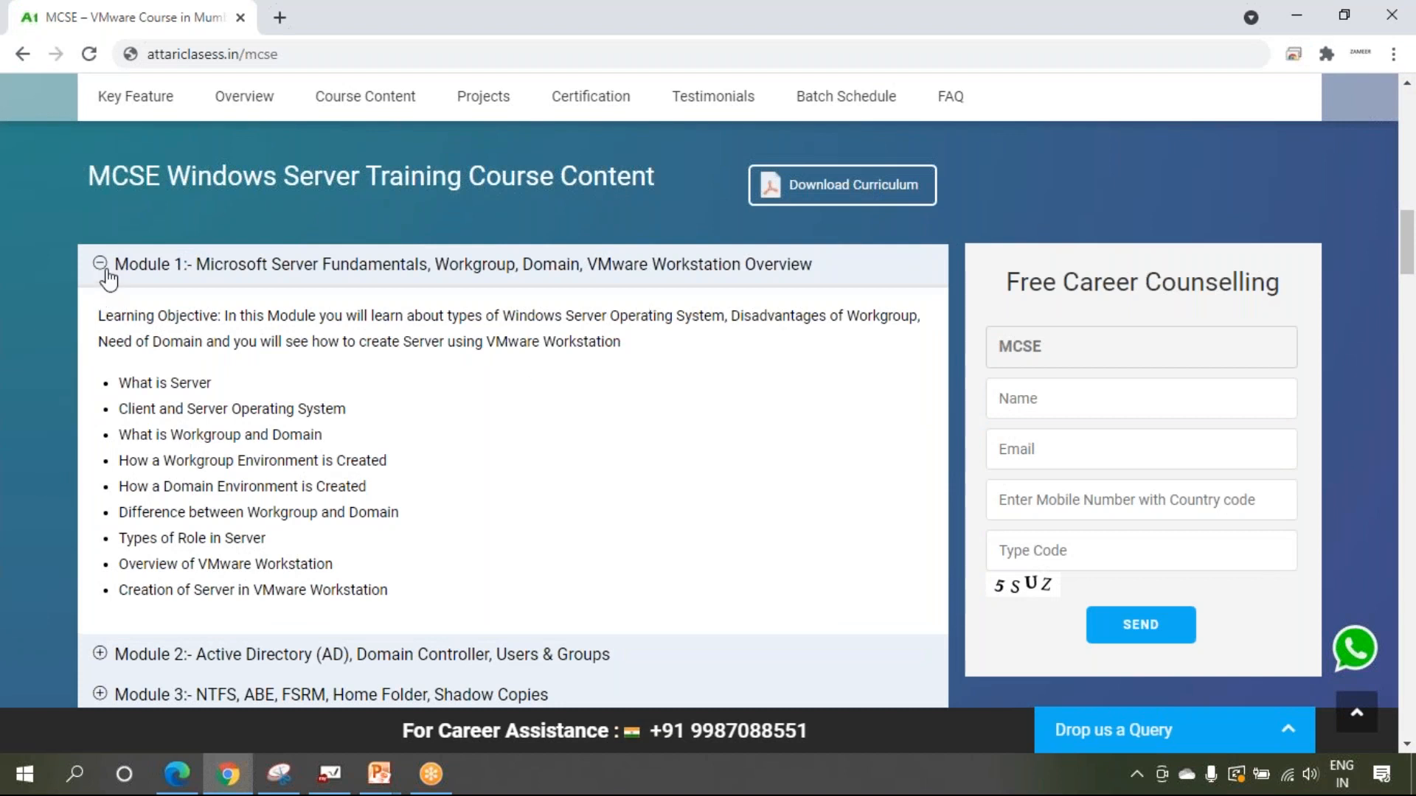
left_click(100, 264)
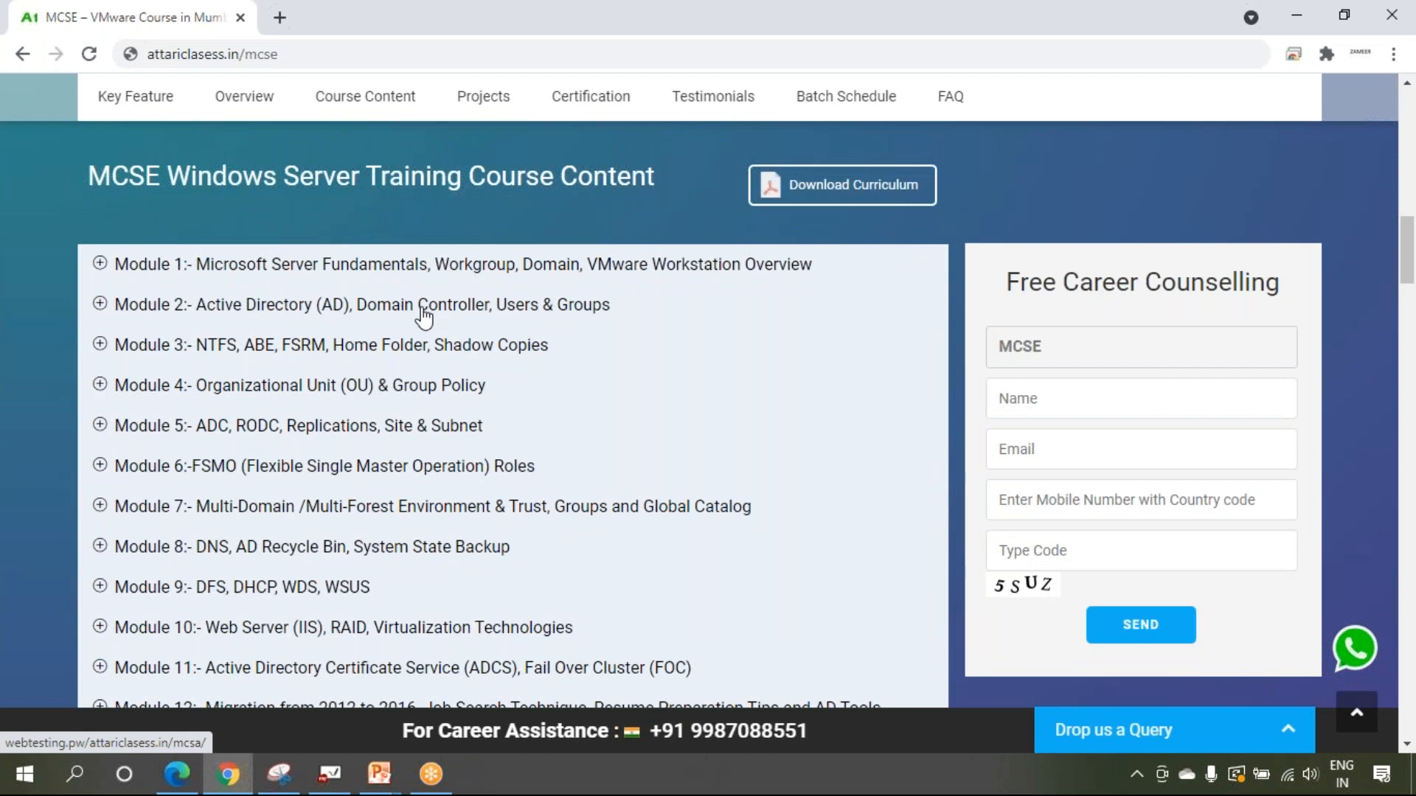
mouse_move(100, 310)
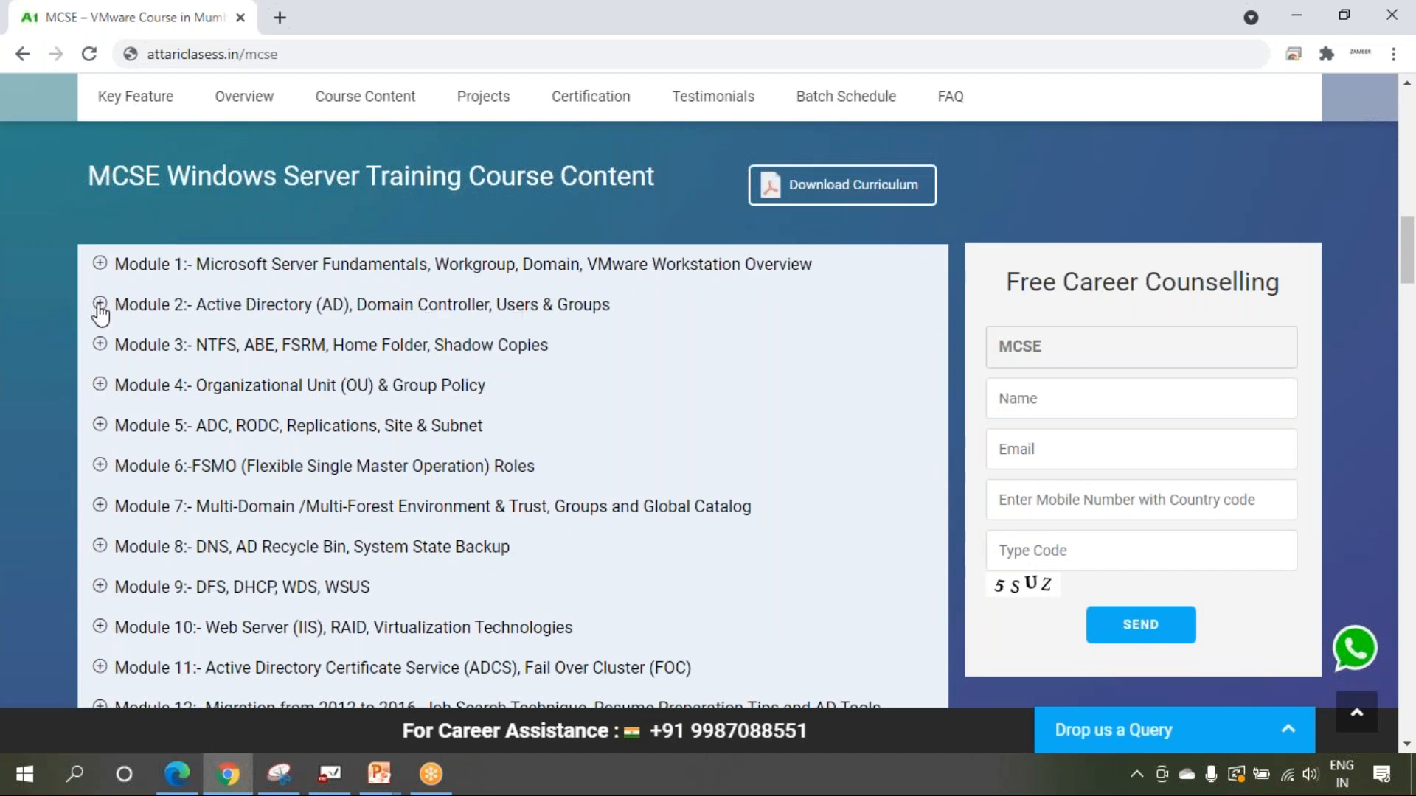
left_click(100, 304)
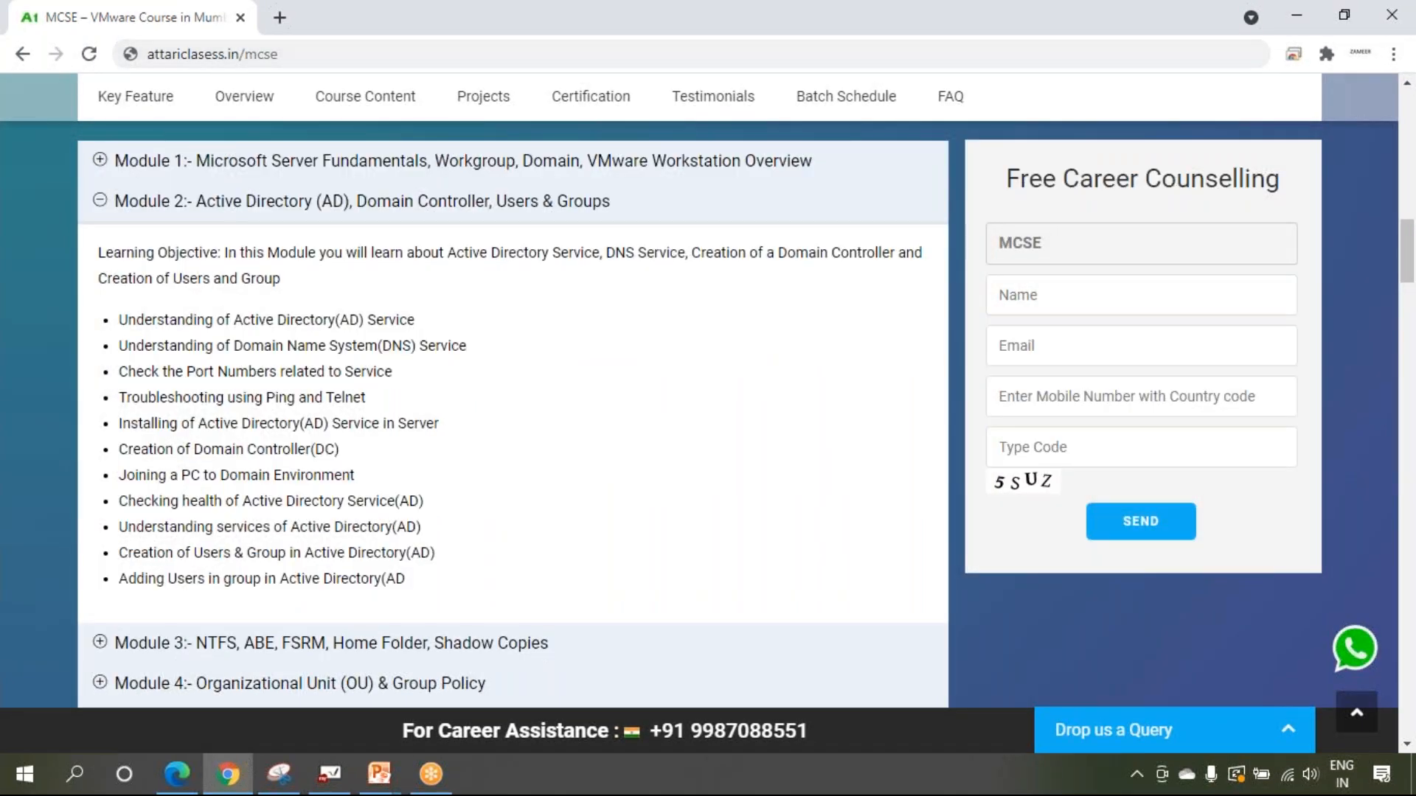
mouse_move(487, 480)
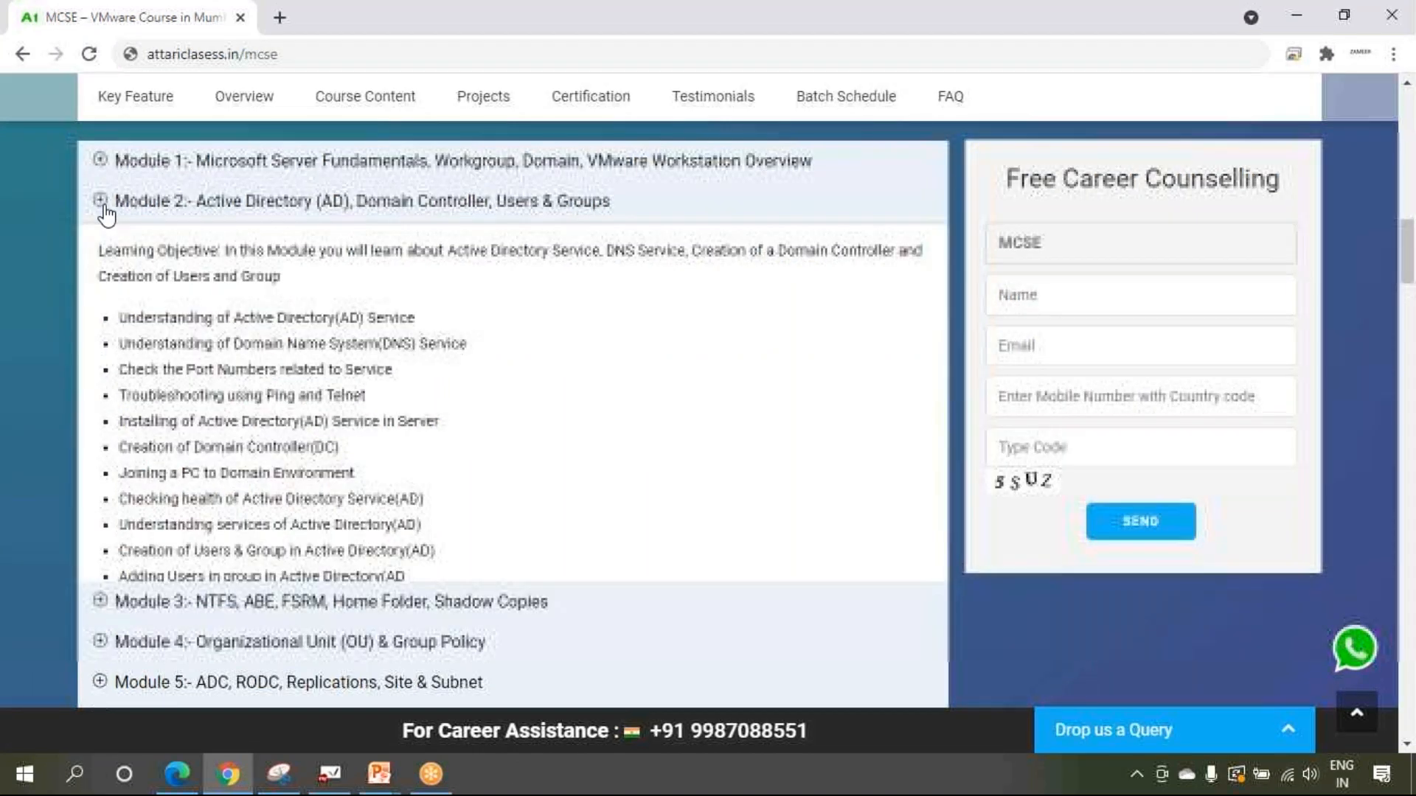
left_click(100, 200)
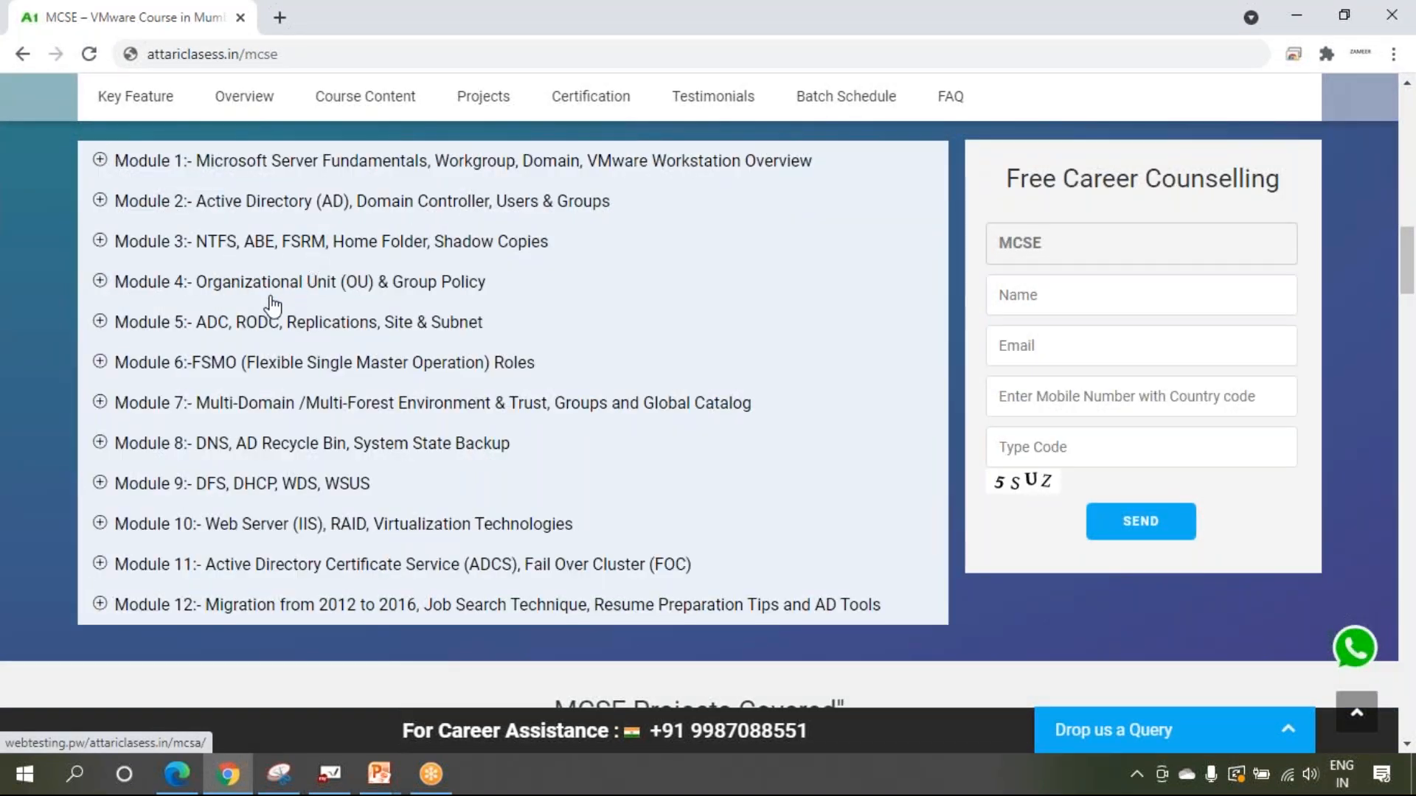
mouse_move(337, 423)
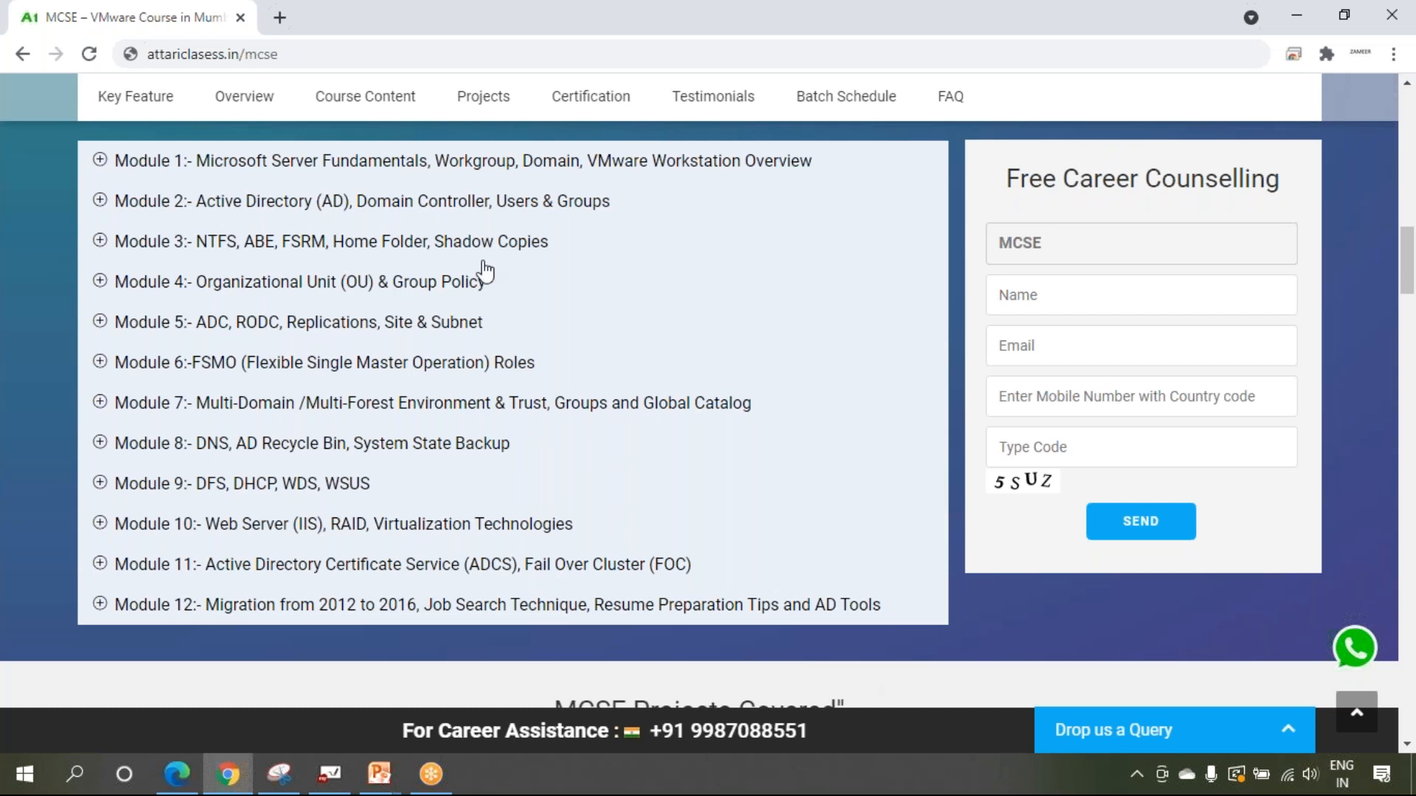
mouse_move(551, 425)
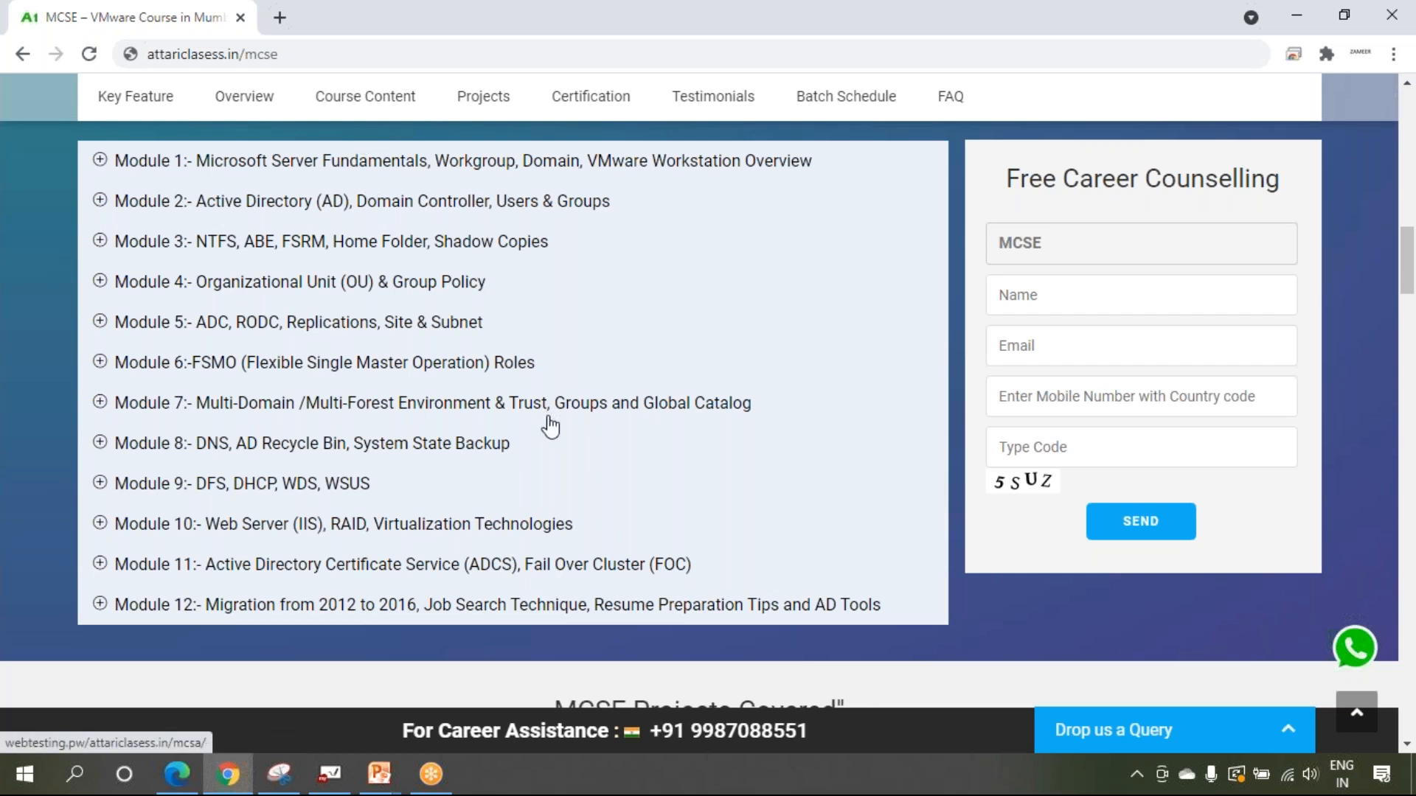
Step: Scroll down to MCSE Projects Covered, then return to the whiteboard
scroll("down", 3)
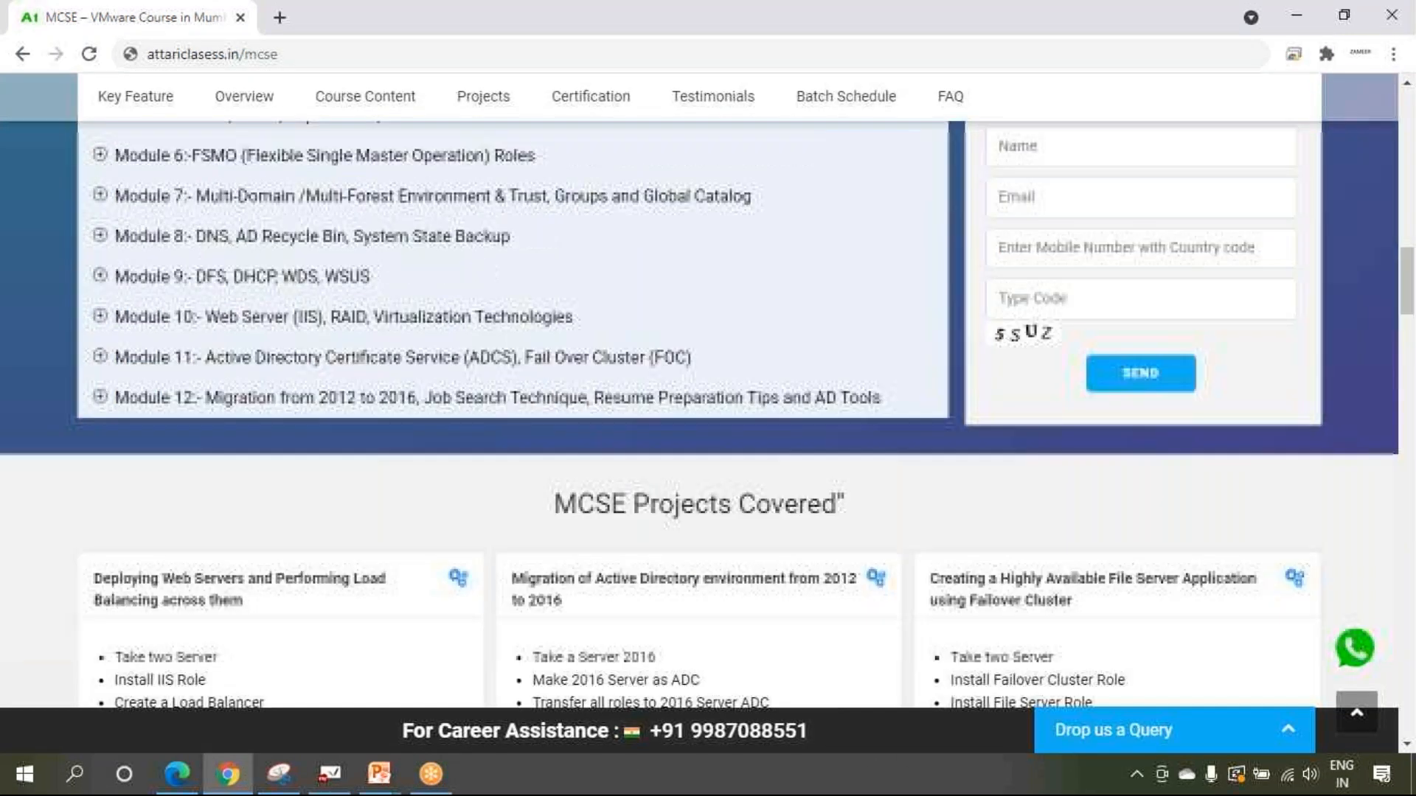
scroll("down", 3)
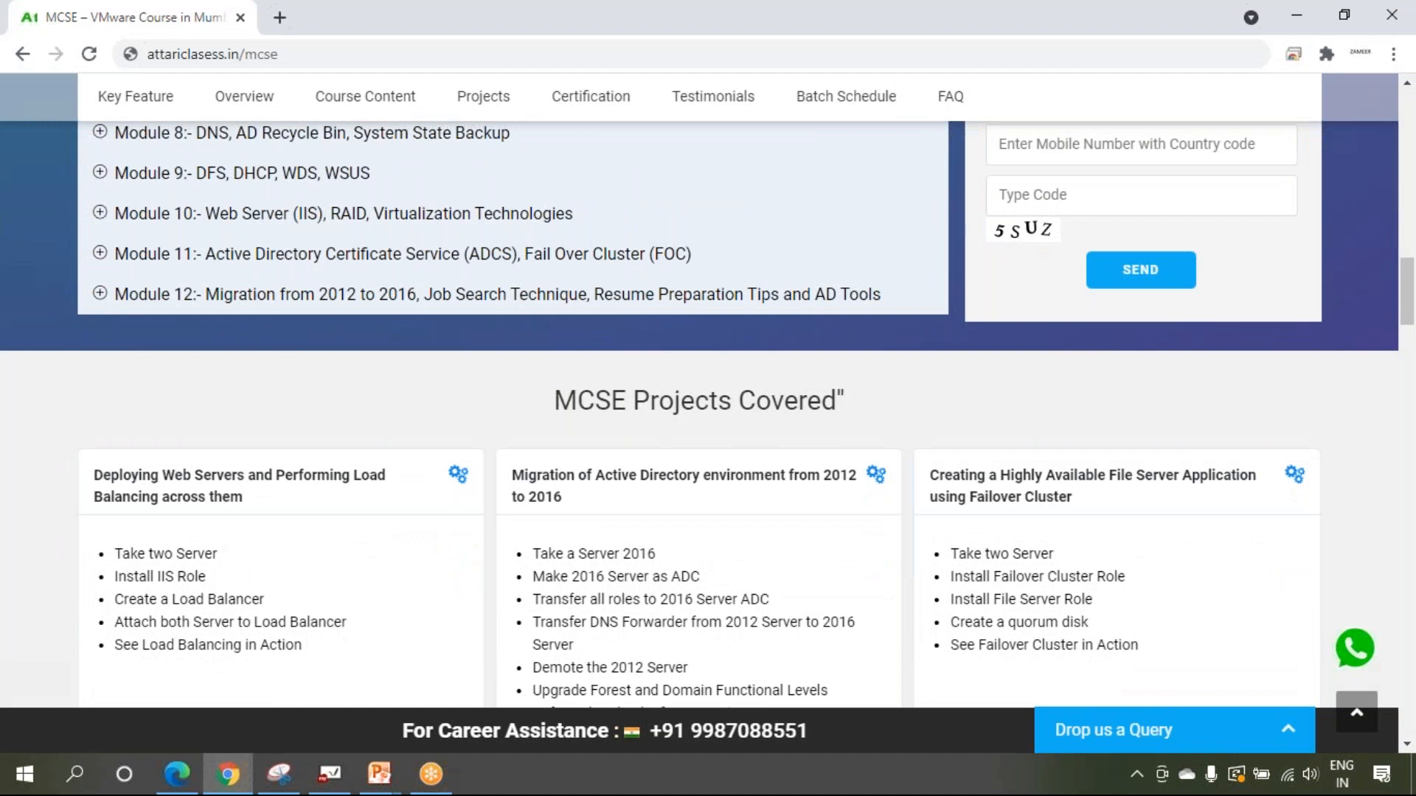
scroll("down", 3)
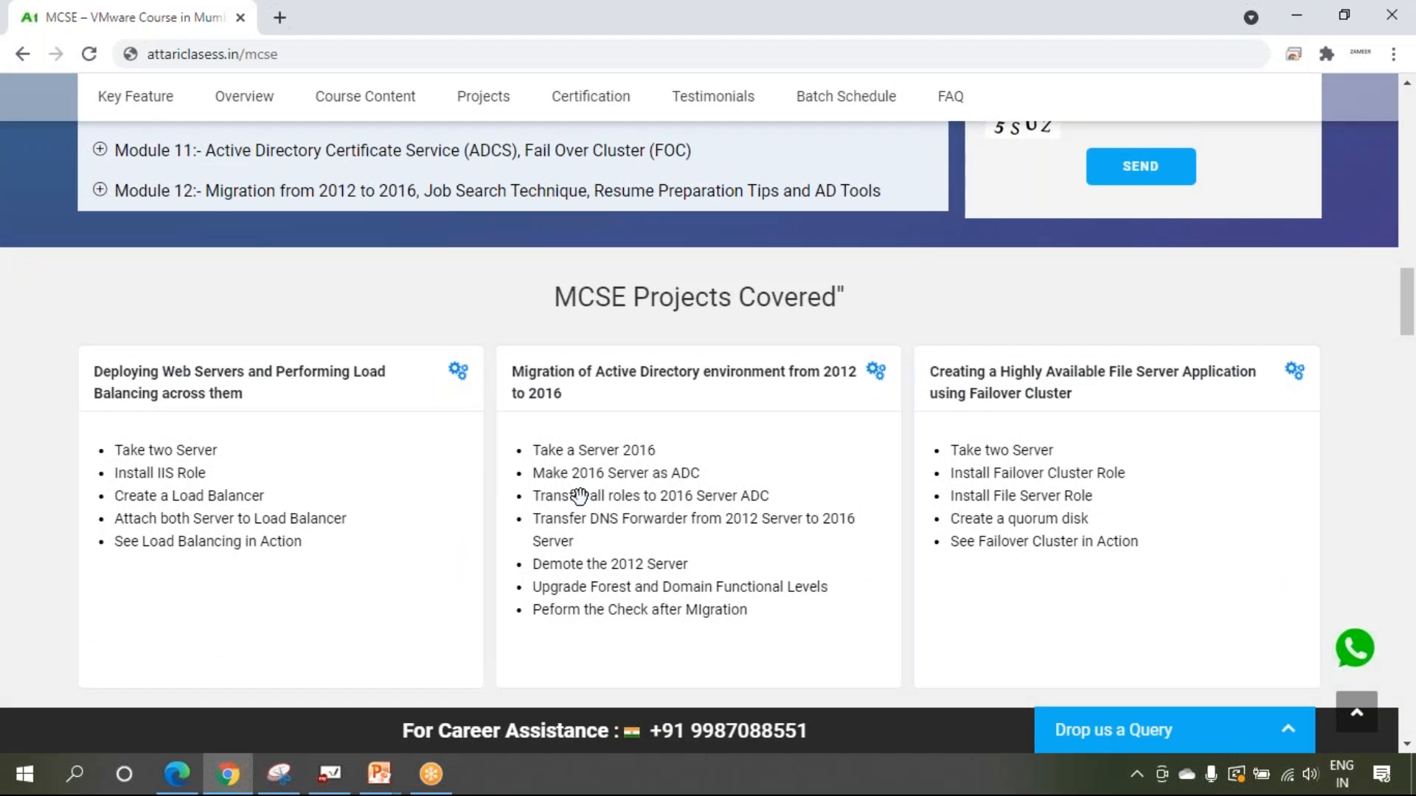
mouse_move(319, 524)
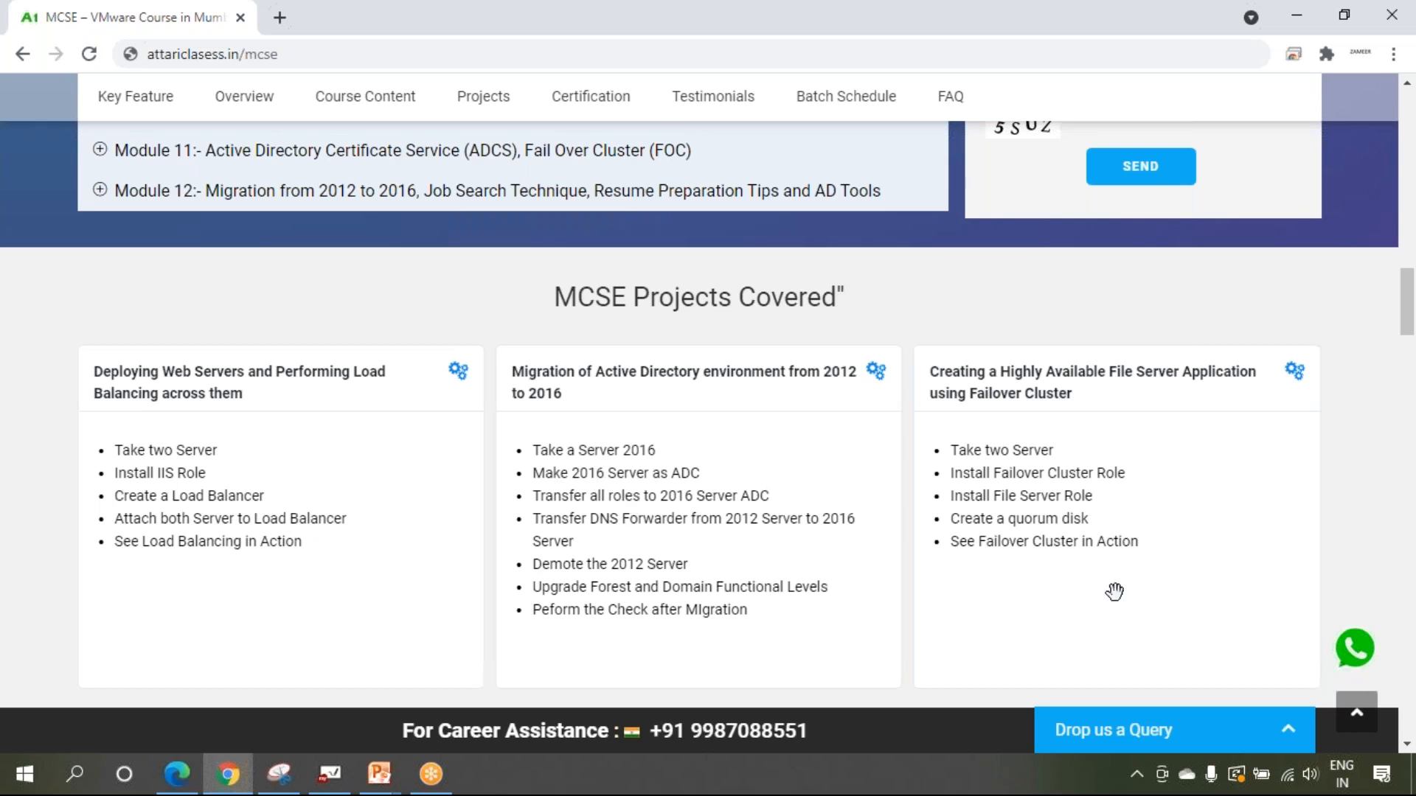
mouse_move(820, 587)
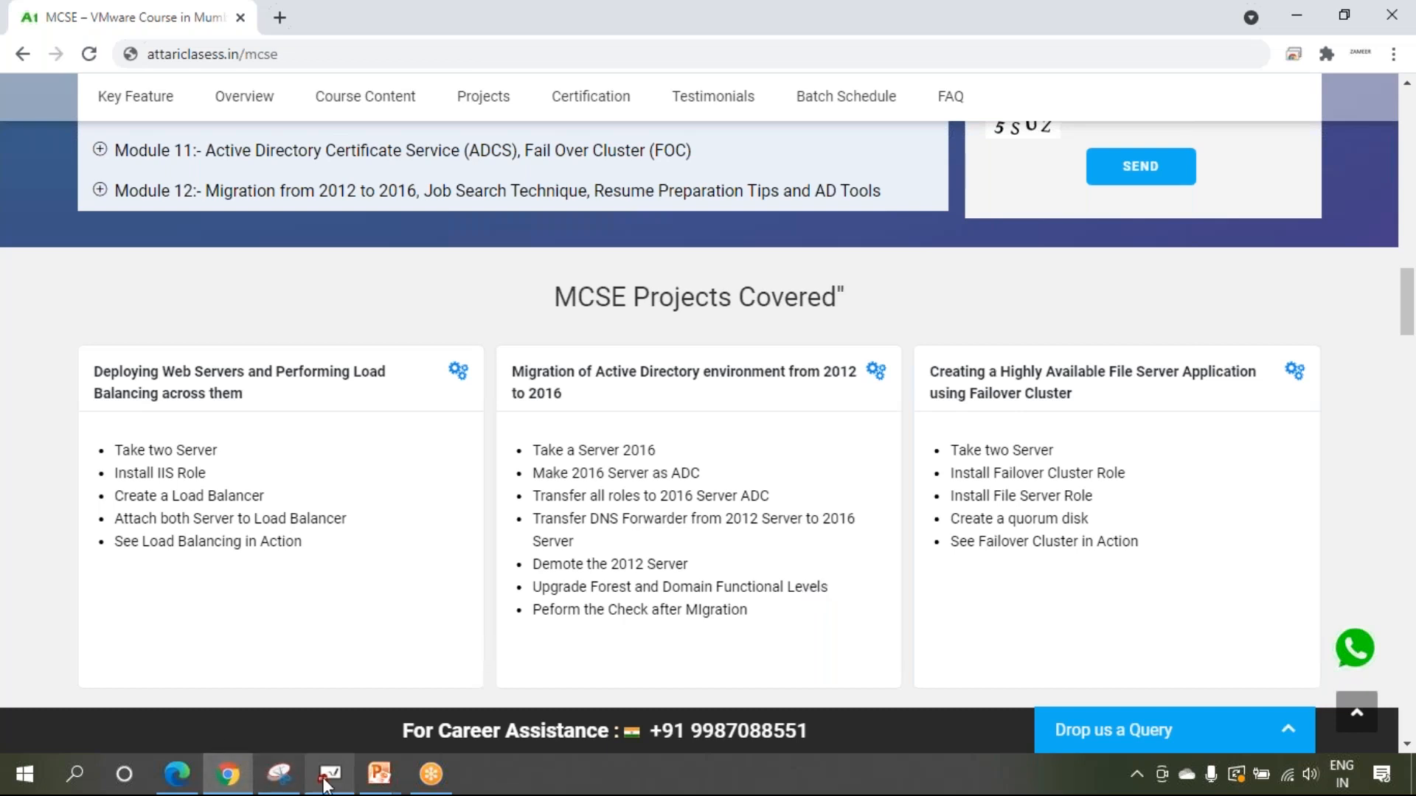
left_click(329, 774)
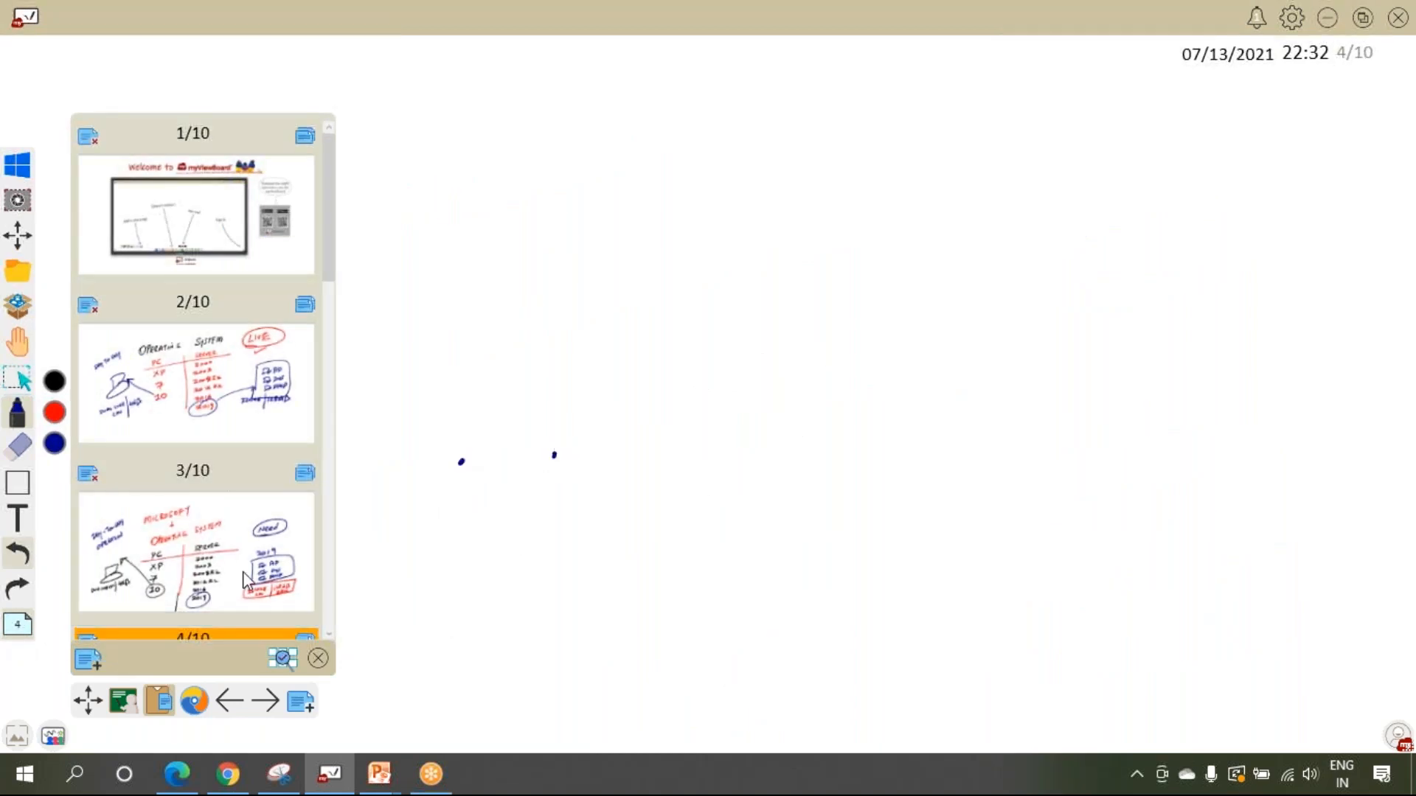
Step: Sketch the training diagram with an 'Atari classes' heading and a red student-to-Lab-PC arrow
left_click(318, 658)
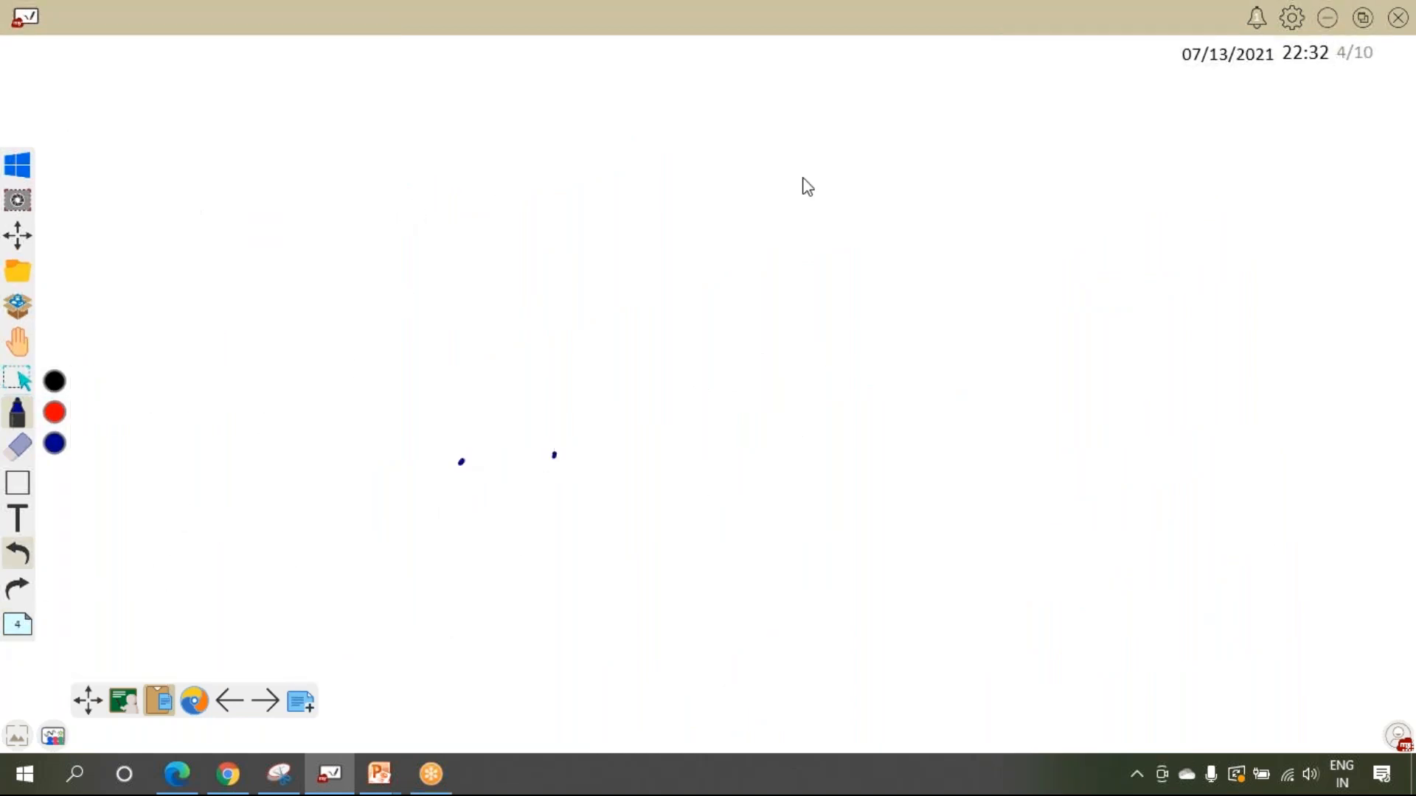
left_click_drag(772, 119, 773, 646)
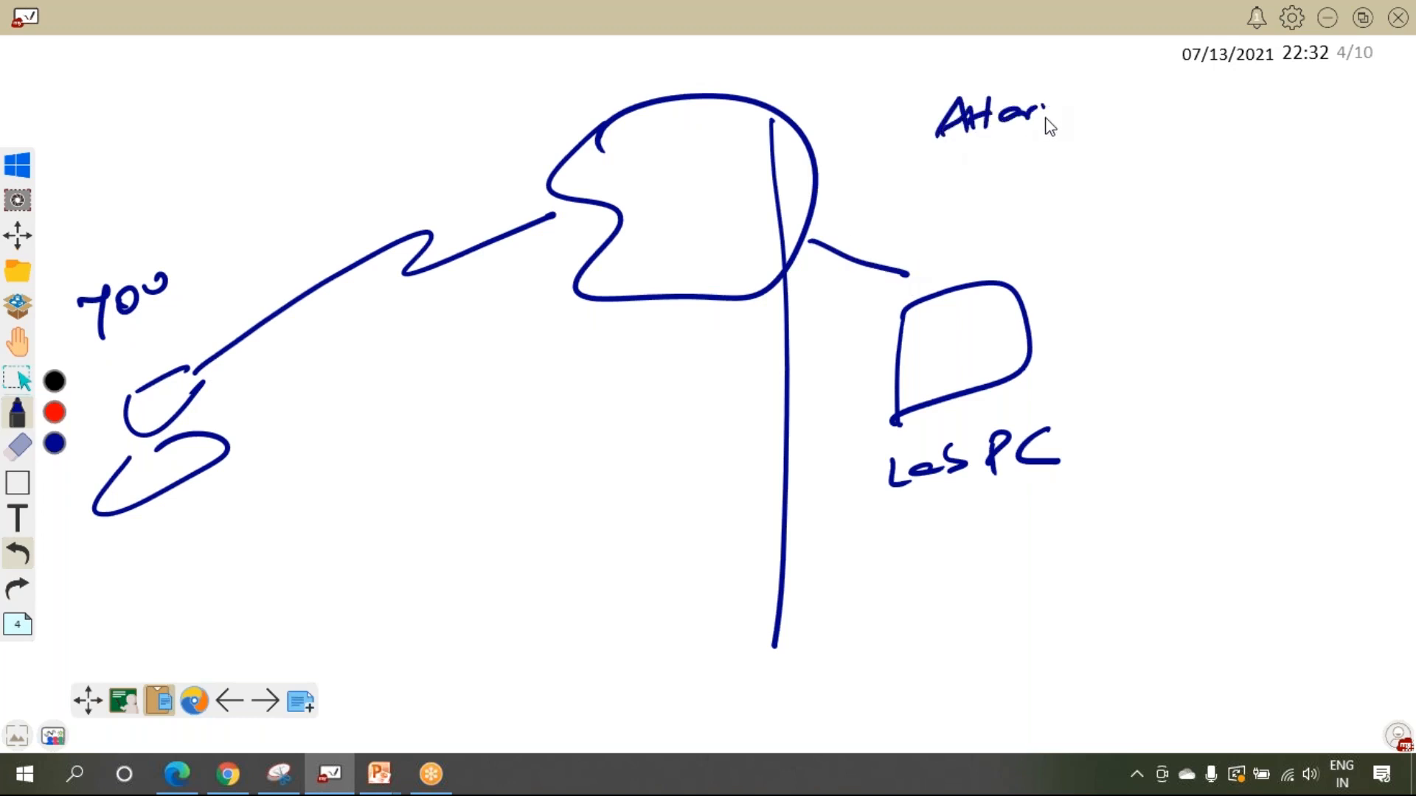
left_click_drag(1092, 109, 1228, 117)
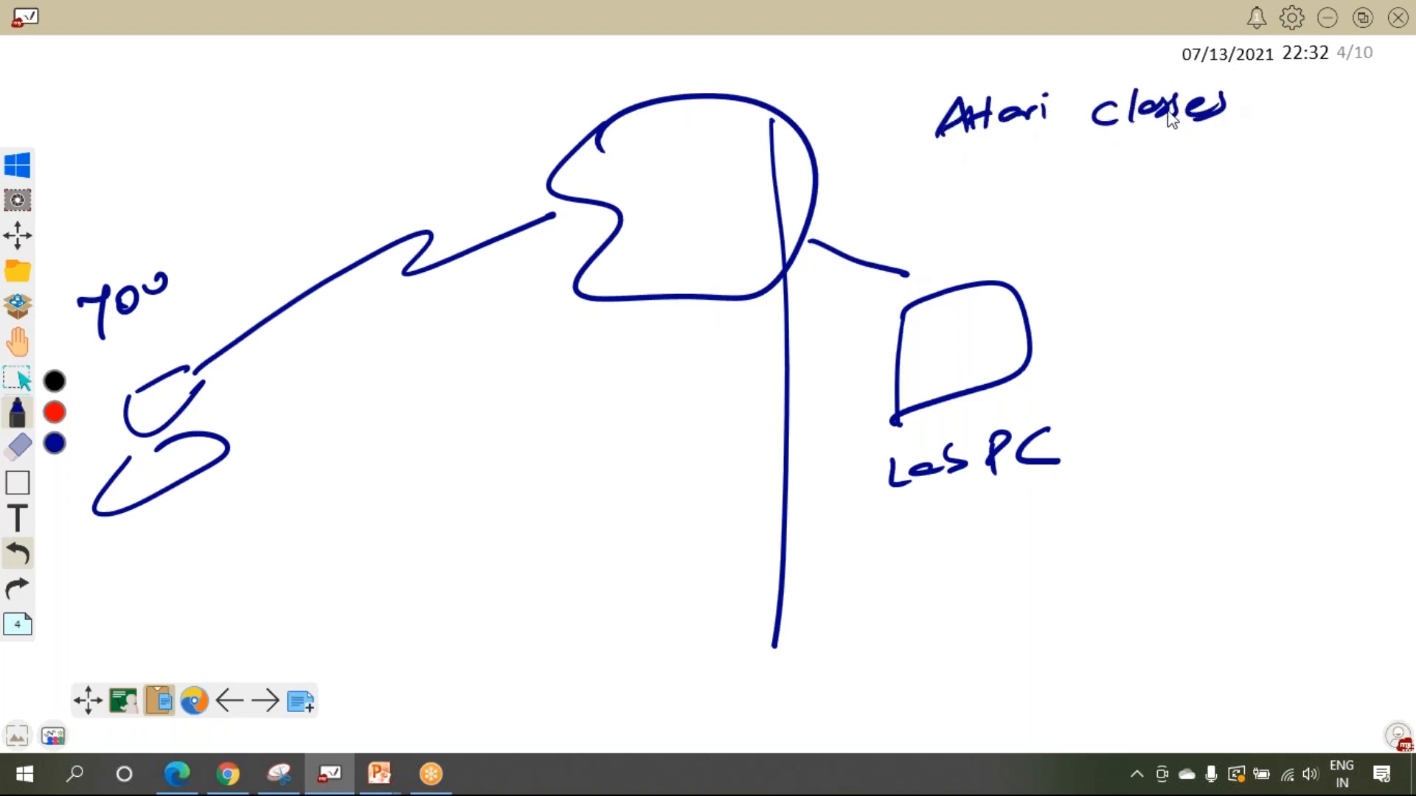
mouse_move(193, 571)
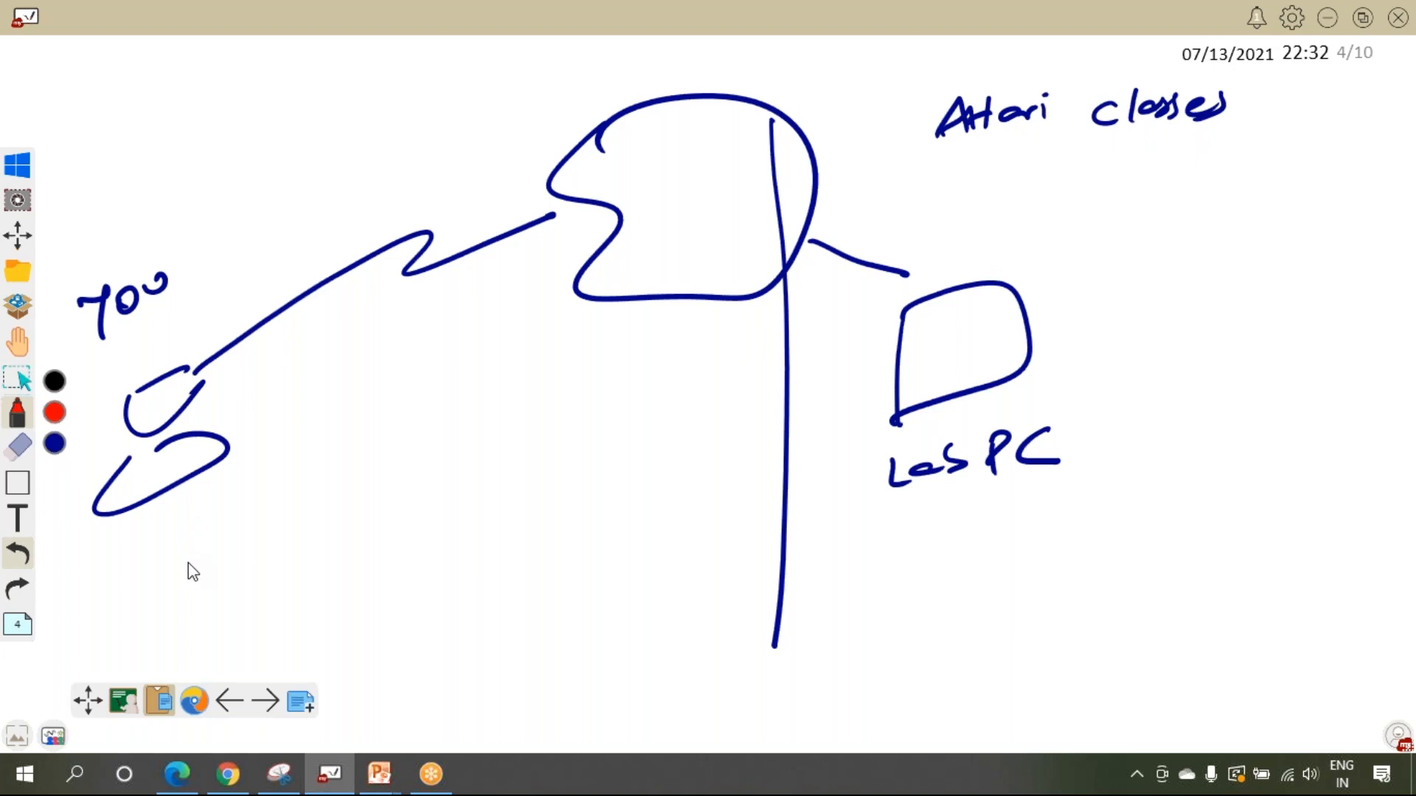
mouse_move(198, 516)
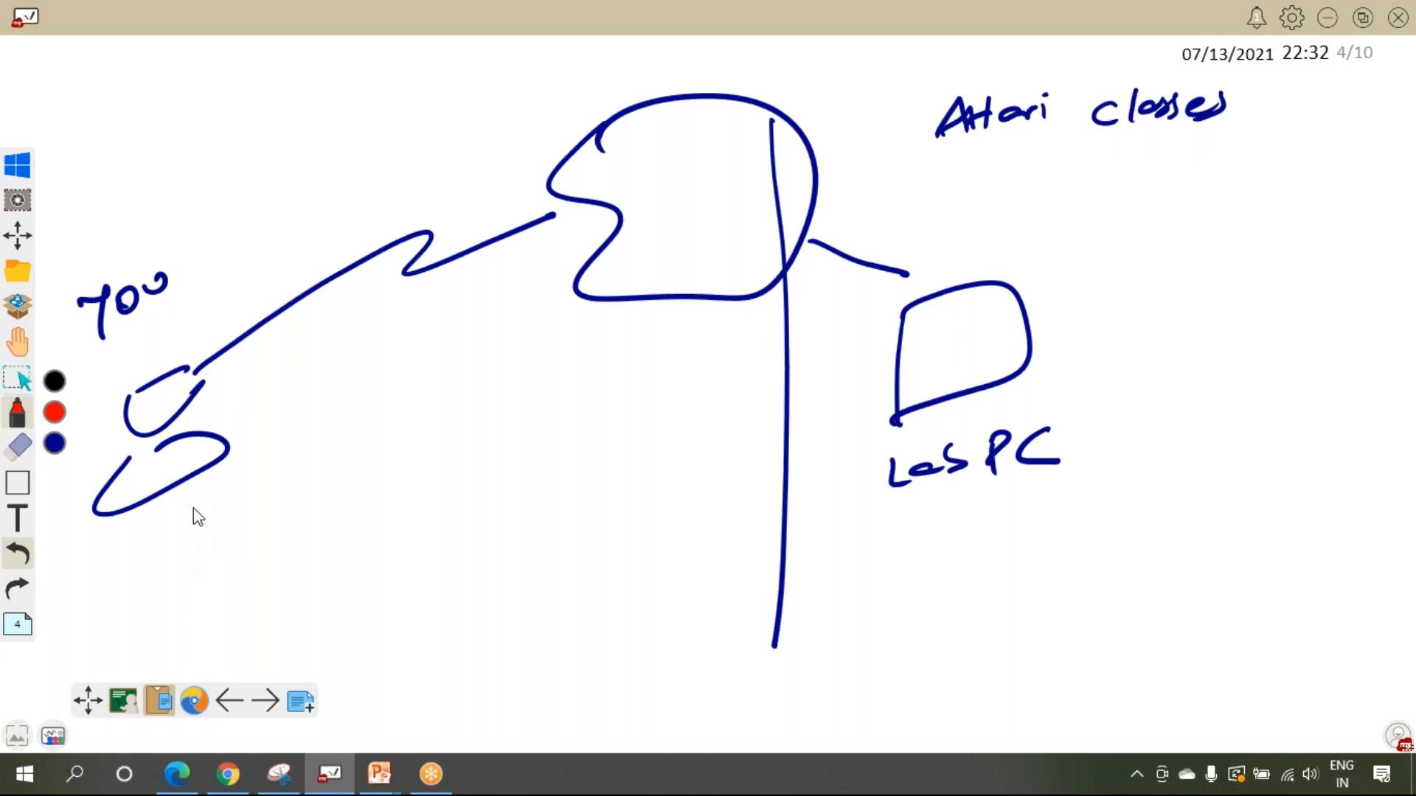
left_click_drag(190, 515, 857, 375)
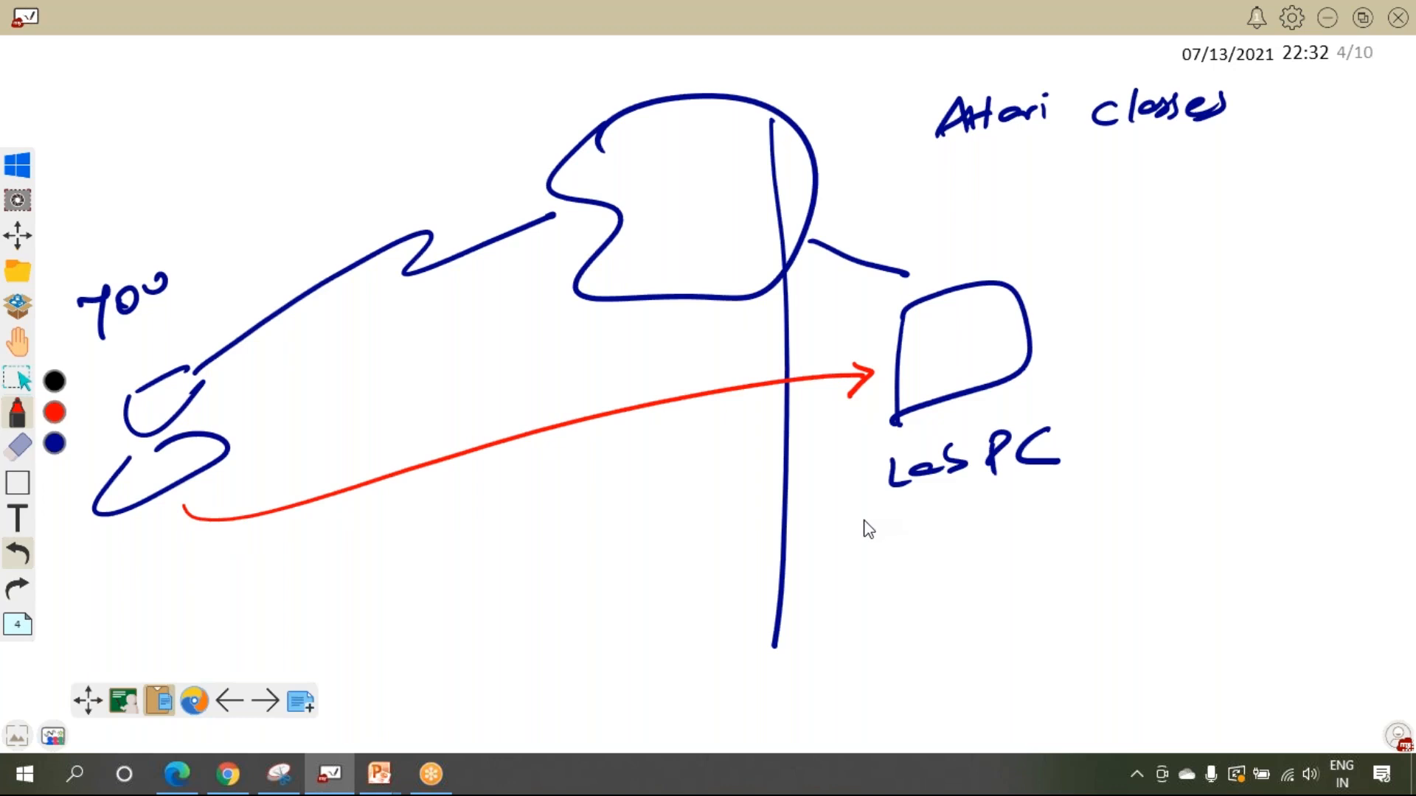
mouse_move(407, 306)
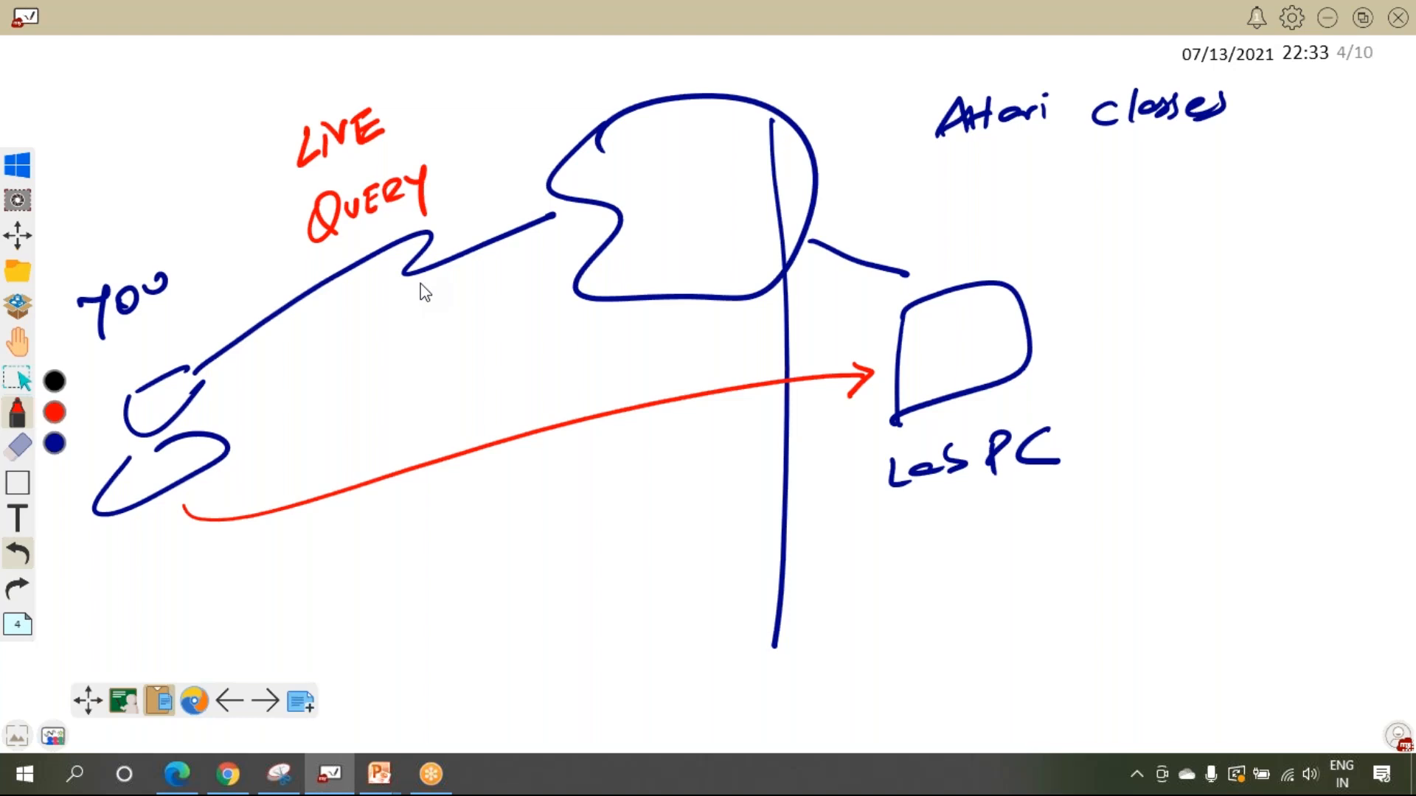
mouse_move(418, 257)
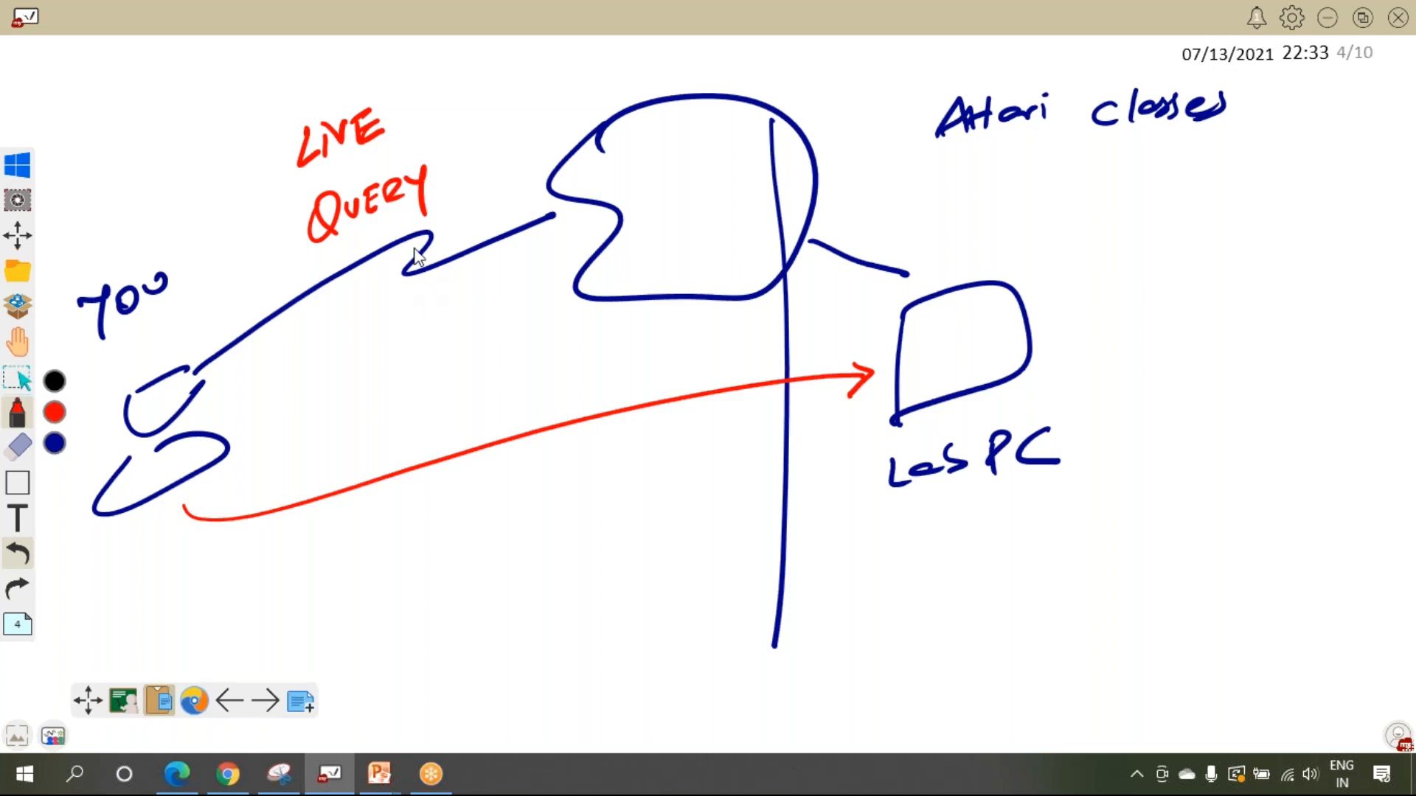
Step: Label the links in red with LIVE QUERY, Remote and an underlined Whatsapp
left_click_drag(316, 370, 411, 361)
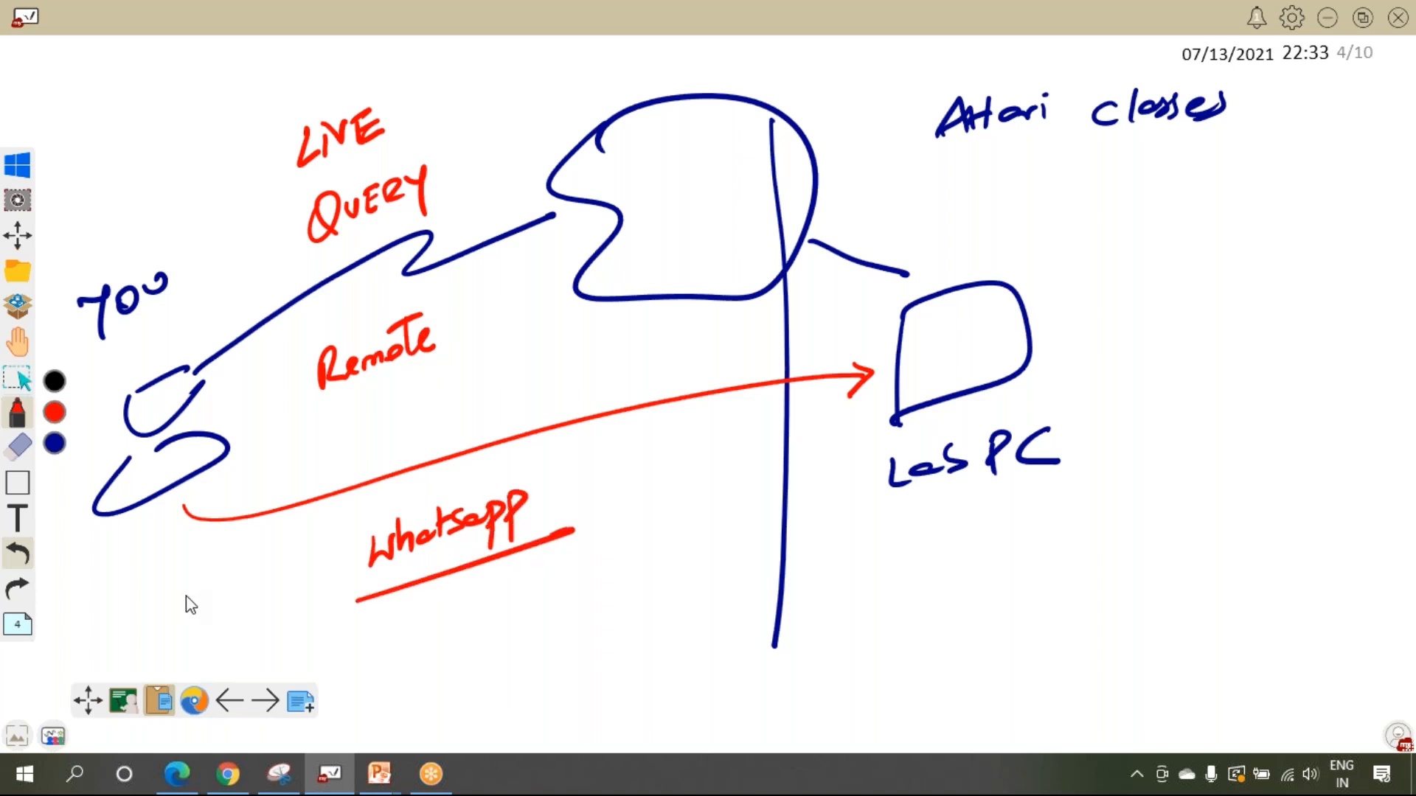
mouse_move(149, 641)
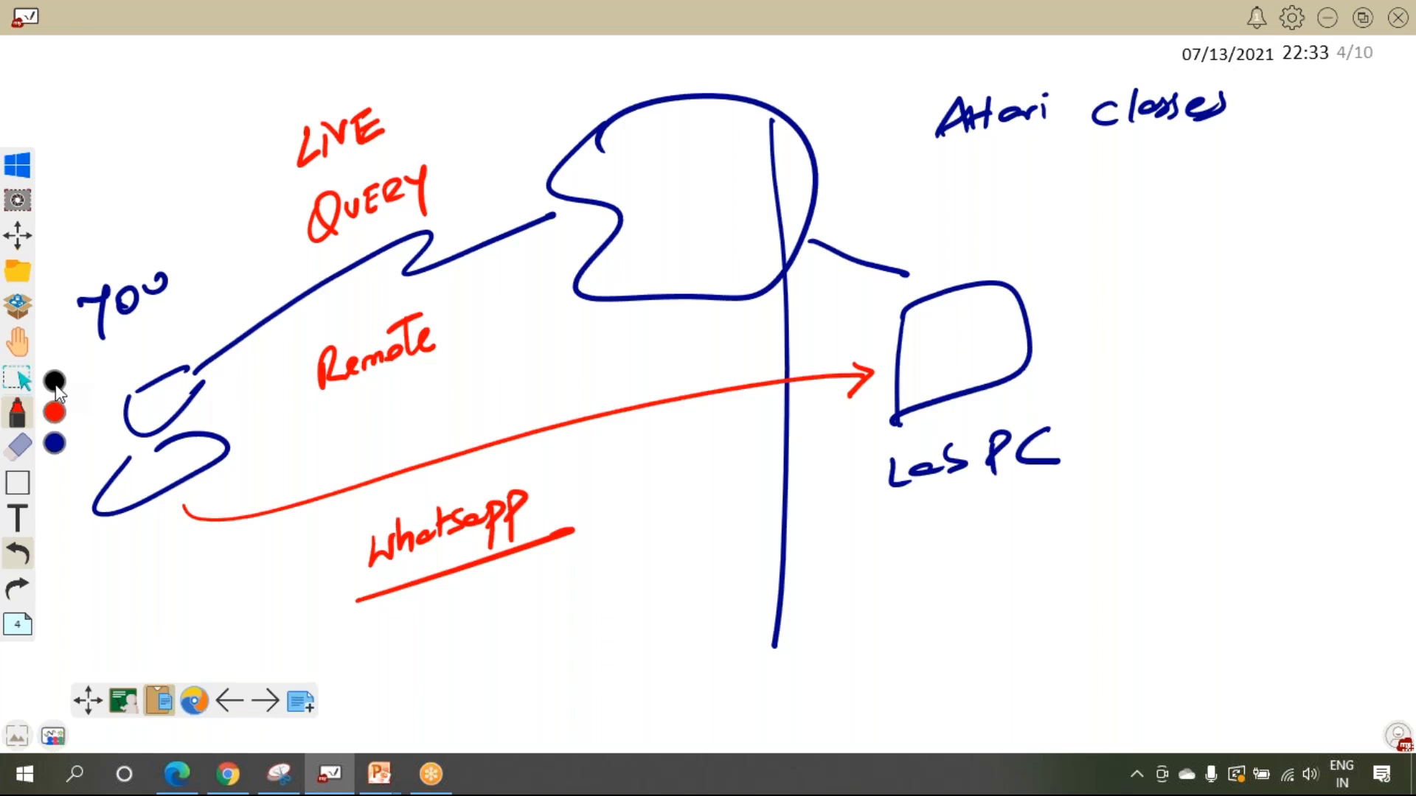
mouse_move(1205, 479)
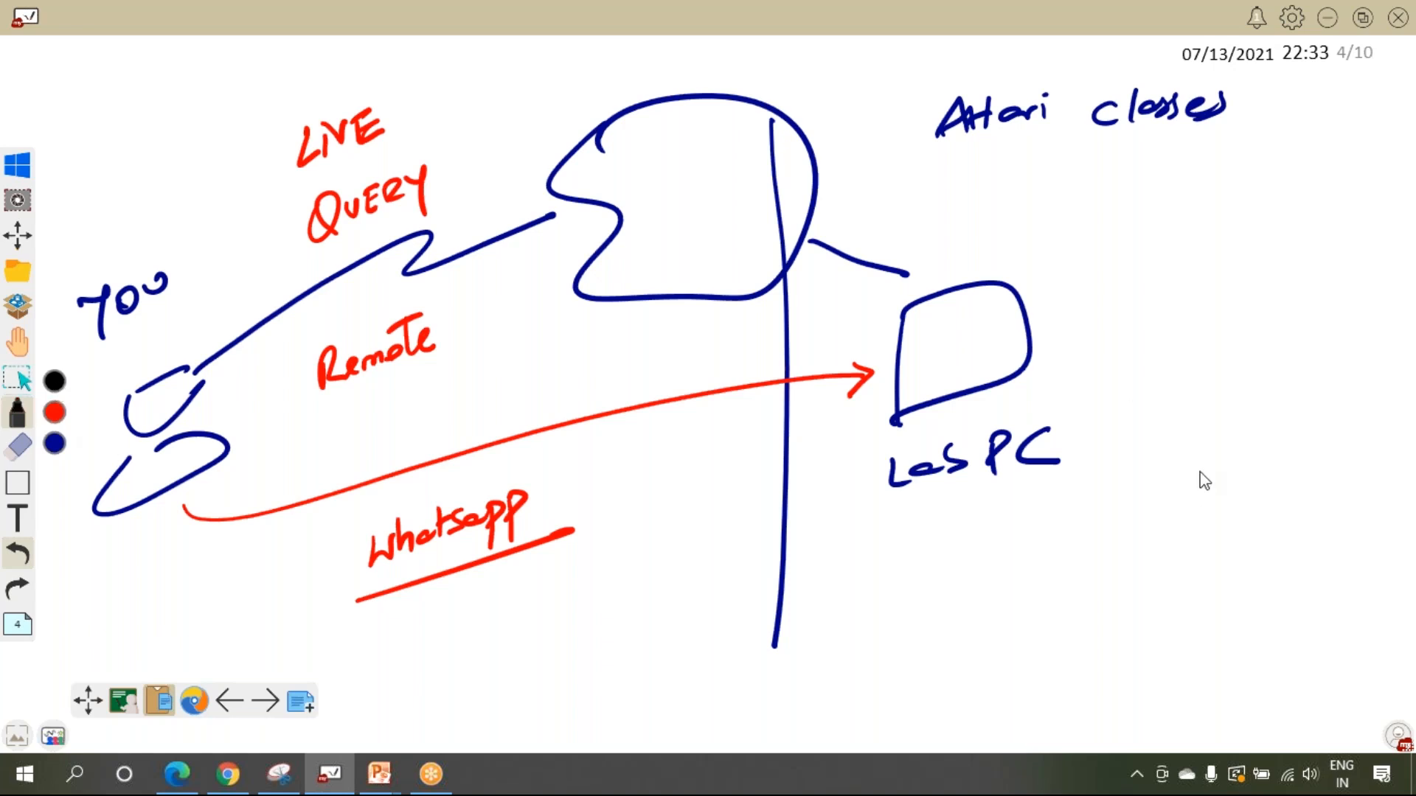
Step: Write FREE beside Attari classes, circling LMS and boxing PDF
left_click_drag(1146, 235, 1310, 262)
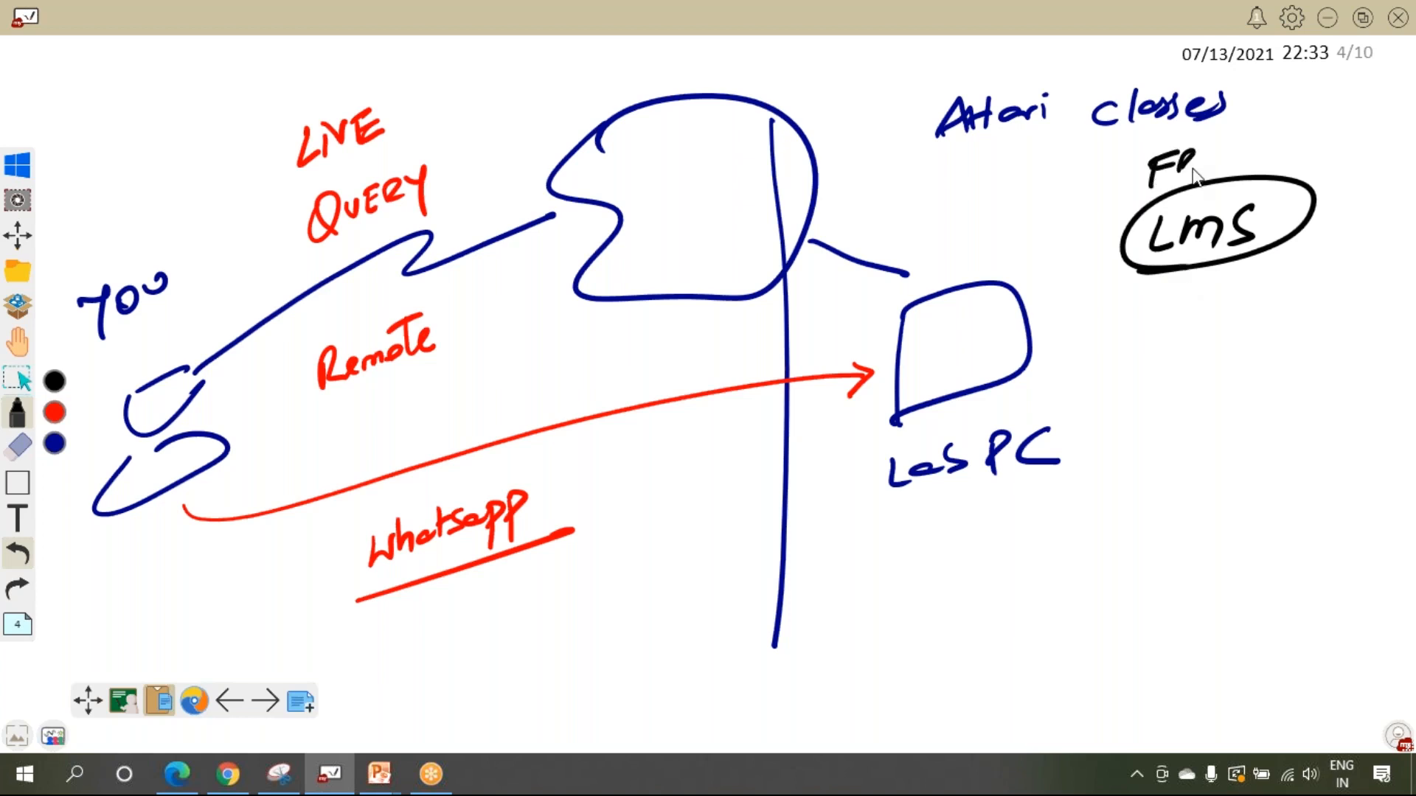
type("REE")
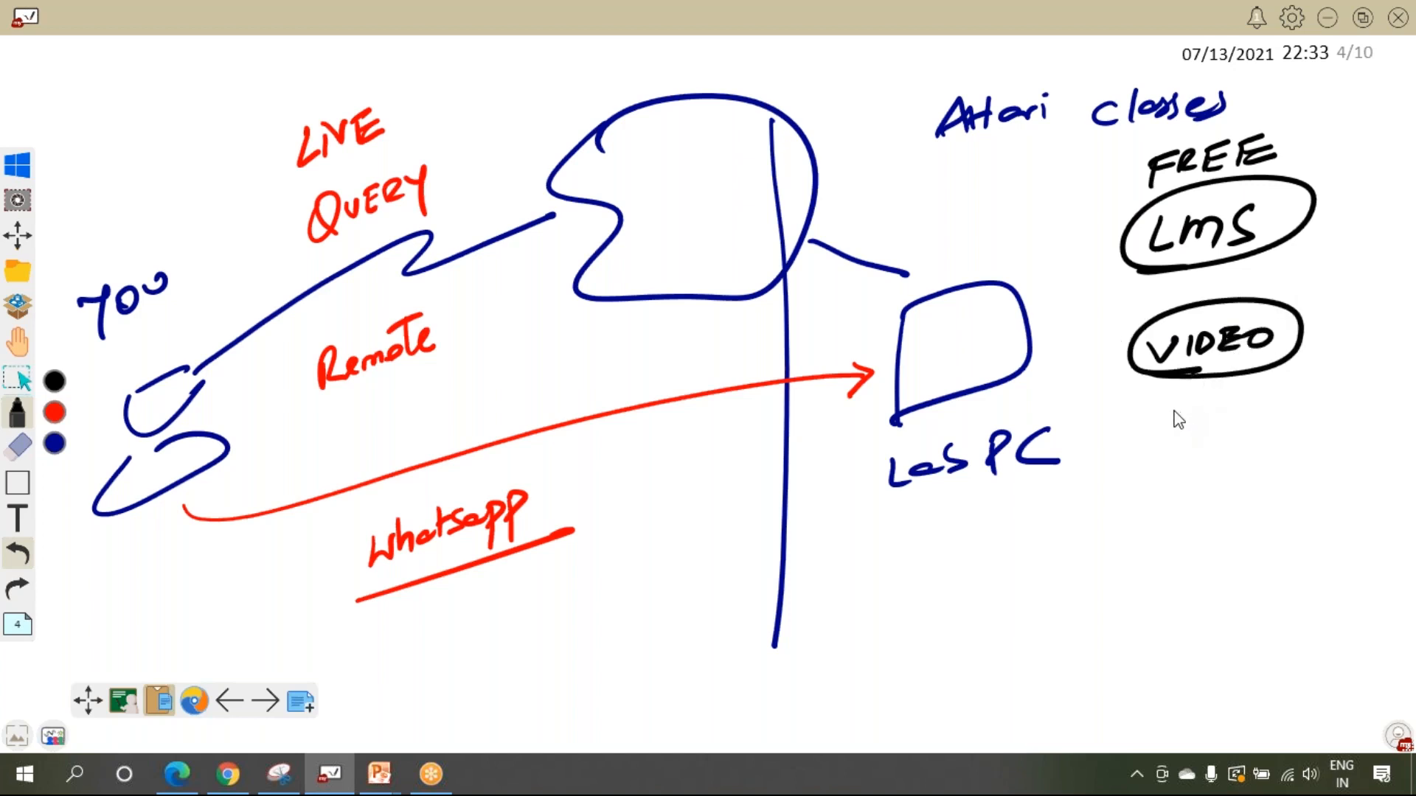
mouse_move(1191, 414)
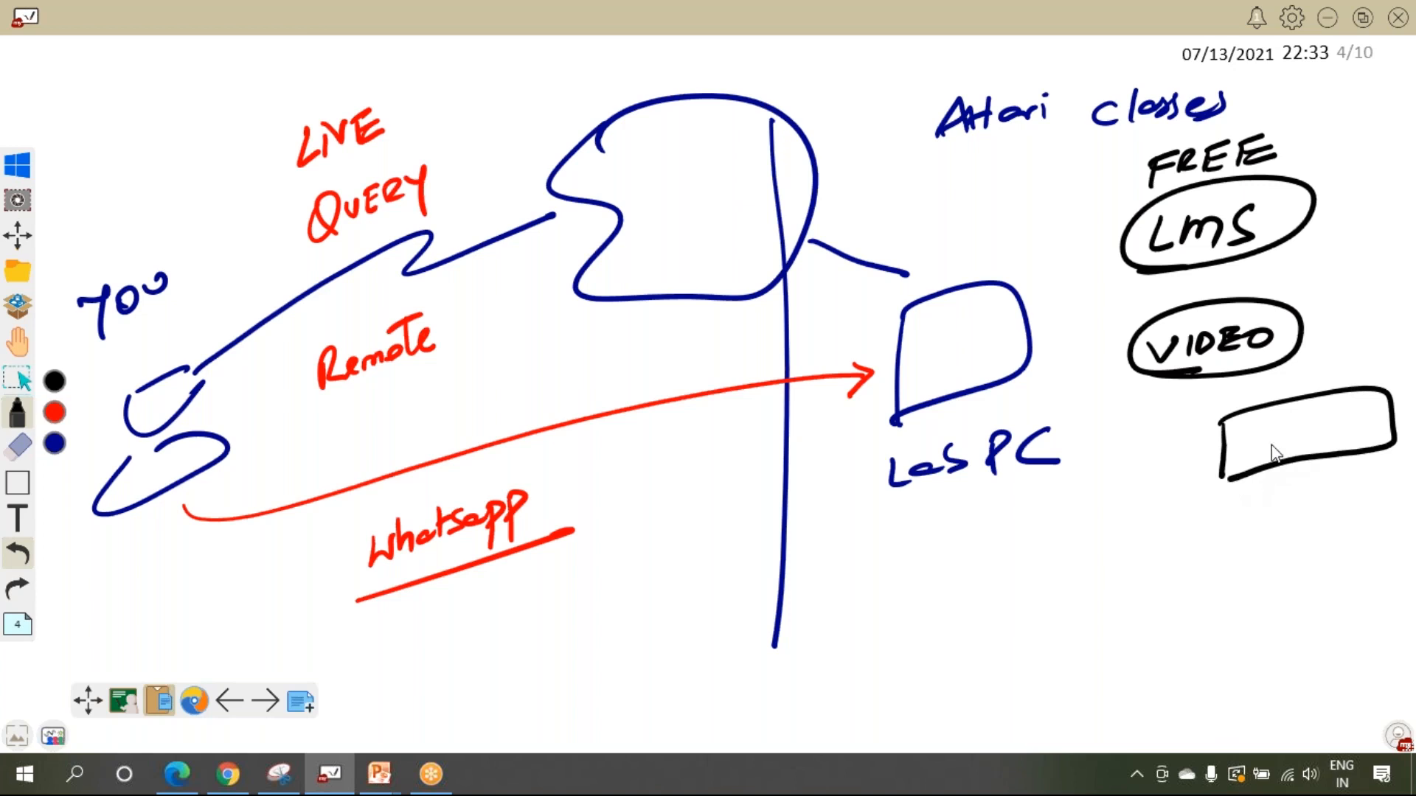
type("PDF")
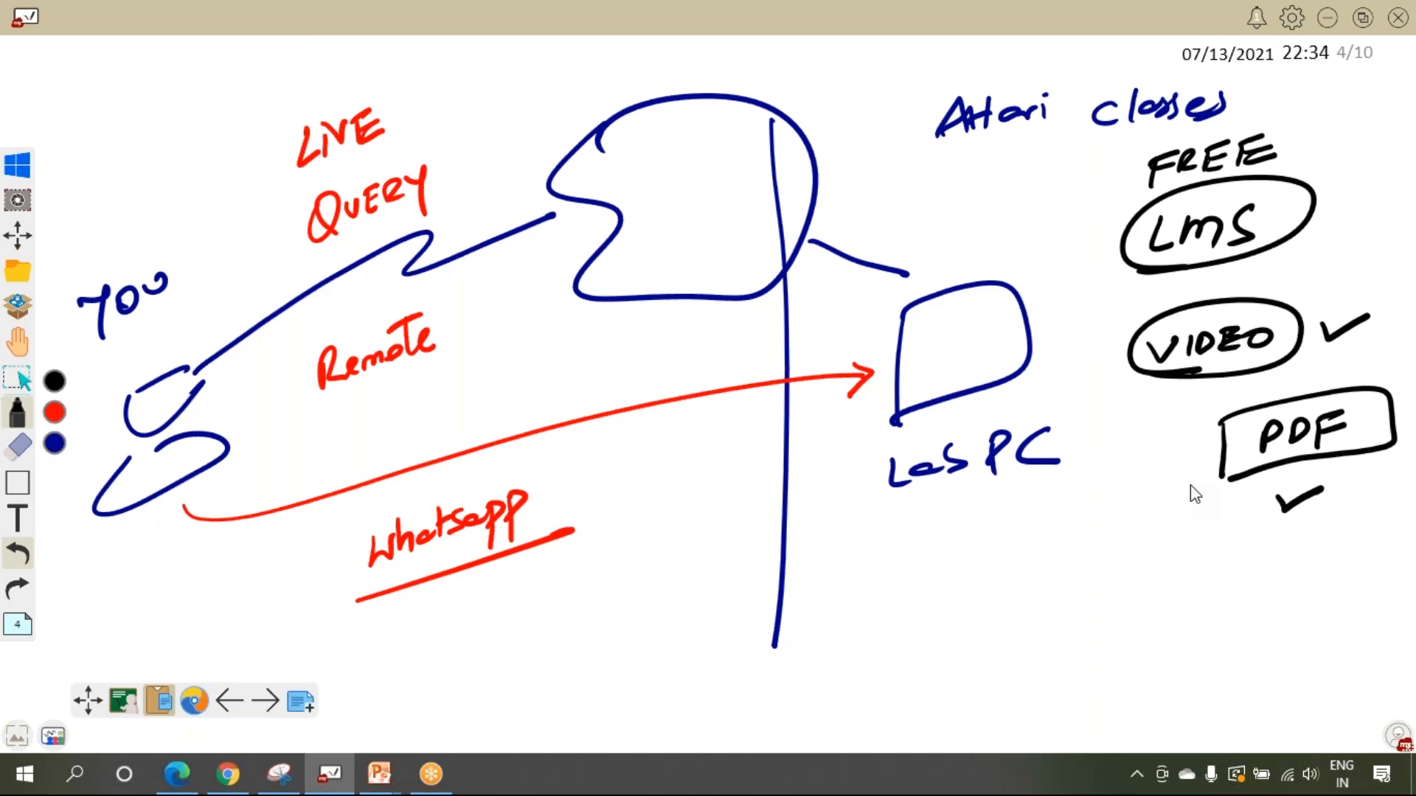
Step: Write 'Revise / learn' below the PDF box with an arrow pointing to PDF
left_click_drag(970, 614, 1030, 618)
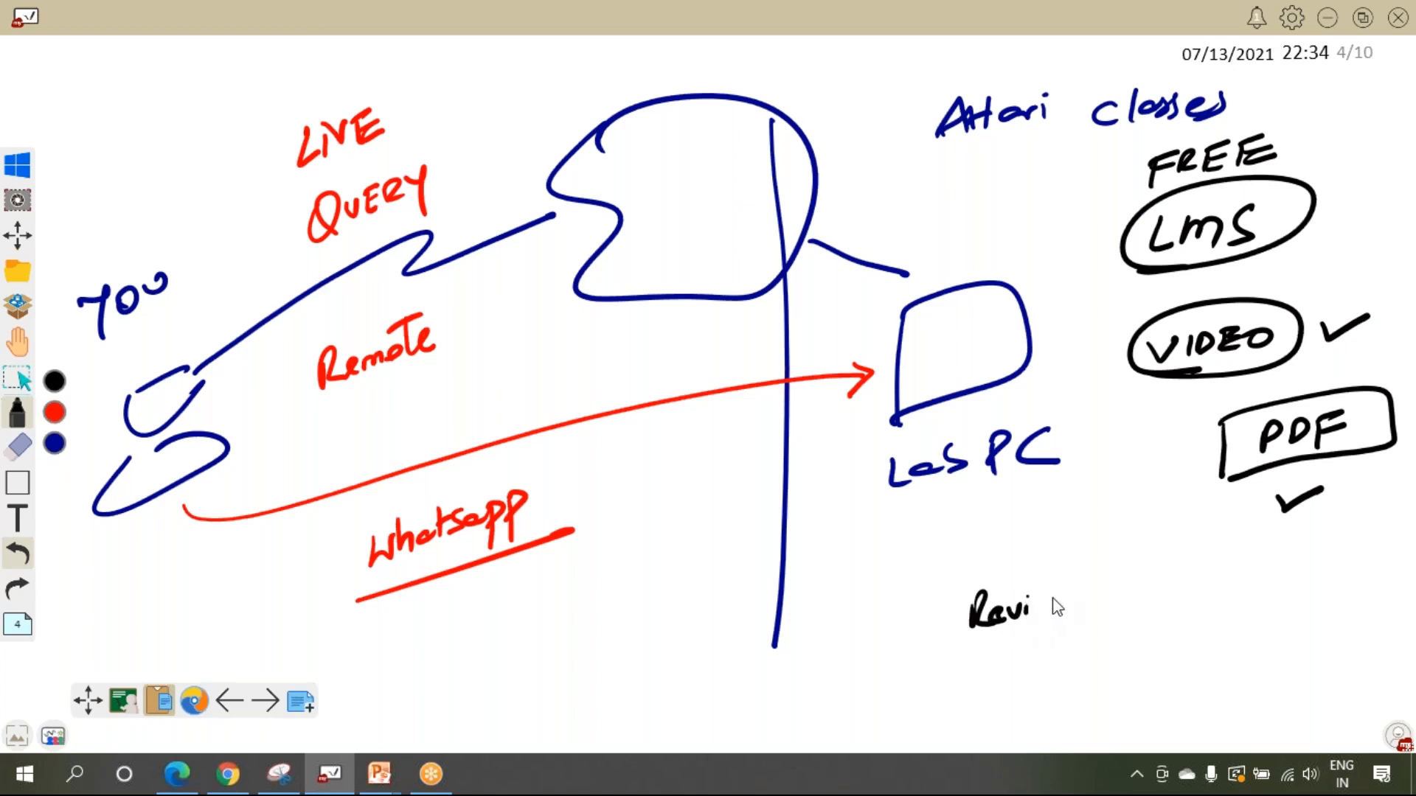
left_click_drag(1029, 605, 1174, 596)
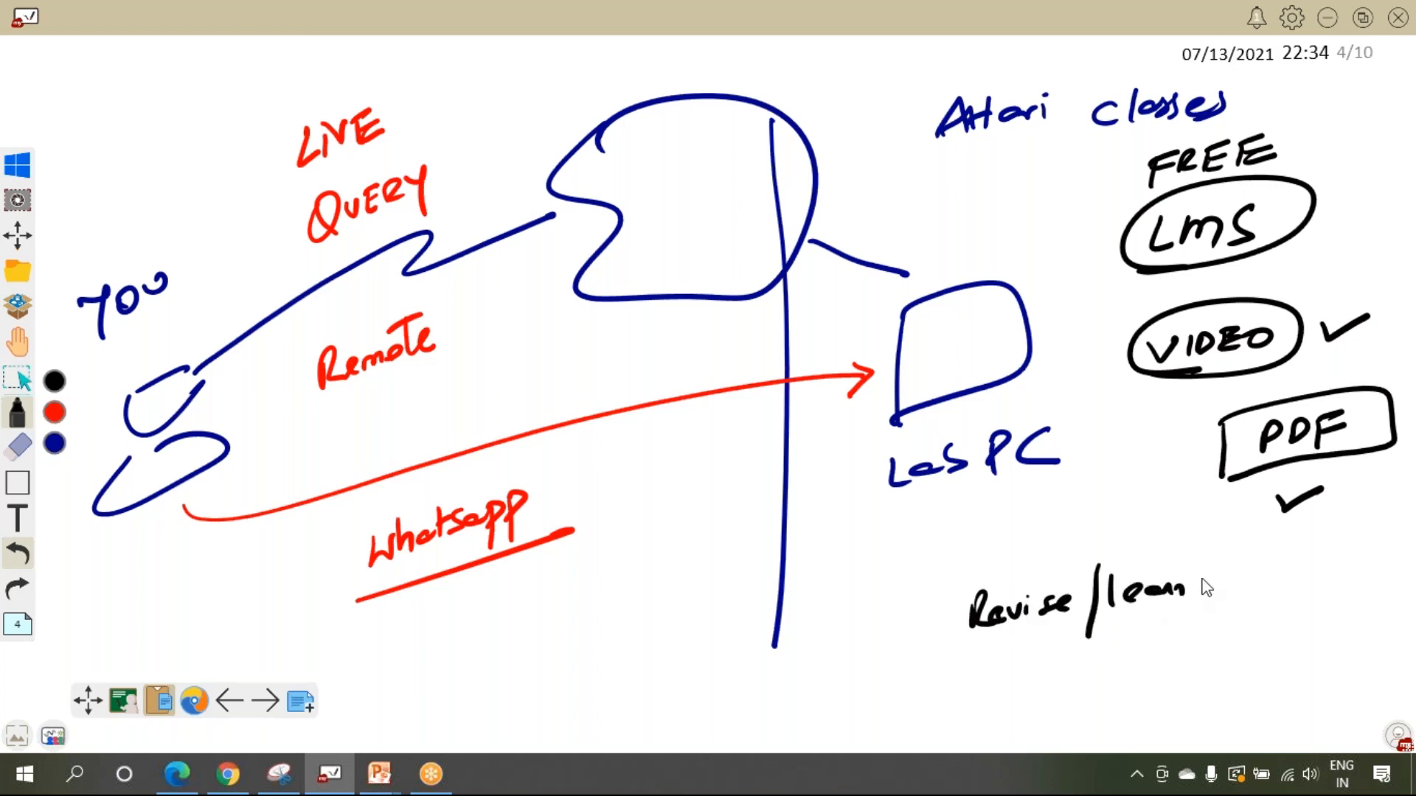
mouse_move(538, 576)
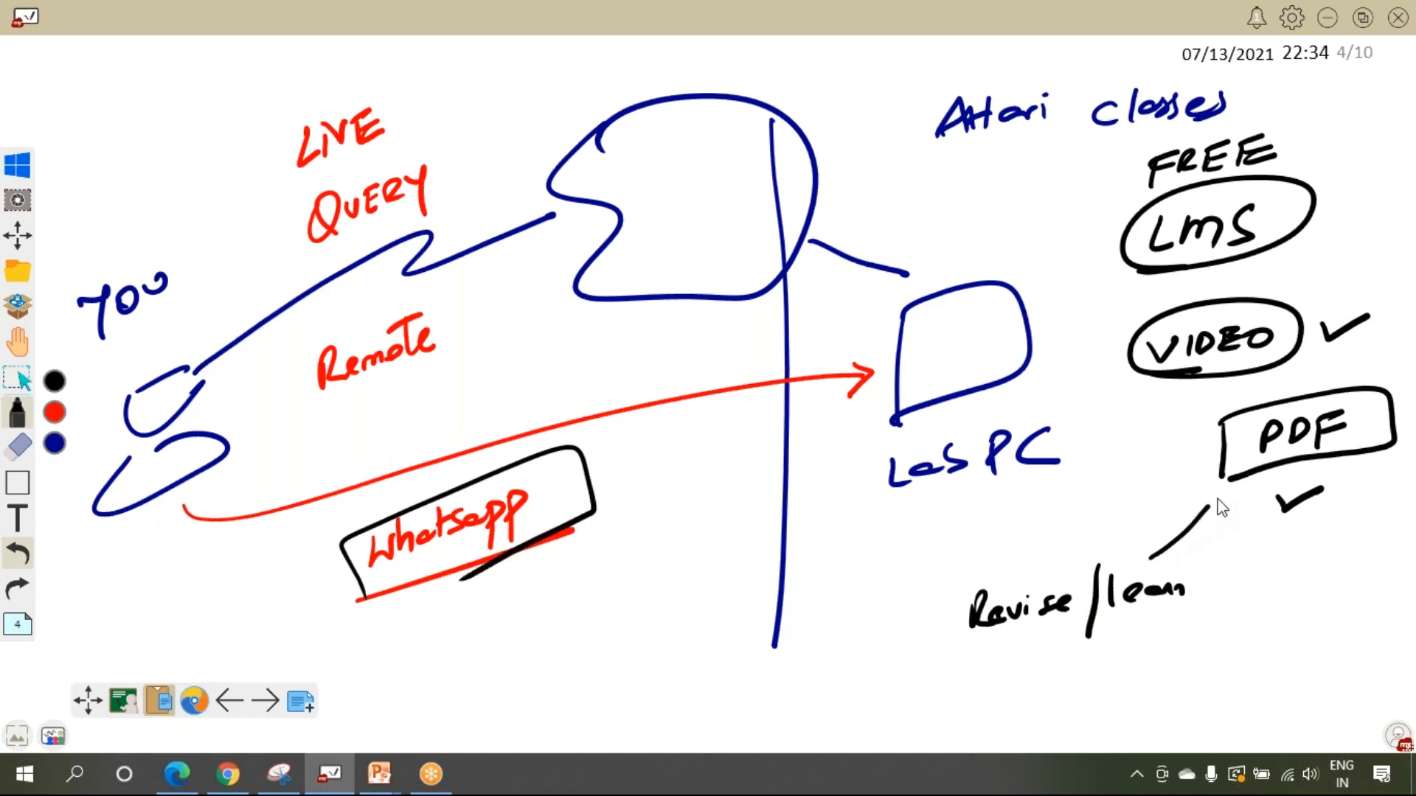
left_click_drag(1083, 587, 1228, 491)
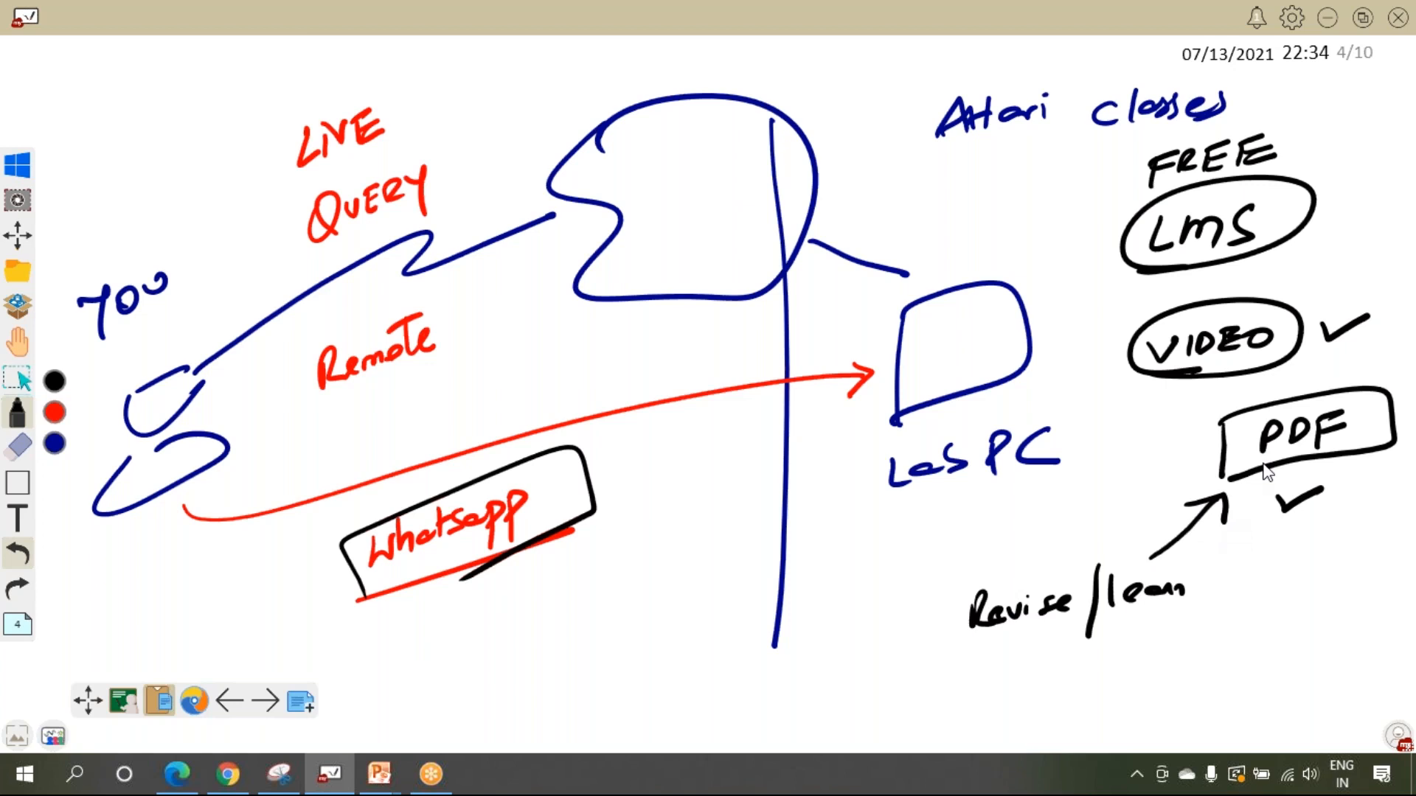
mouse_move(1298, 469)
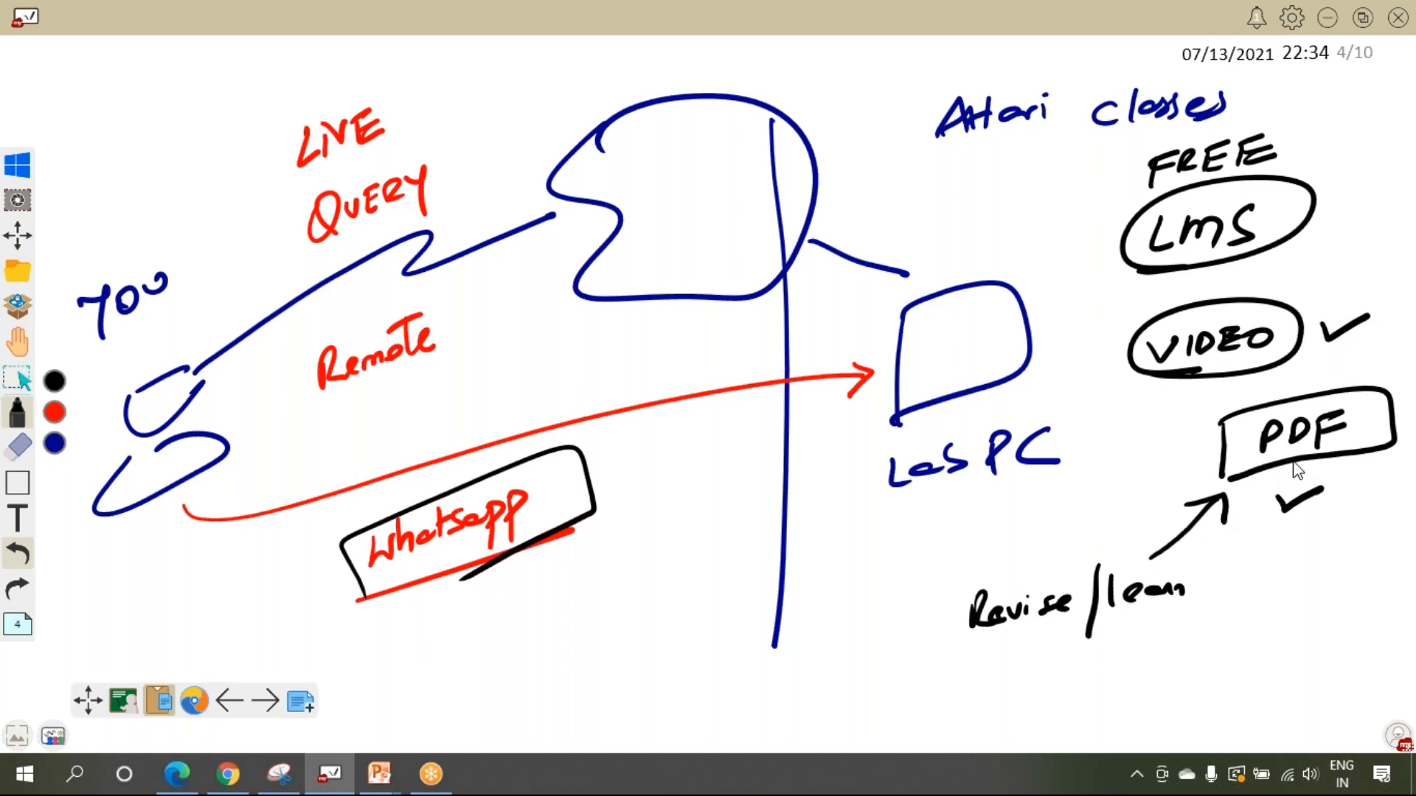
mouse_move(1271, 528)
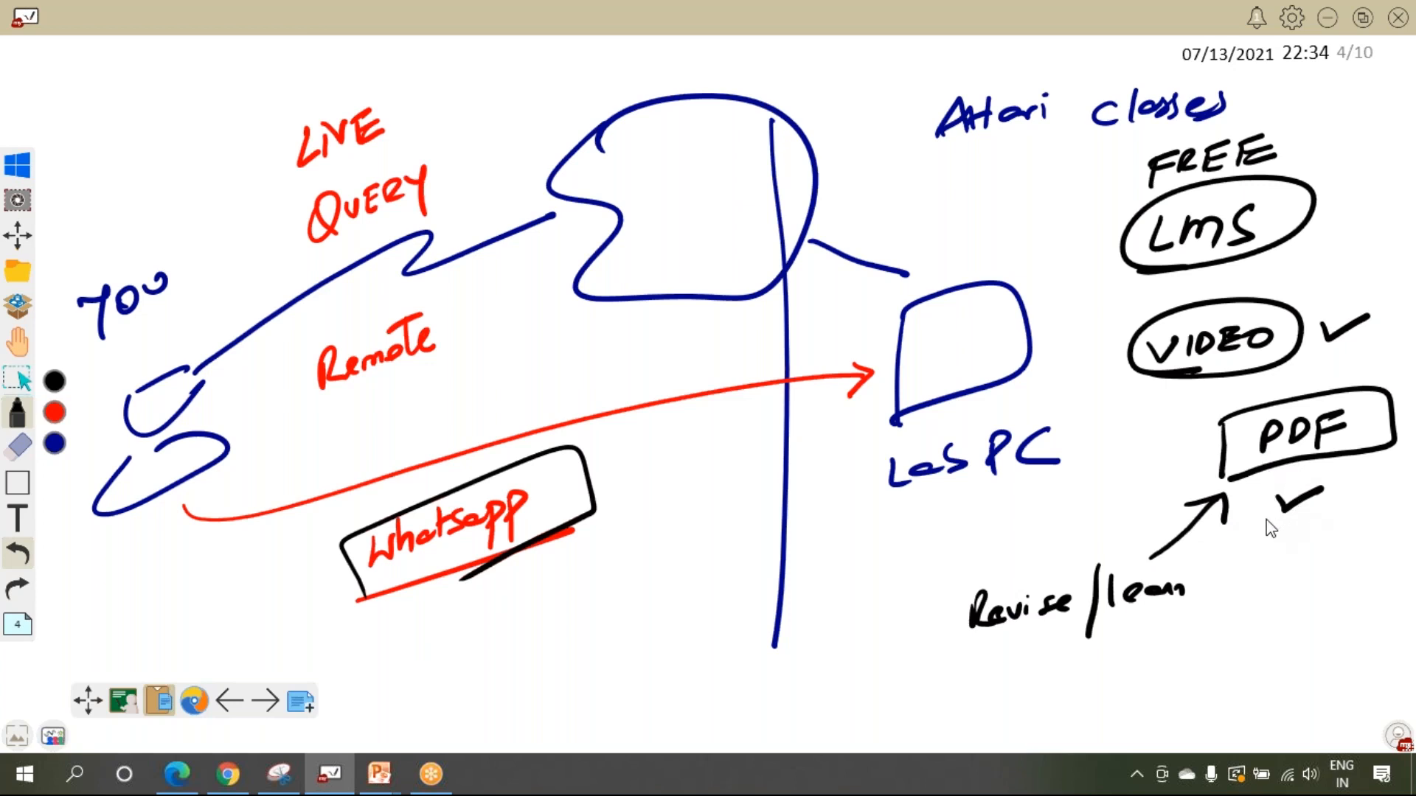
mouse_move(1264, 523)
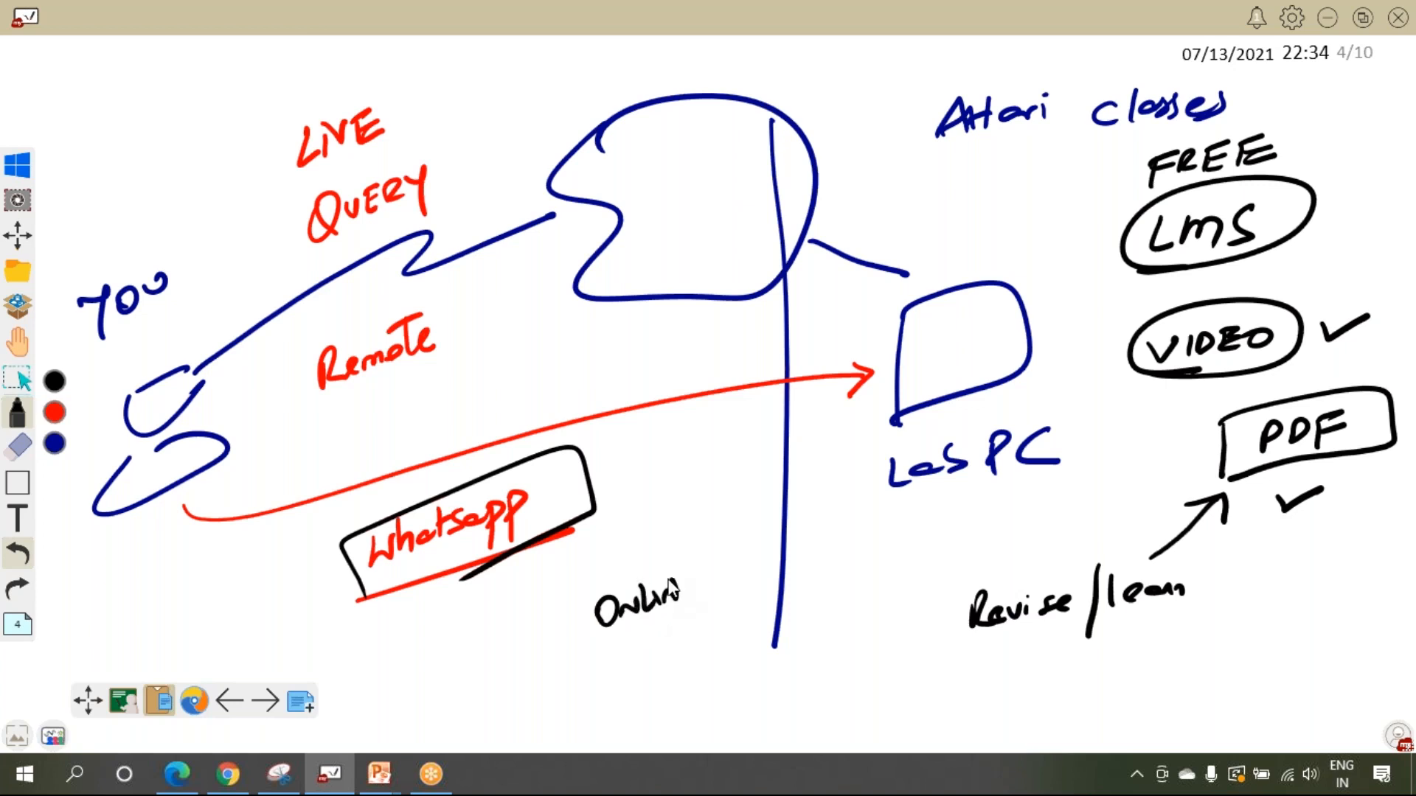
Step: Handwrite 'Online Clas' in black beneath the boxed Whatsapp label
type("Clbs")
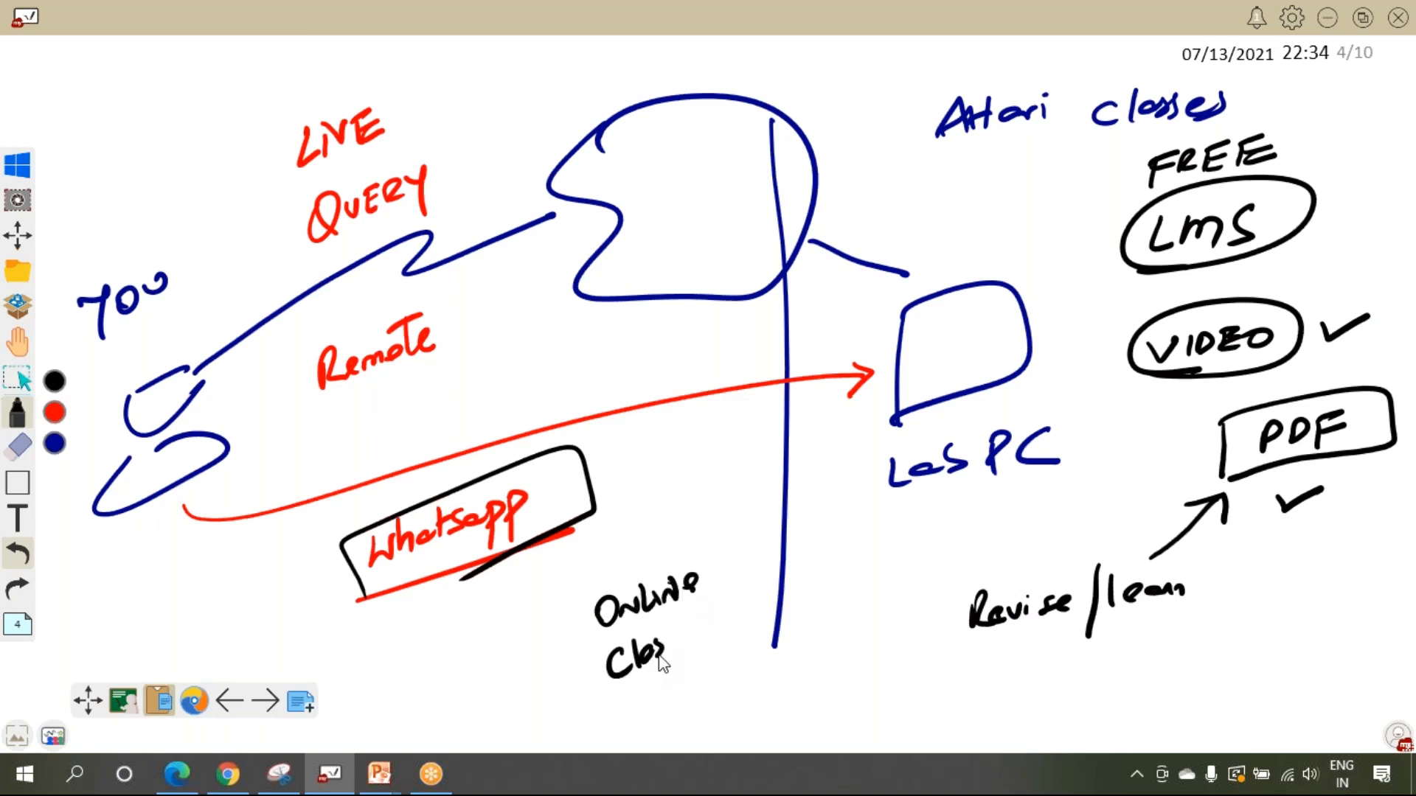